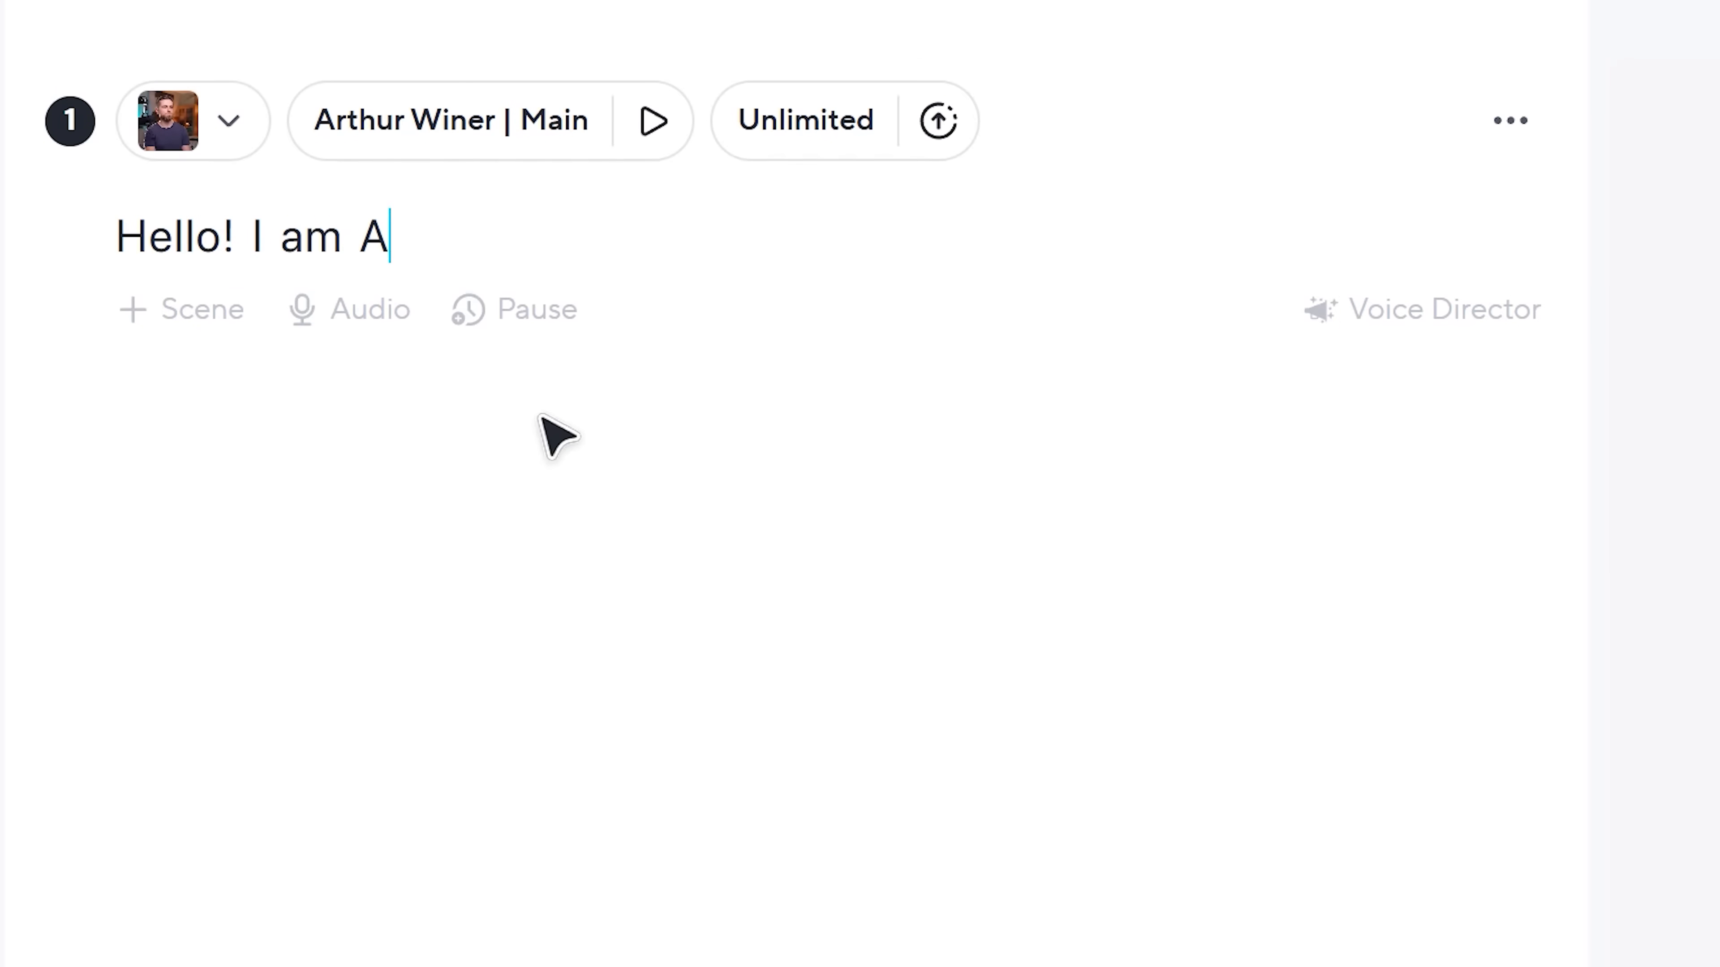
- Continue the opening script line with 'rthur. And i tell' after 'Hello! I am'
type("rthur. And i tell")
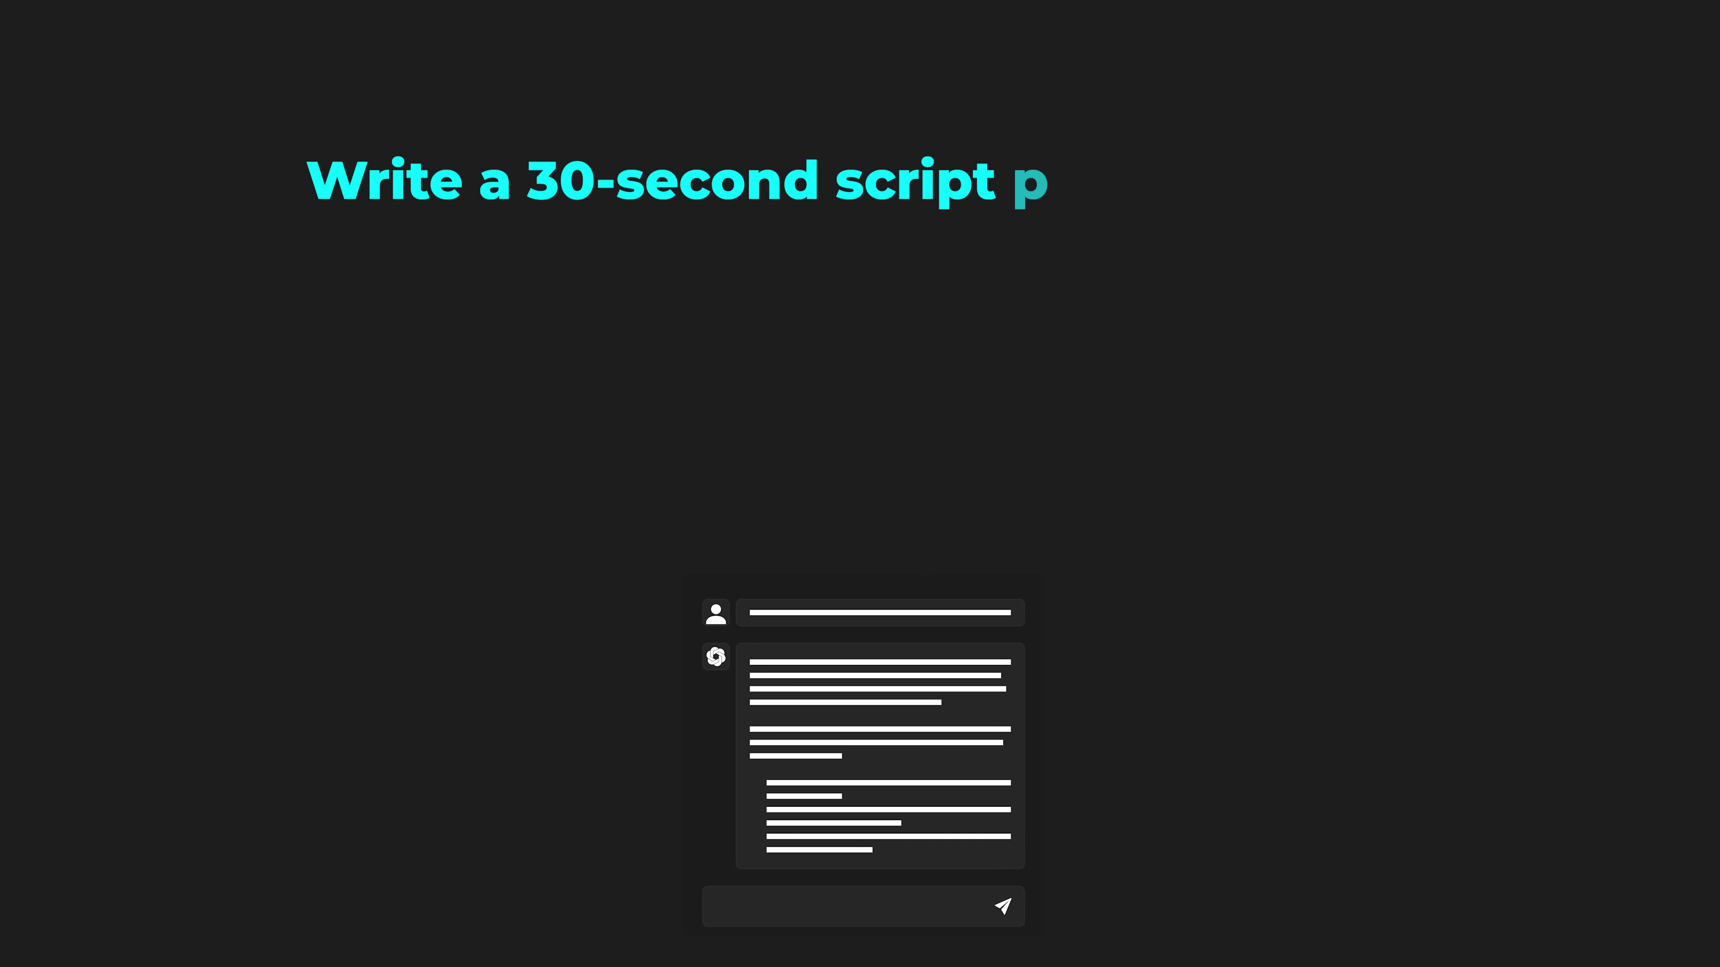
- Request a 30-second casual, first-person, conversational video ad script for a productivity app and read the reply
type("for a video ad promoting a productivity app. Casual tone, first-person, conversational, like you're talking to a friend. Inct")
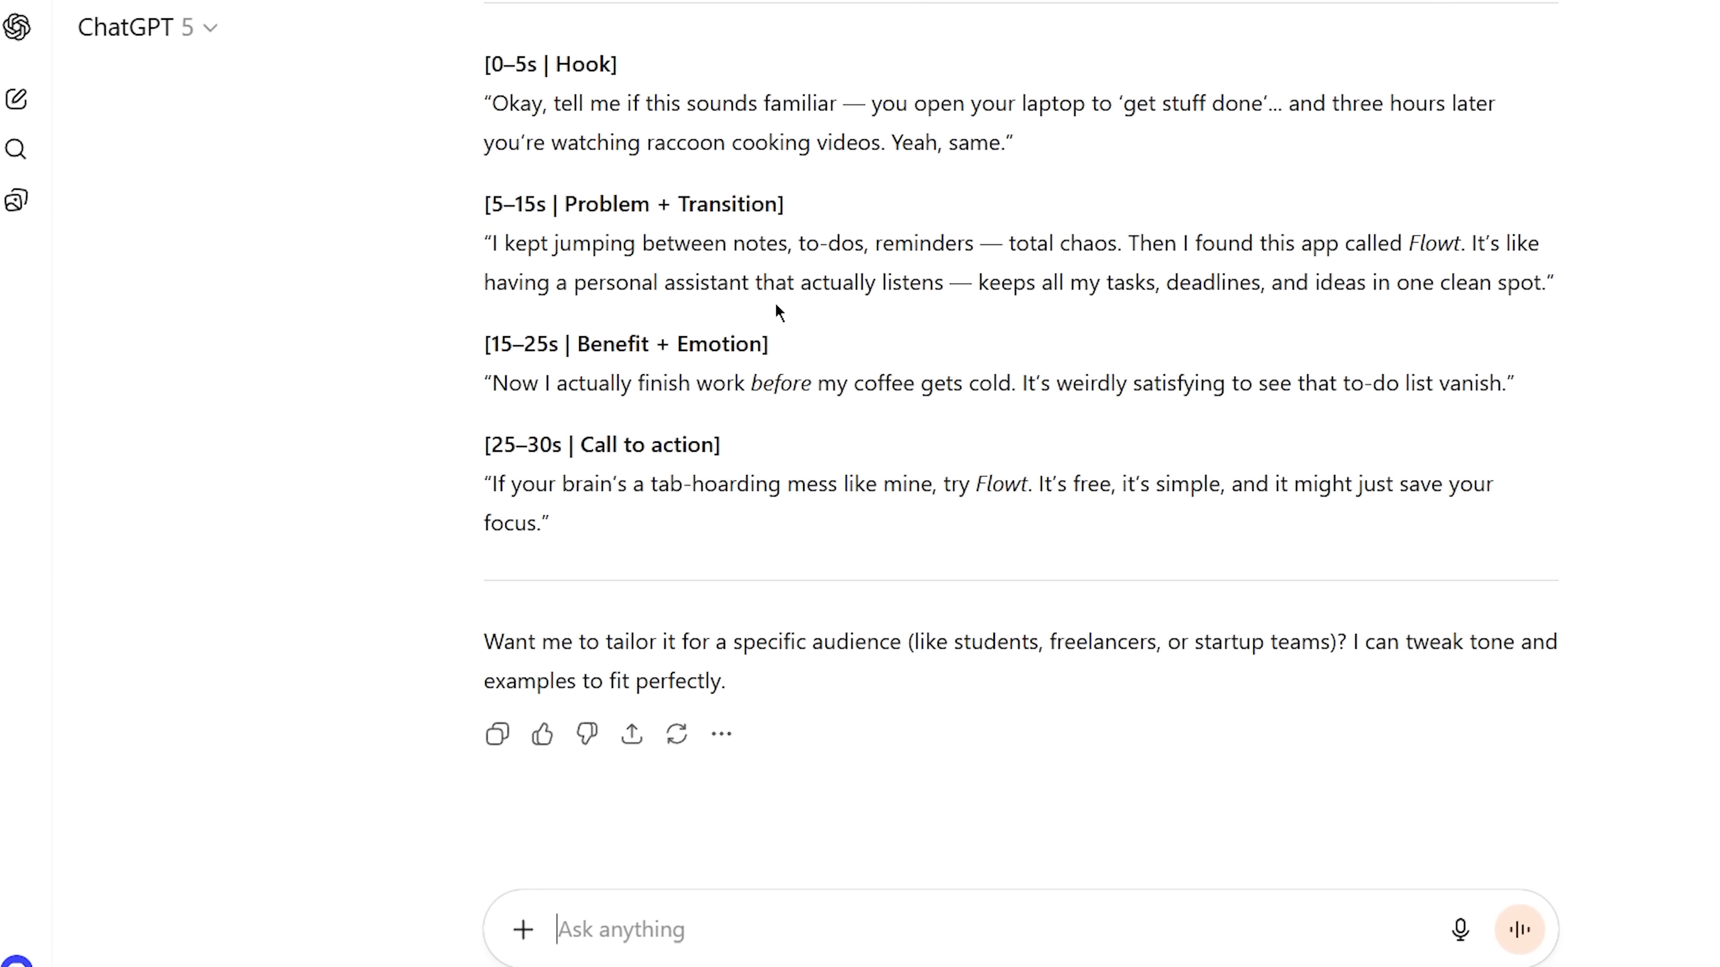
scroll("down", 3)
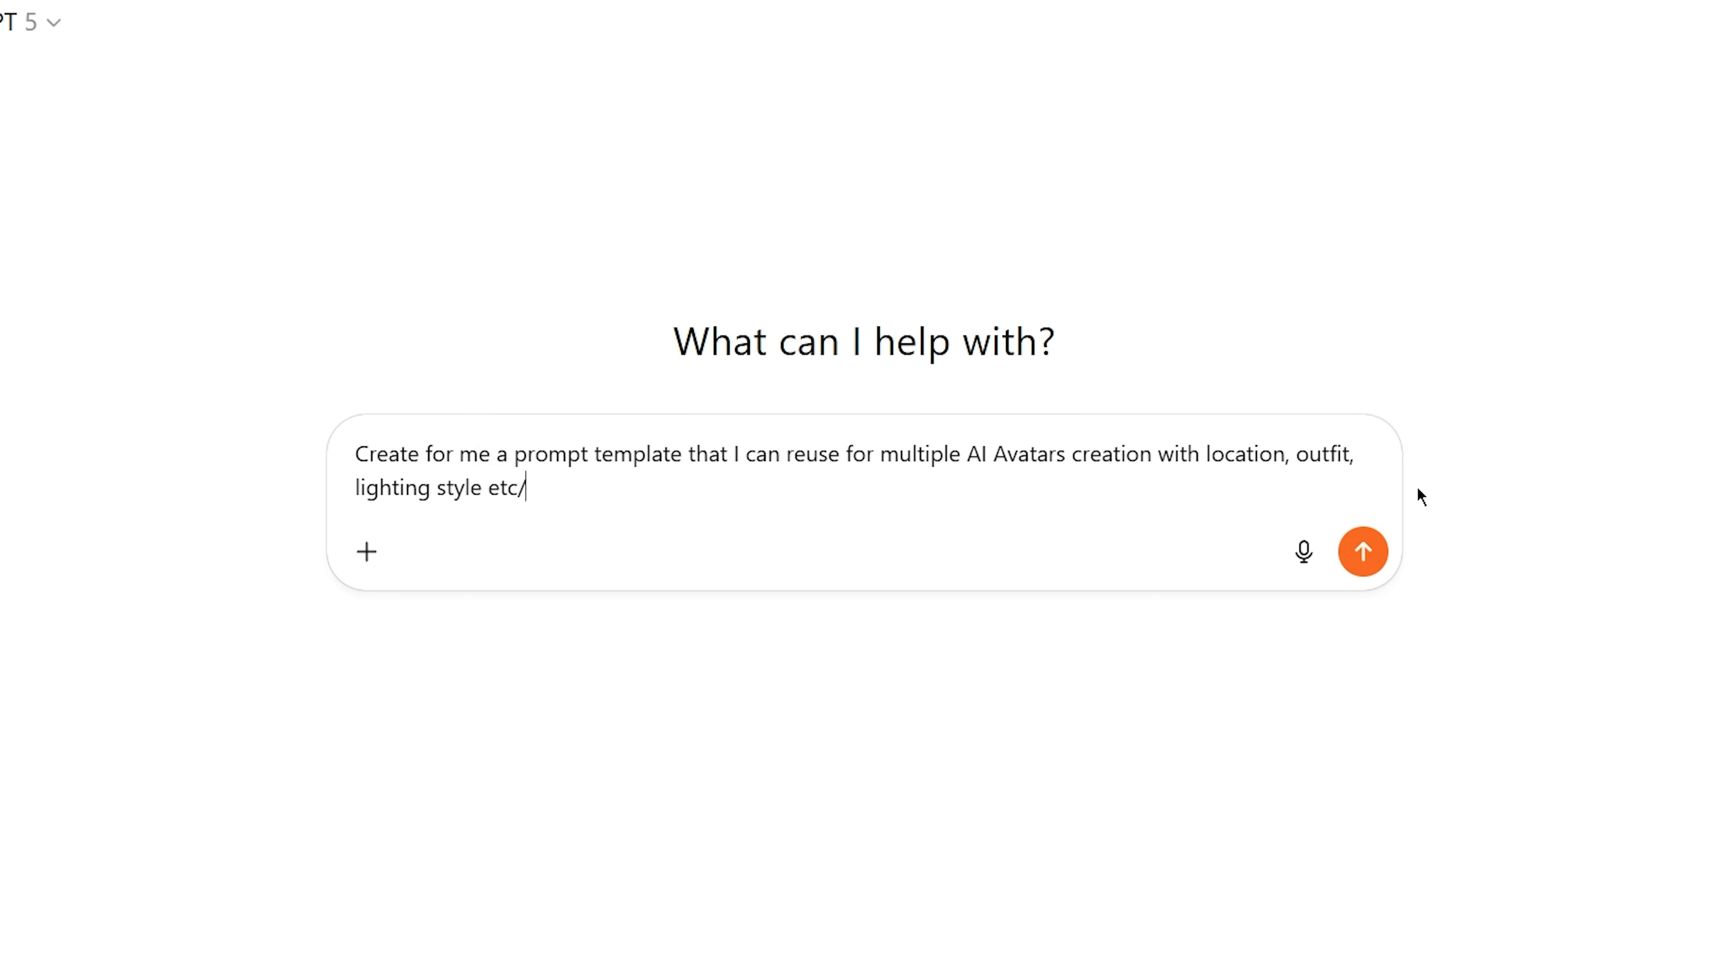
- Send the avatar prompt template request and read through the returned template
left_click(1363, 553)
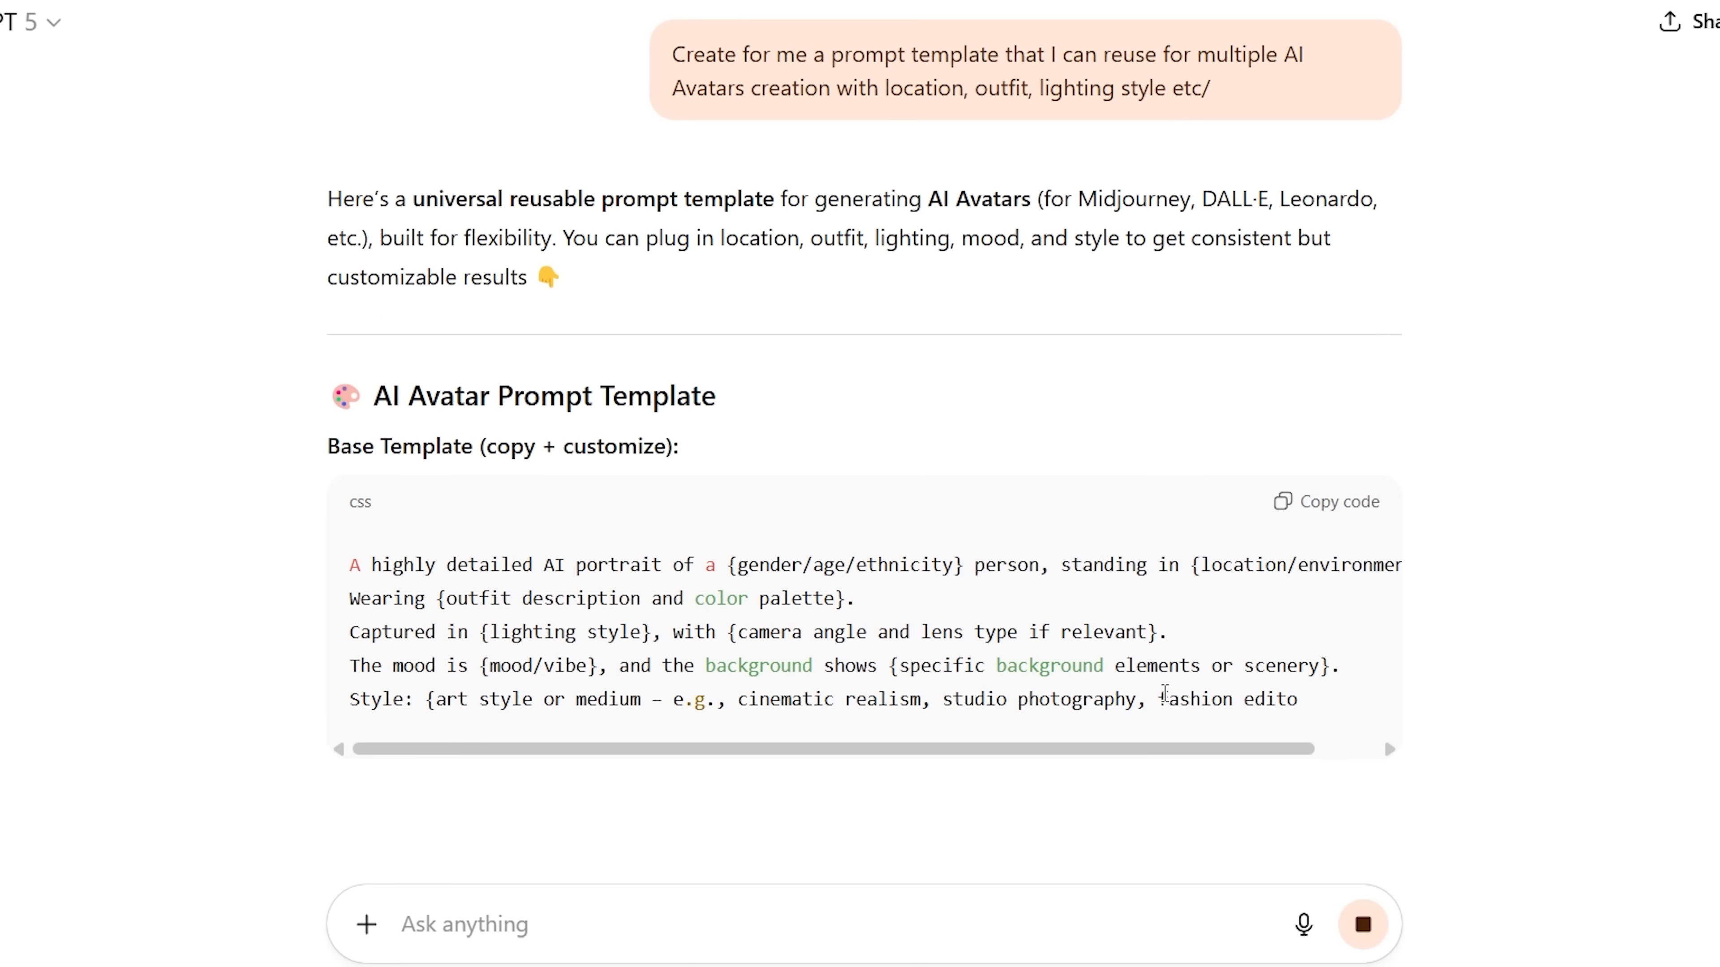
scroll("down", 3)
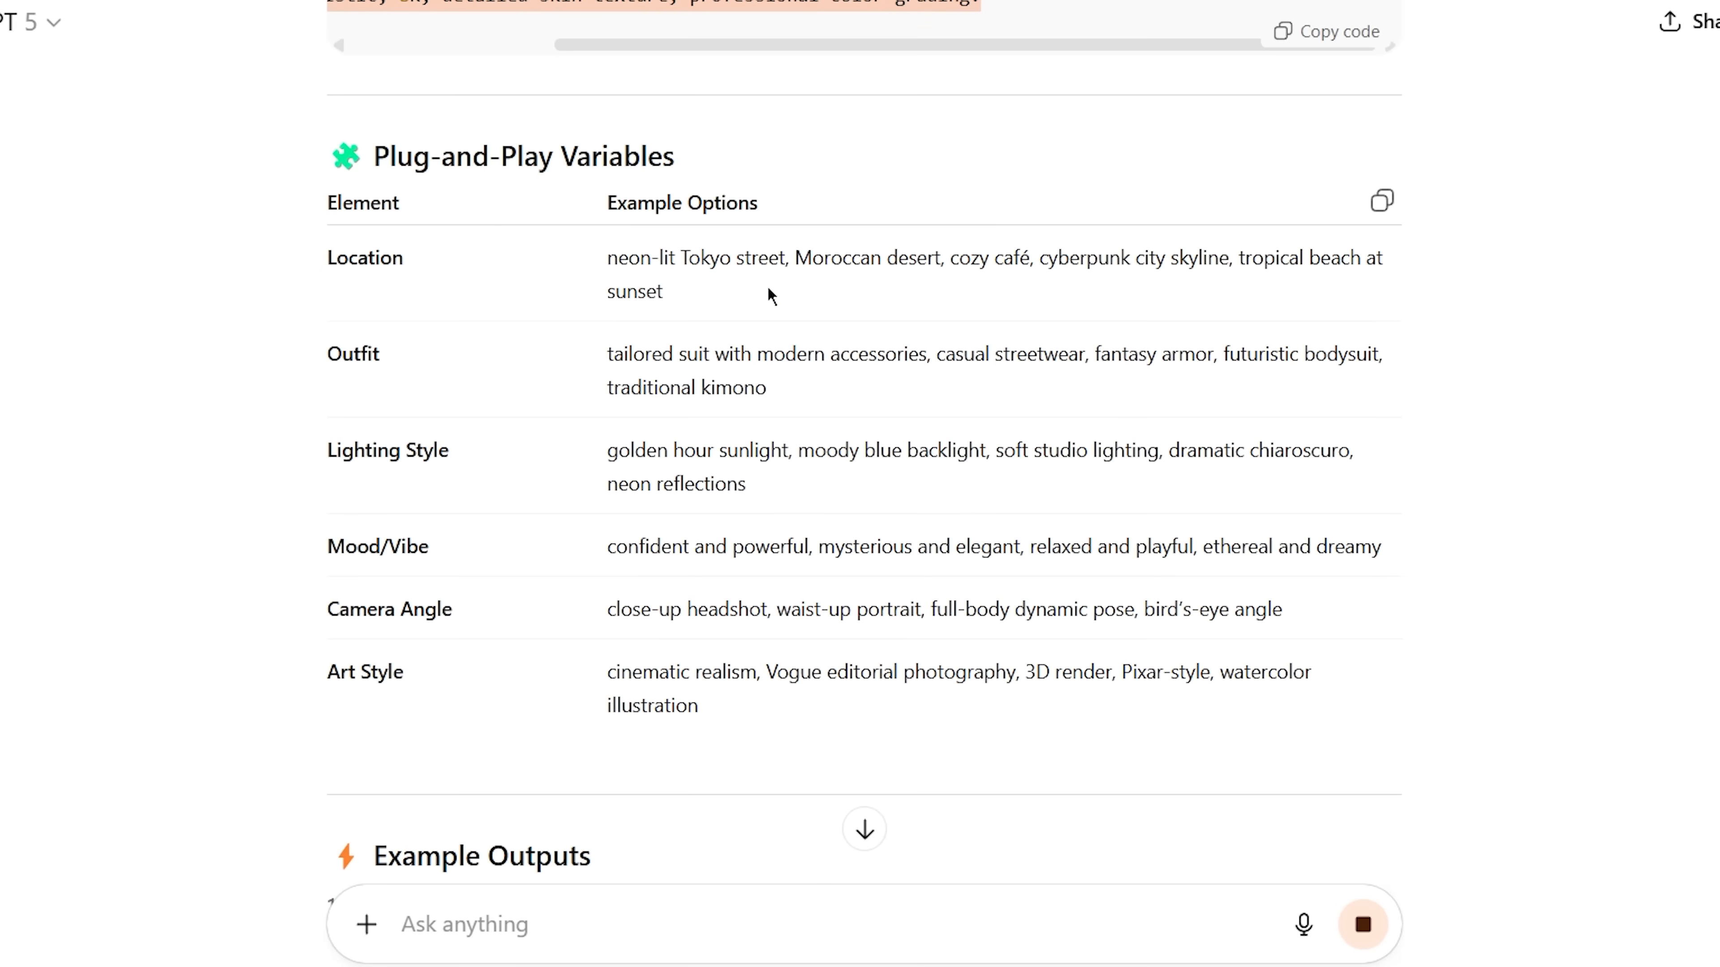
scroll("down", 3)
type("more simple template with exact my criteri")
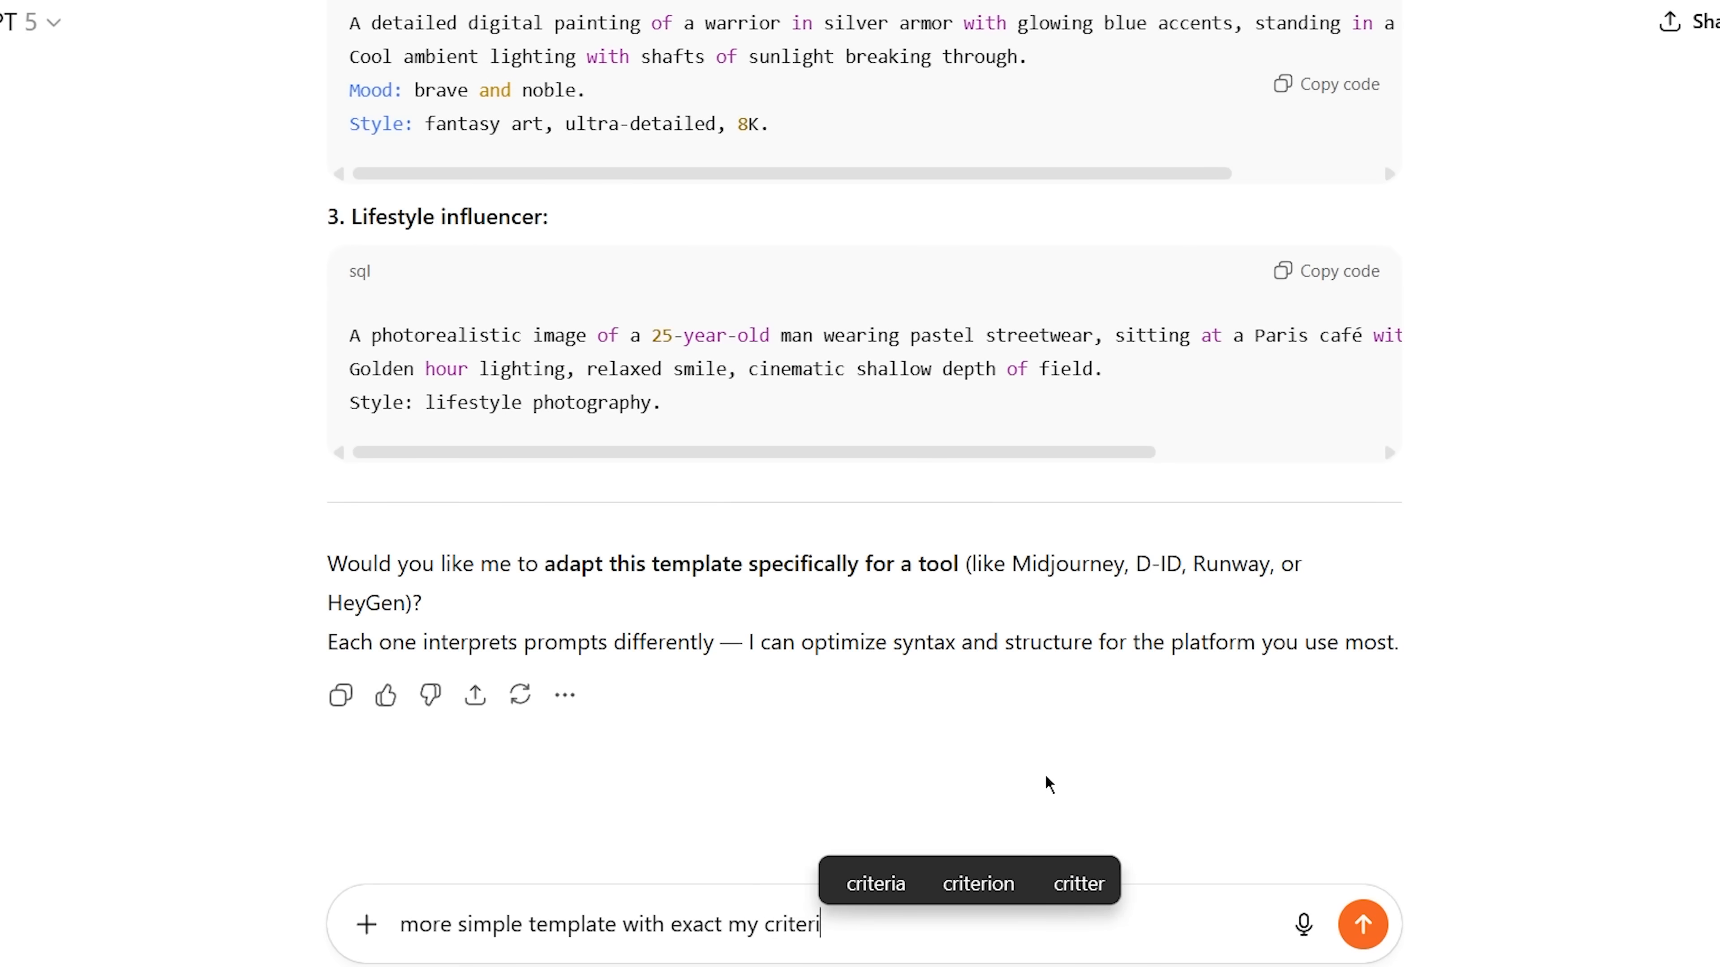
- Ask ChatGPT for a shorter, simpler plain-text version of the template
type("a and short - format as")
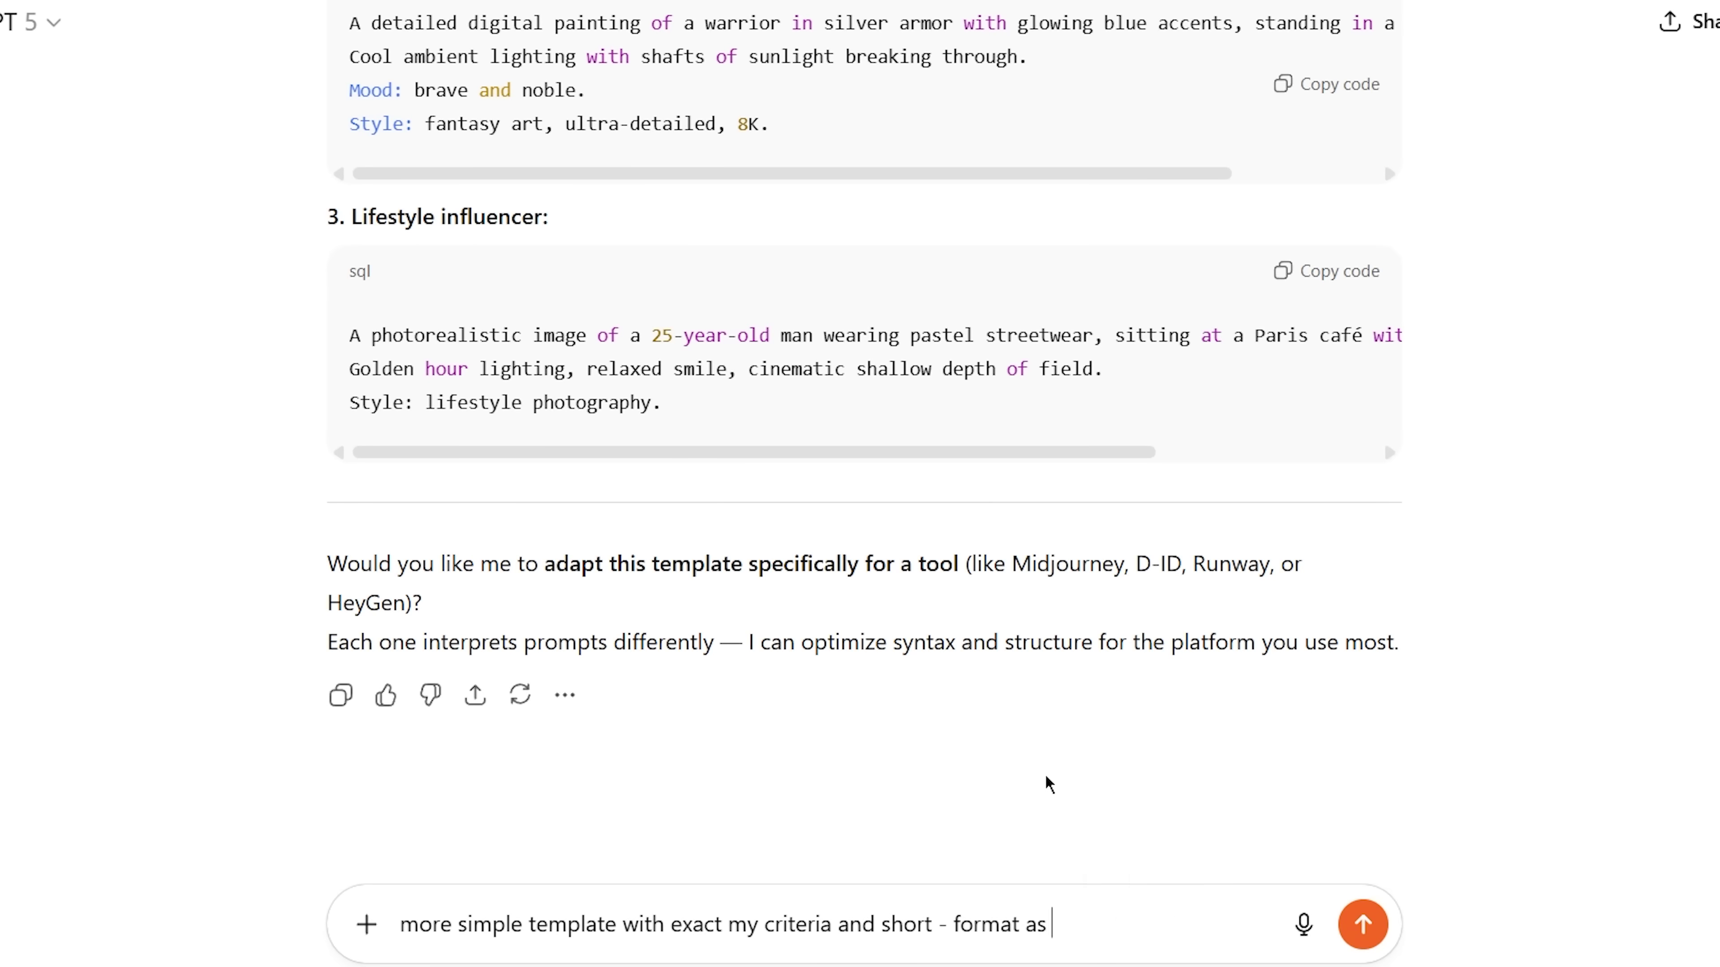
type("a plain text template with")
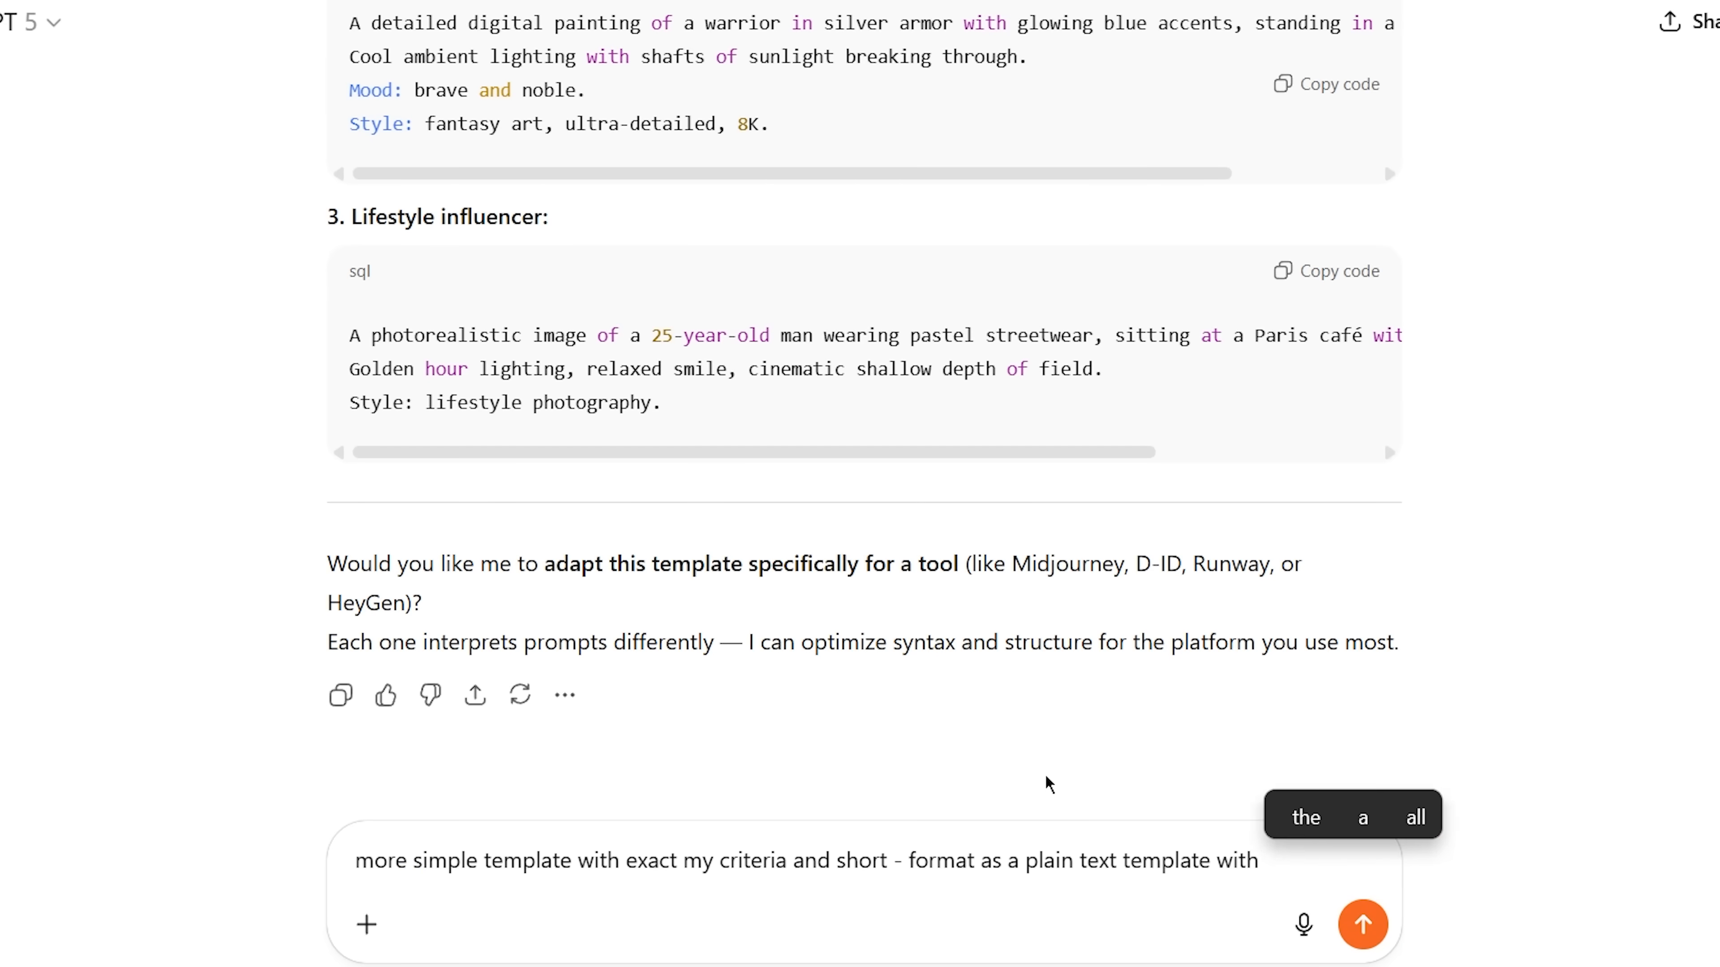
left_click(1363, 926)
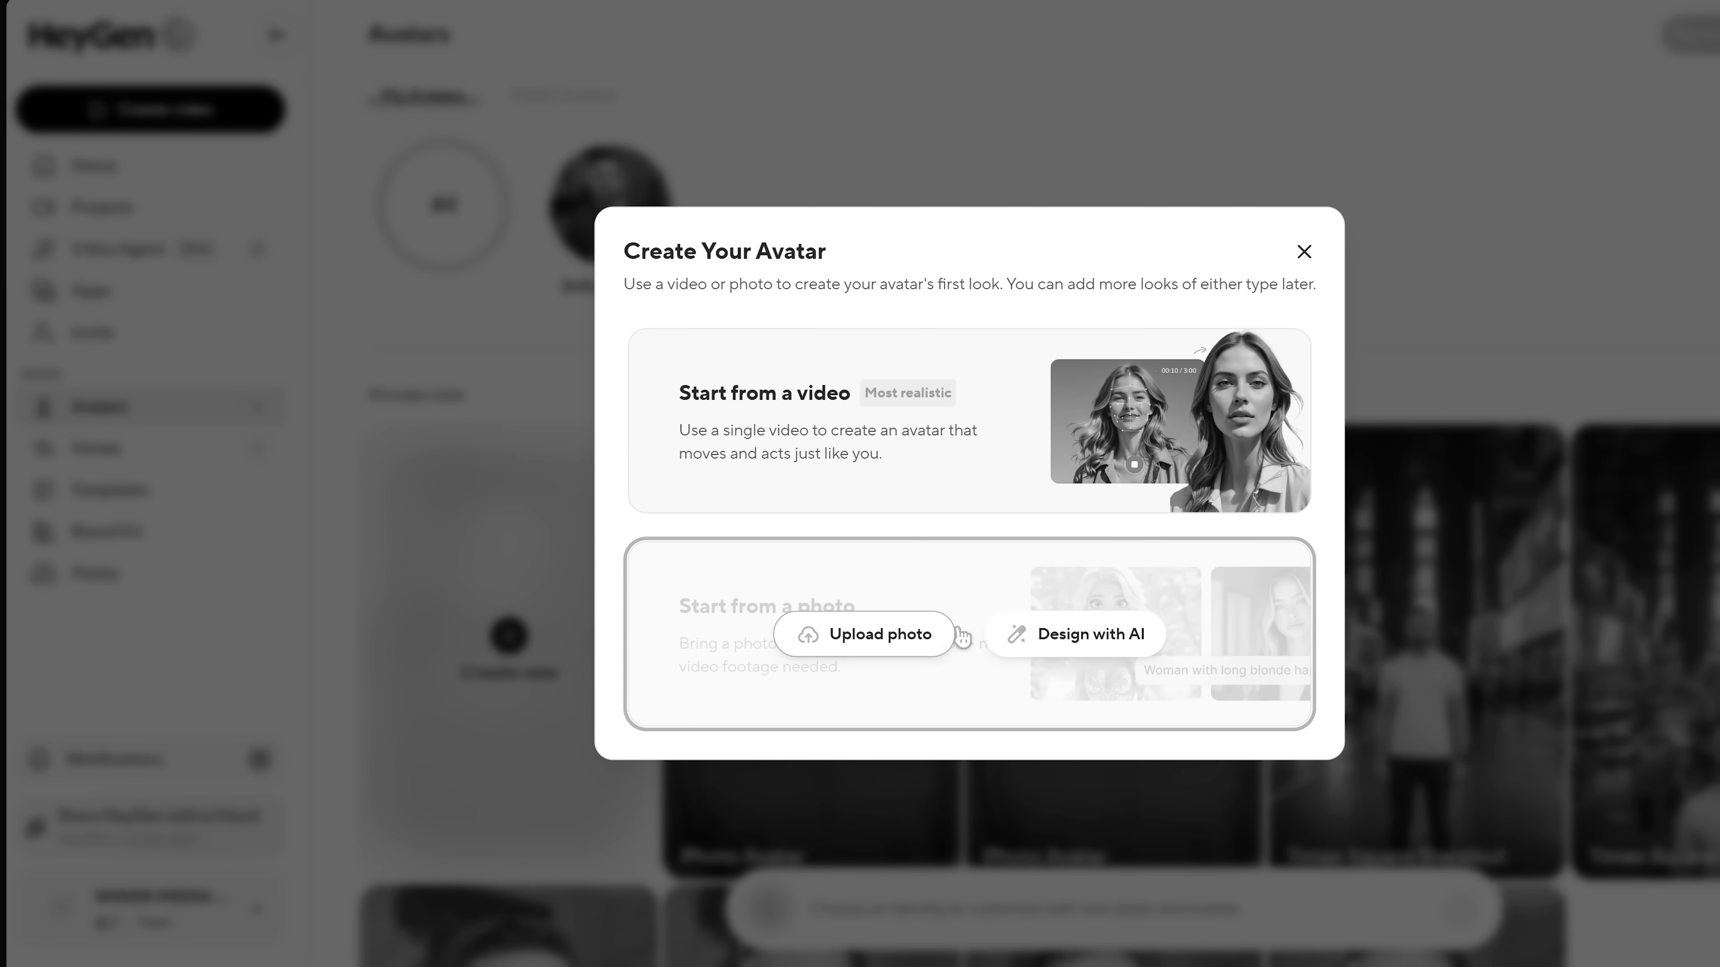
- Start an avatar from an uploaded photo and reach the new-or-existing avatar choice
left_click(868, 634)
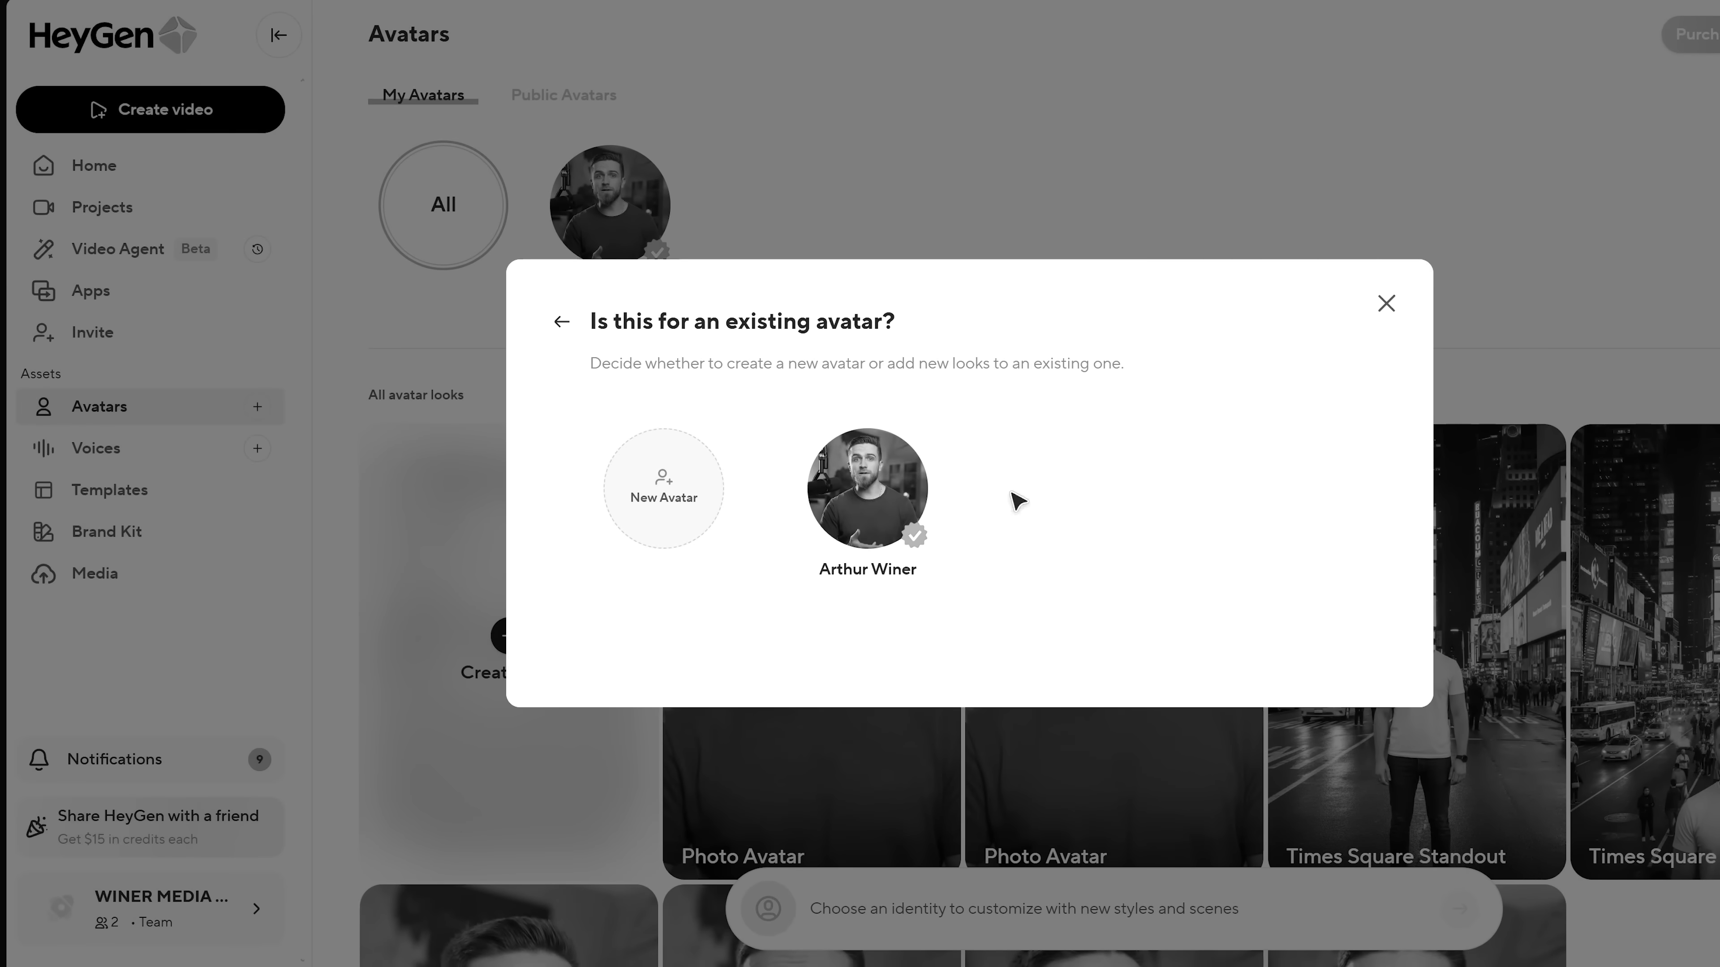
left_click(665, 493)
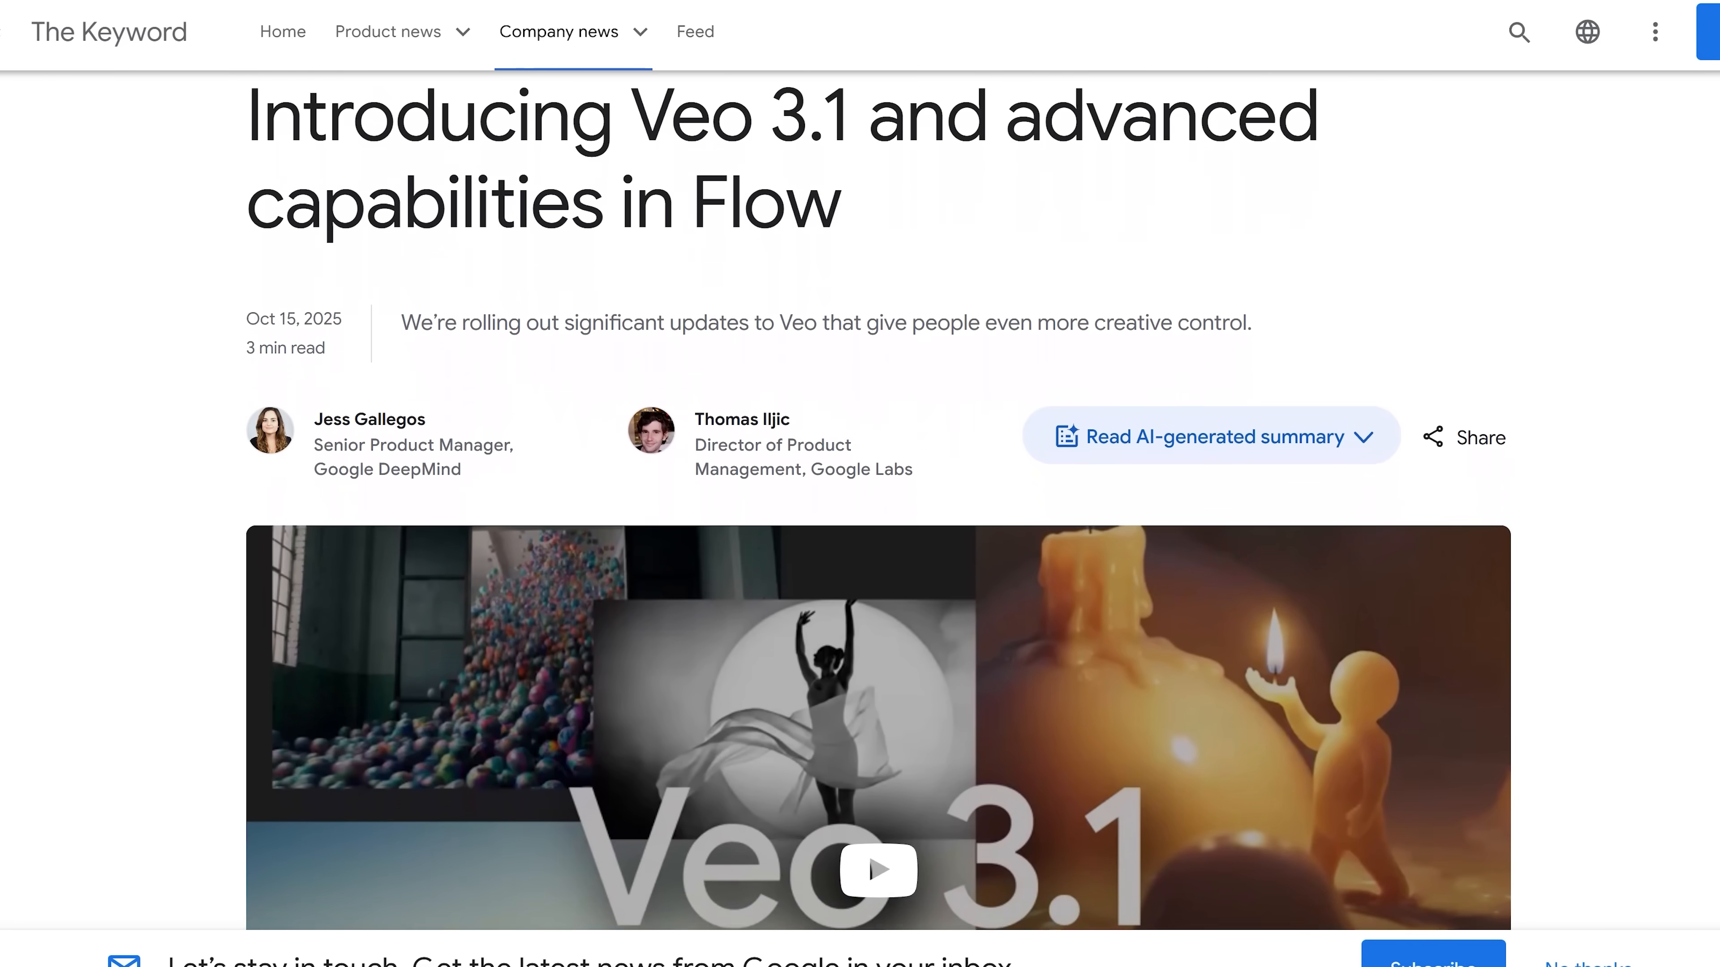
scroll("down", 3)
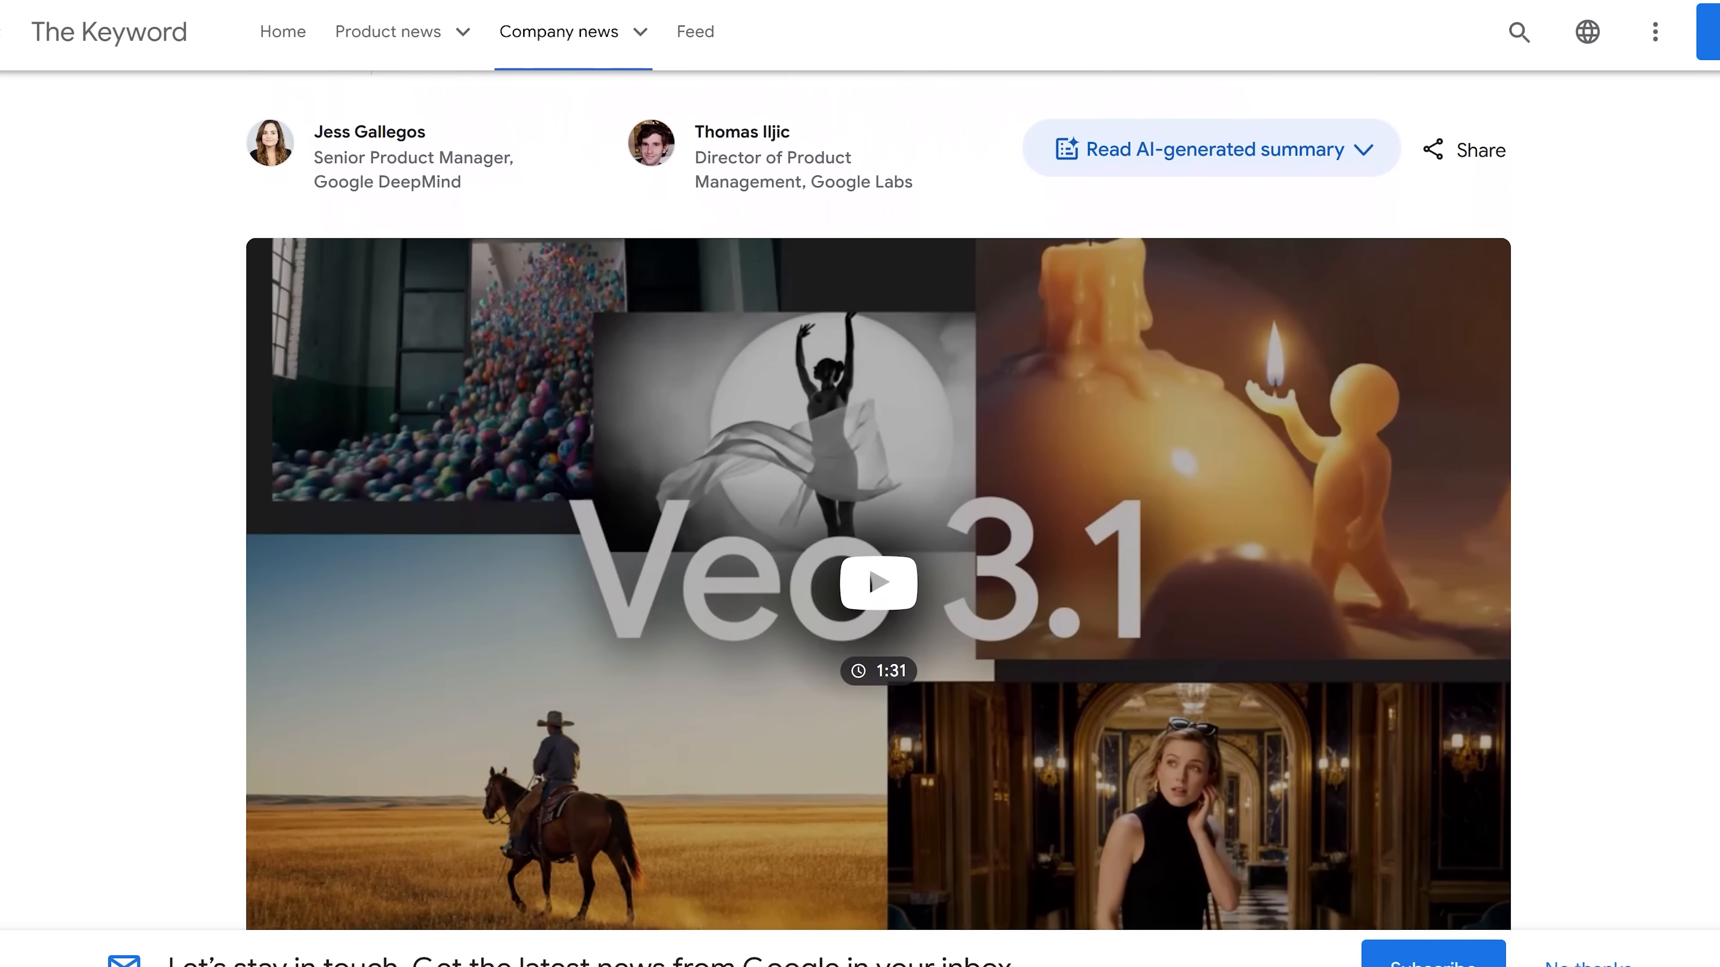
scroll("down", 3)
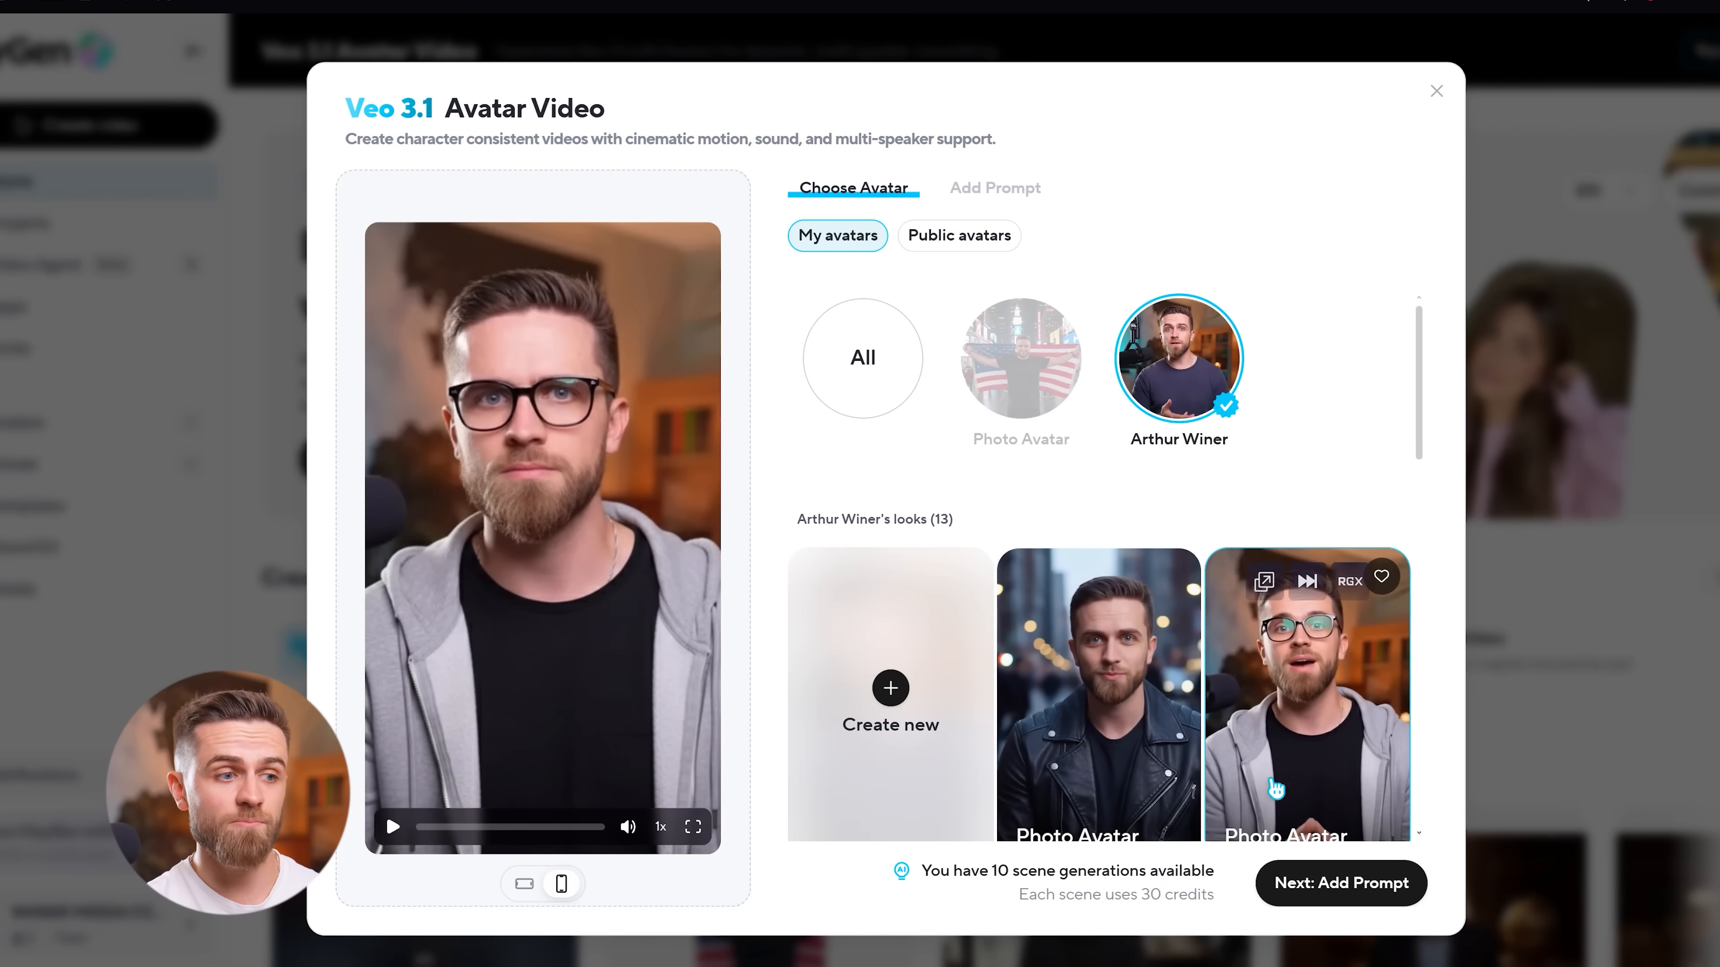
- Select the VEO Voice Clone af3be350 voice for the video and confirm it
left_click(1342, 883)
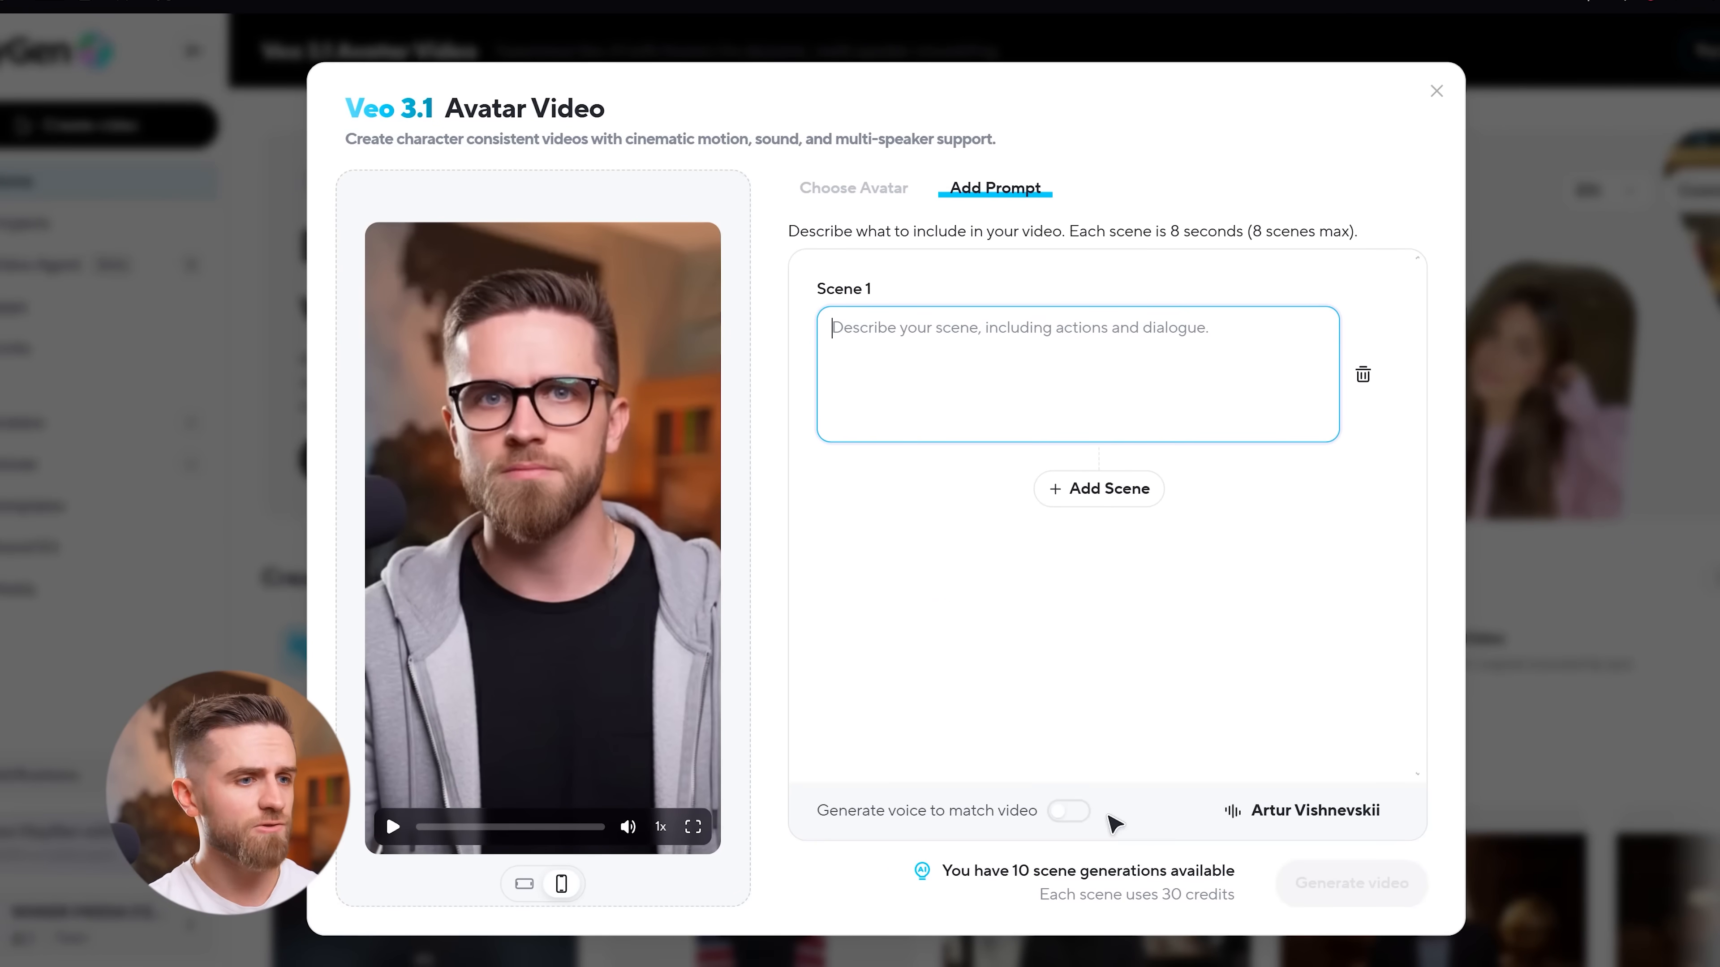
left_click(1315, 812)
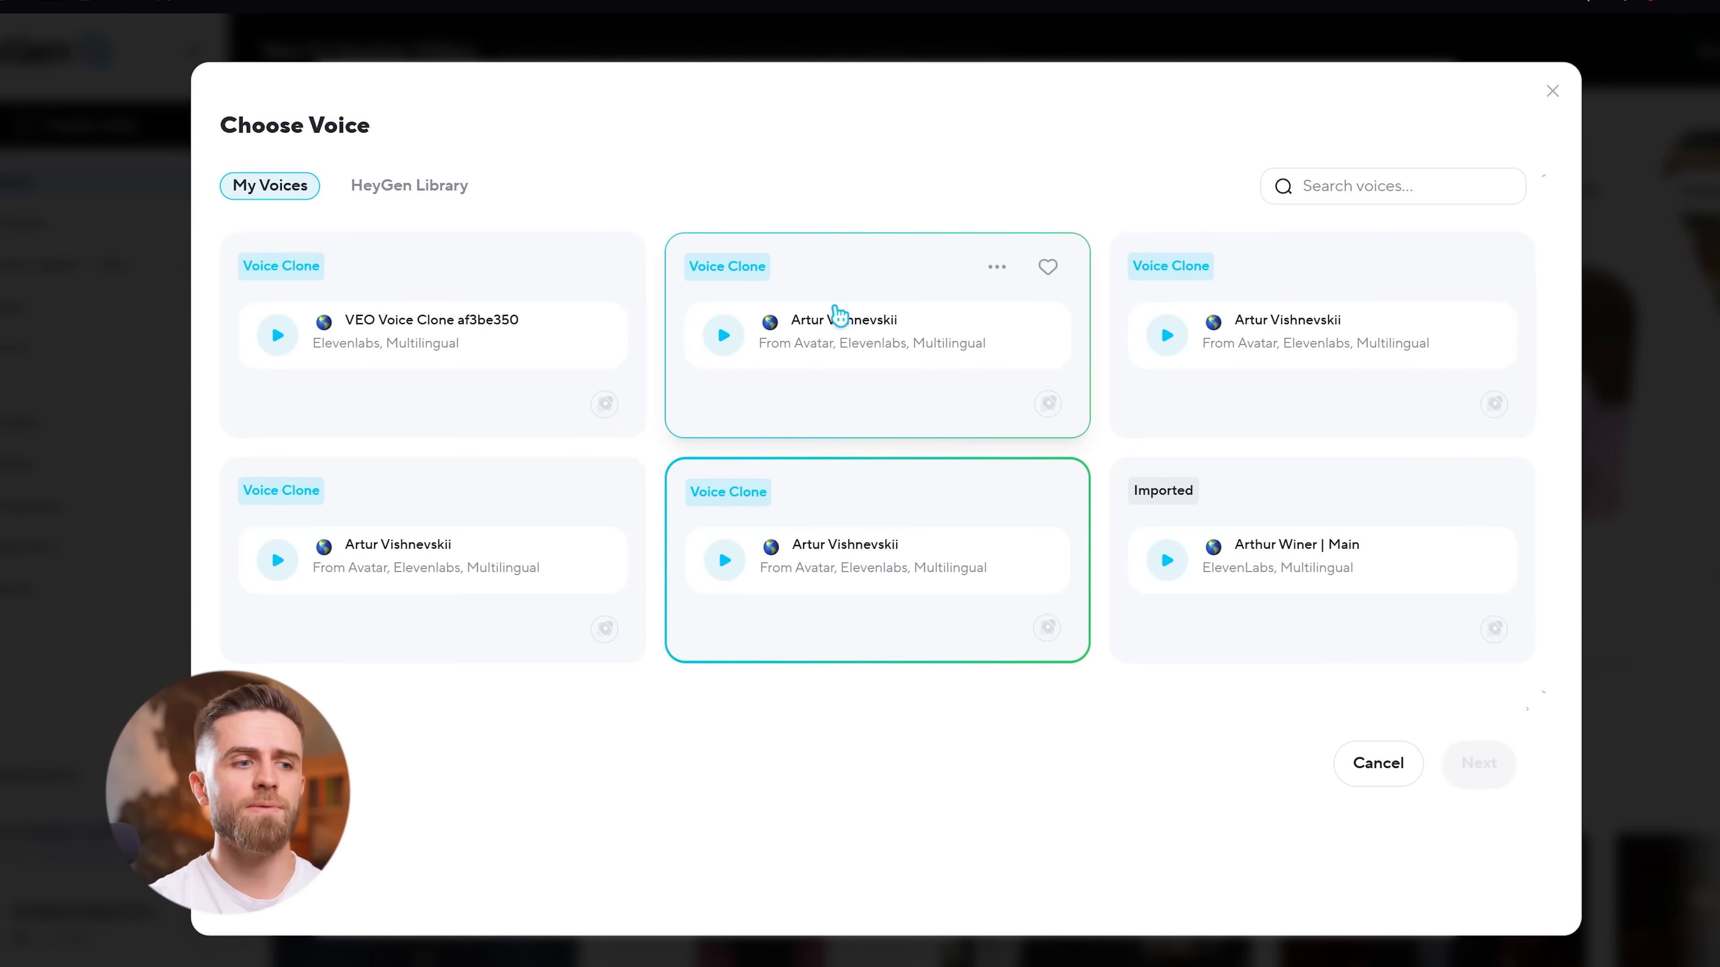
left_click(428, 568)
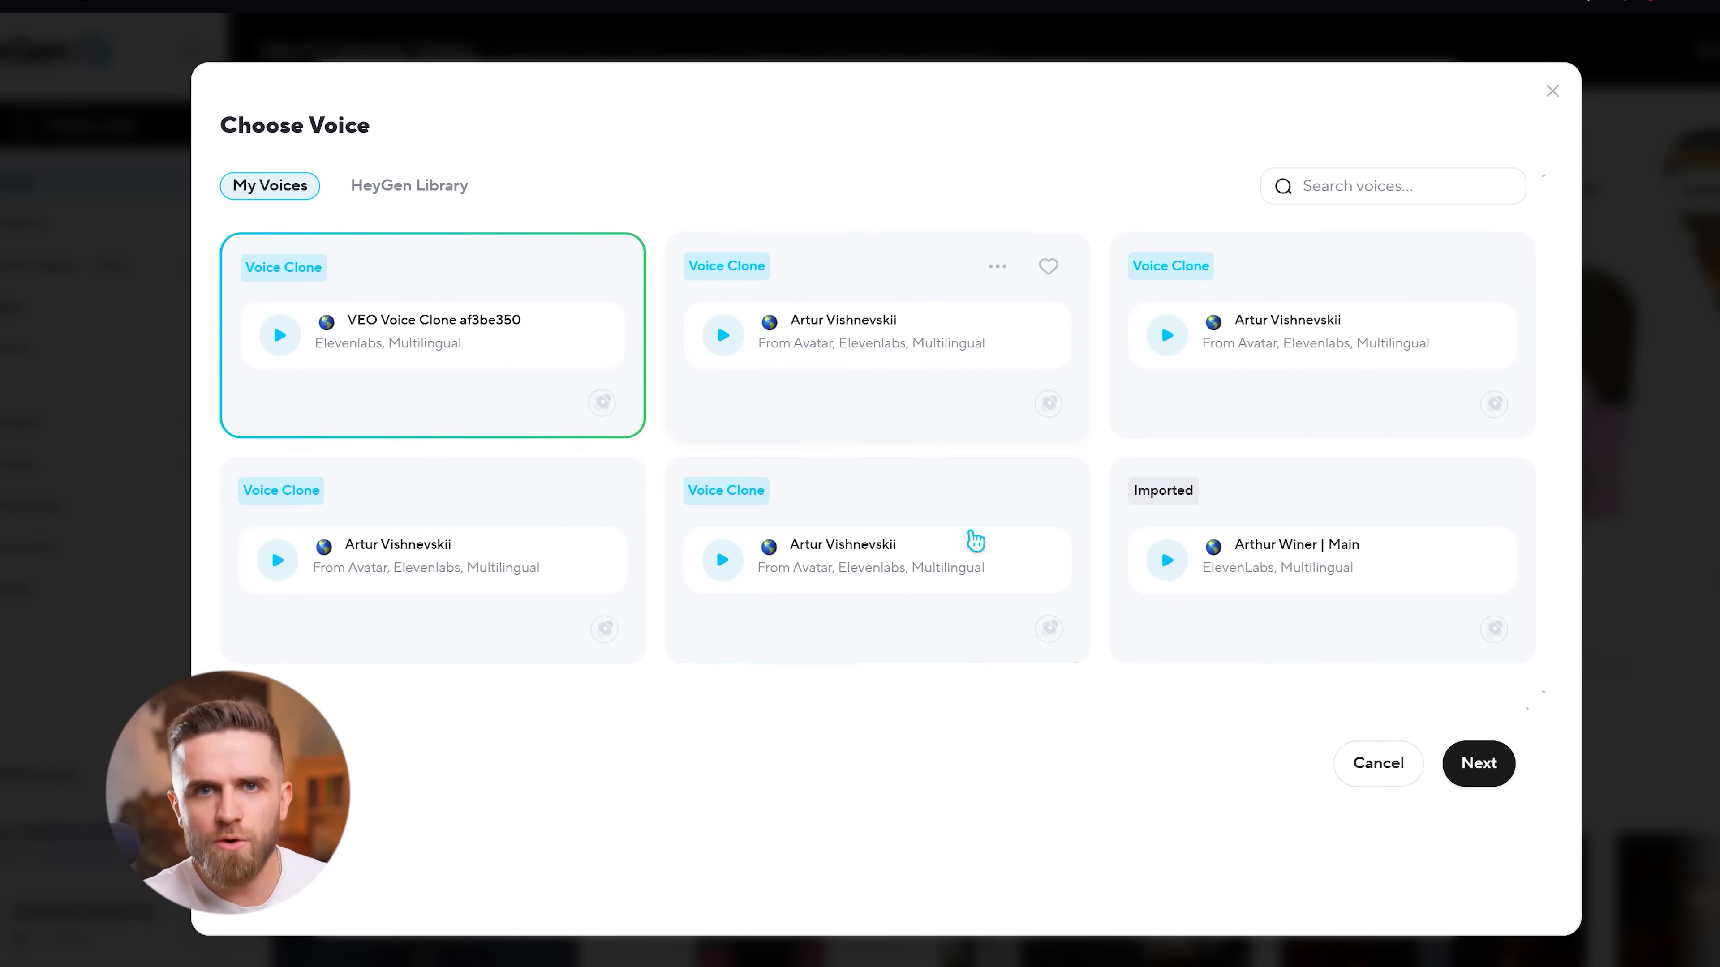
left_click(1479, 764)
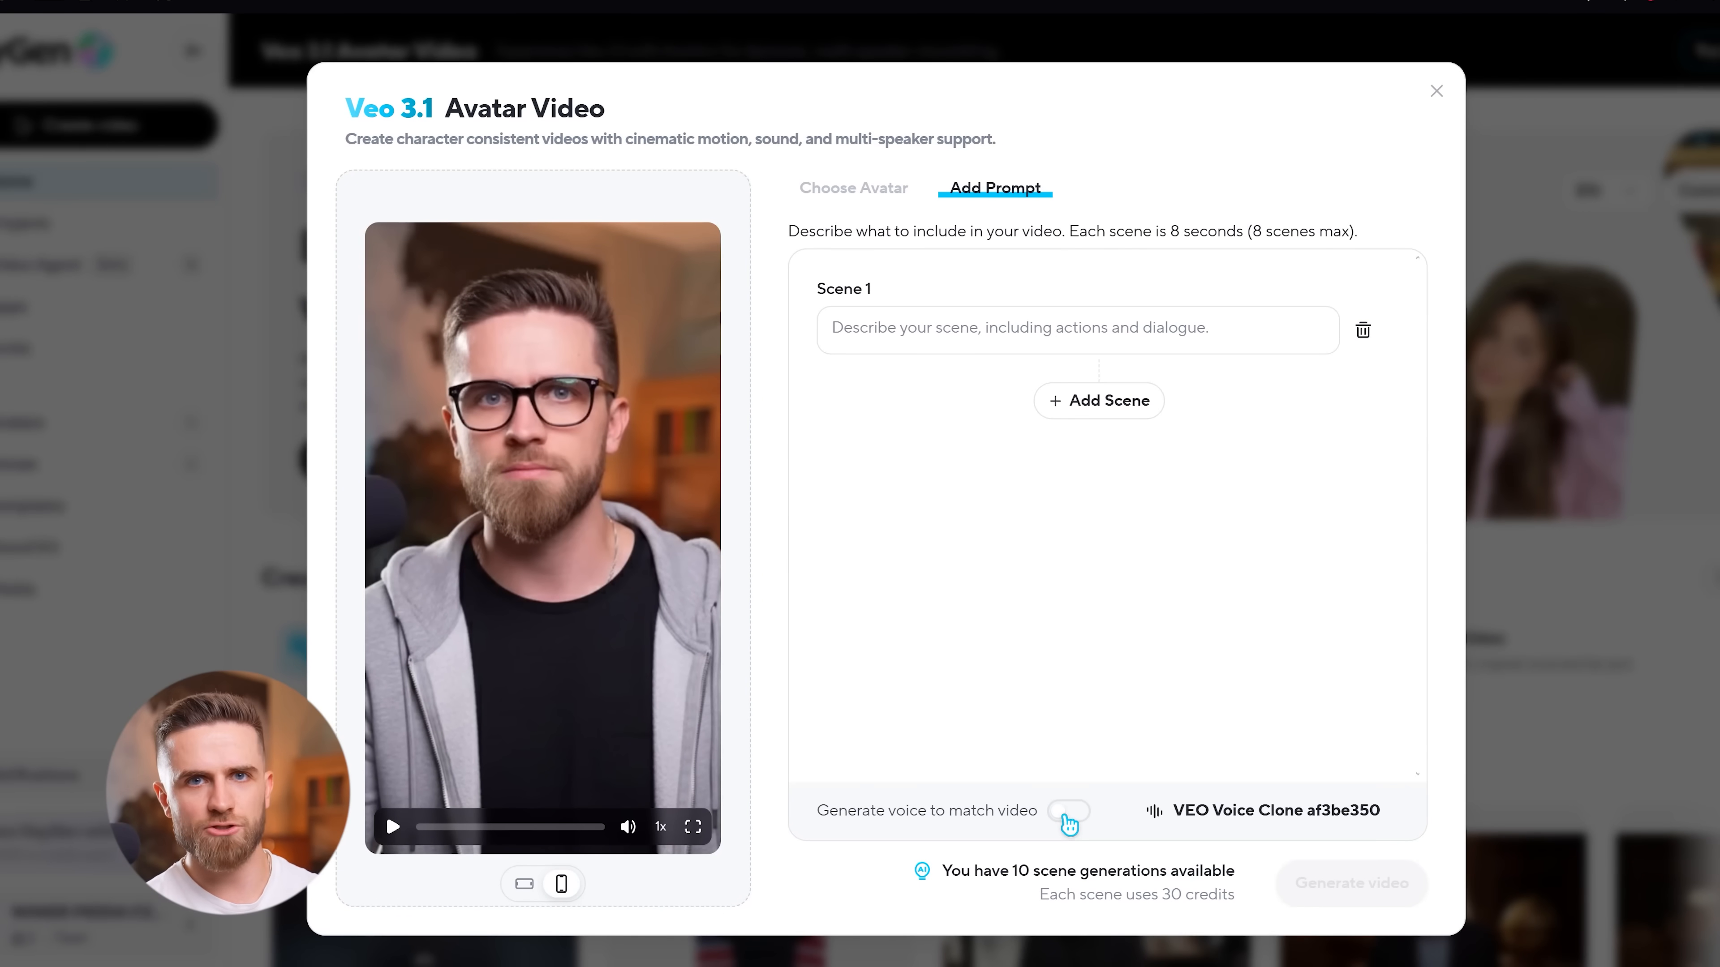
- Add scenes: he throws away the camera for the iPhone 17, then walks onto a busy street speaking
left_click(392, 833)
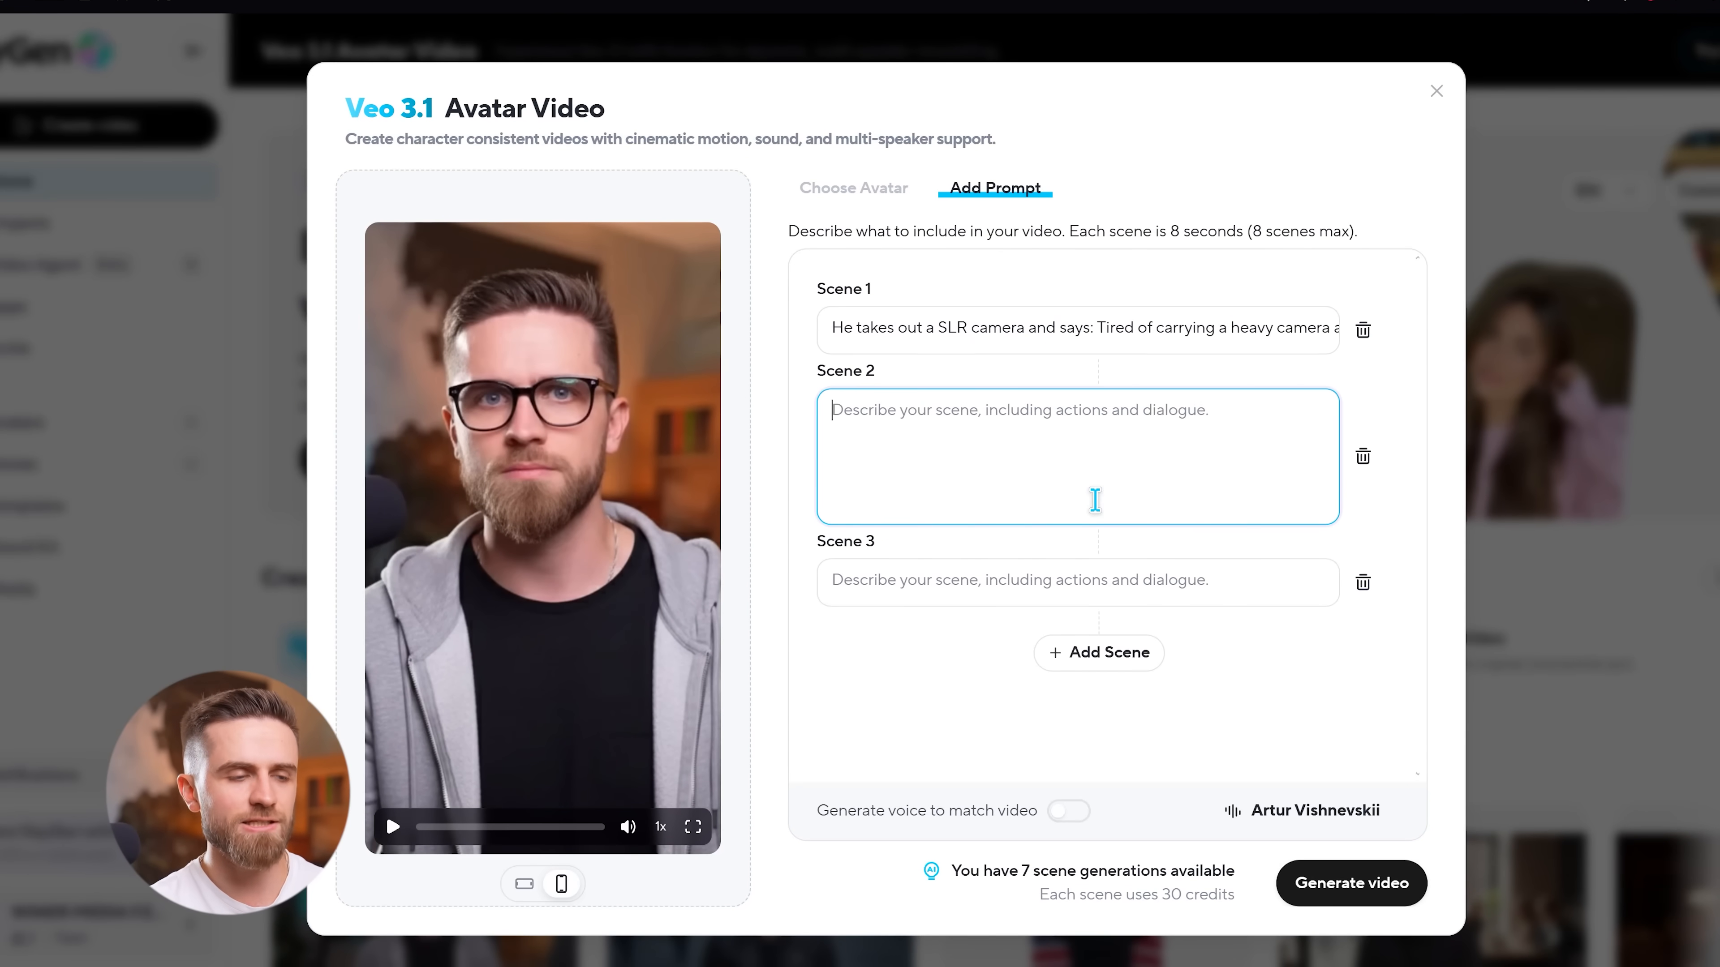
type("He throws away the camera and takes out the iphone 17: Now it's not necessary. The iPhone 17 came out and showed the biggest camera improvement in history.")
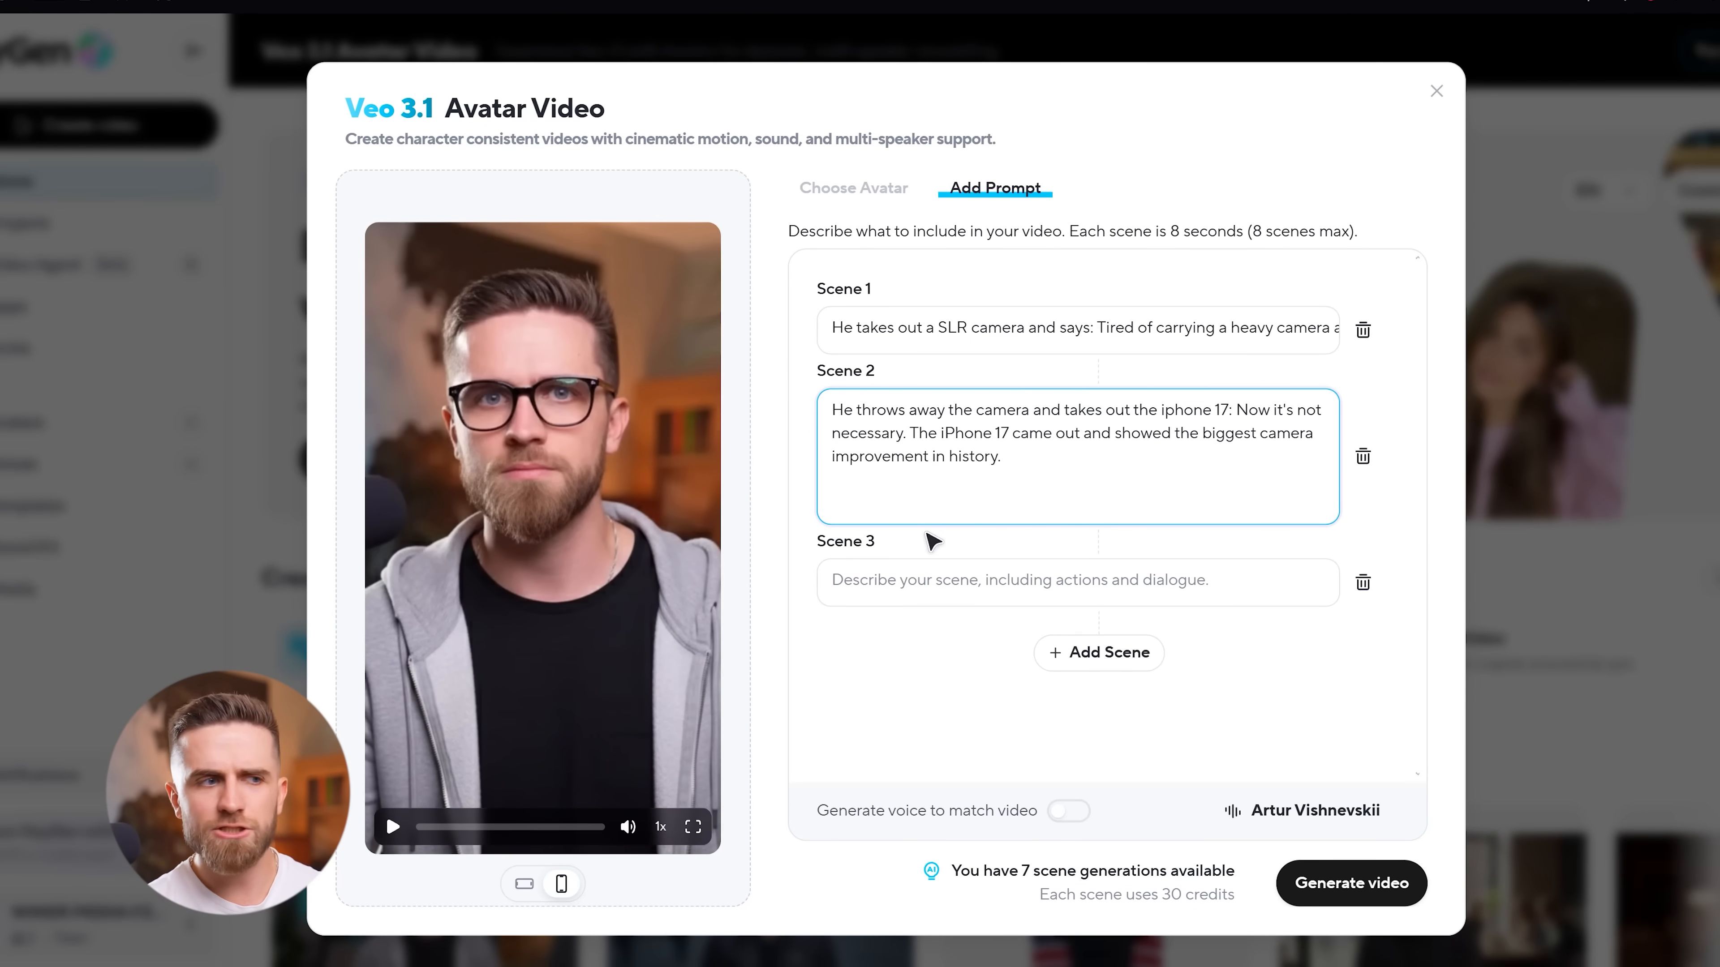
type("He gets up from the table and goes to a busy street and says: Now you can have professional photography equipment anywhere, anytime.")
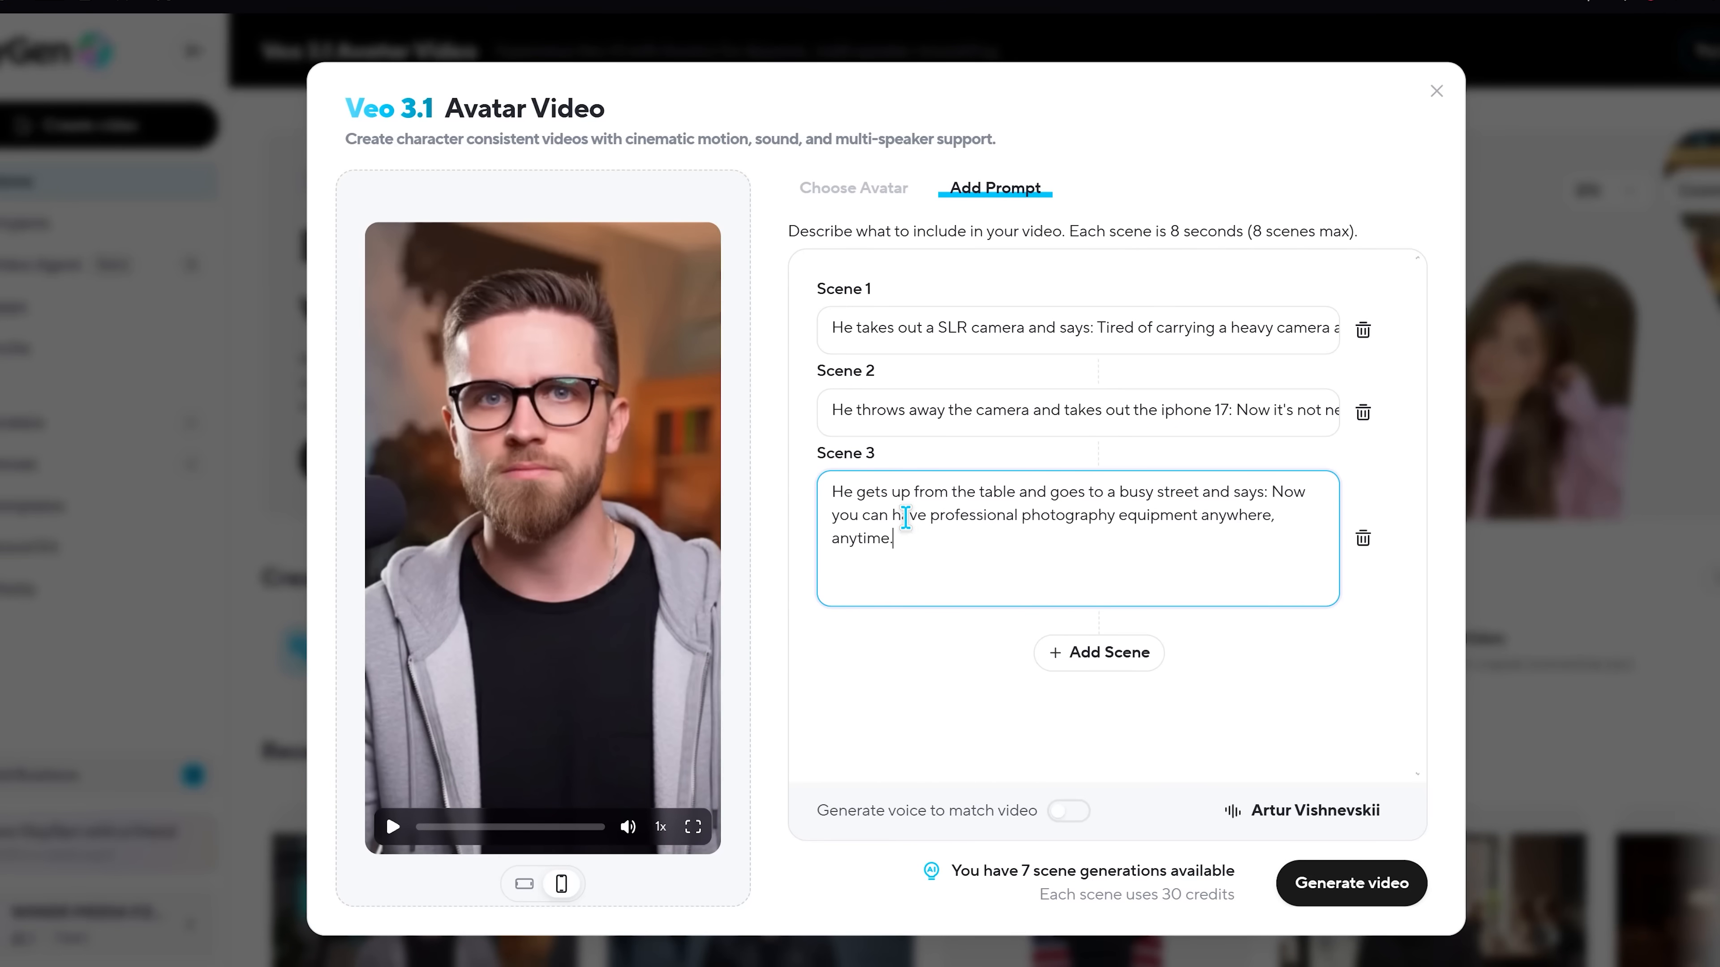
left_click(1027, 328)
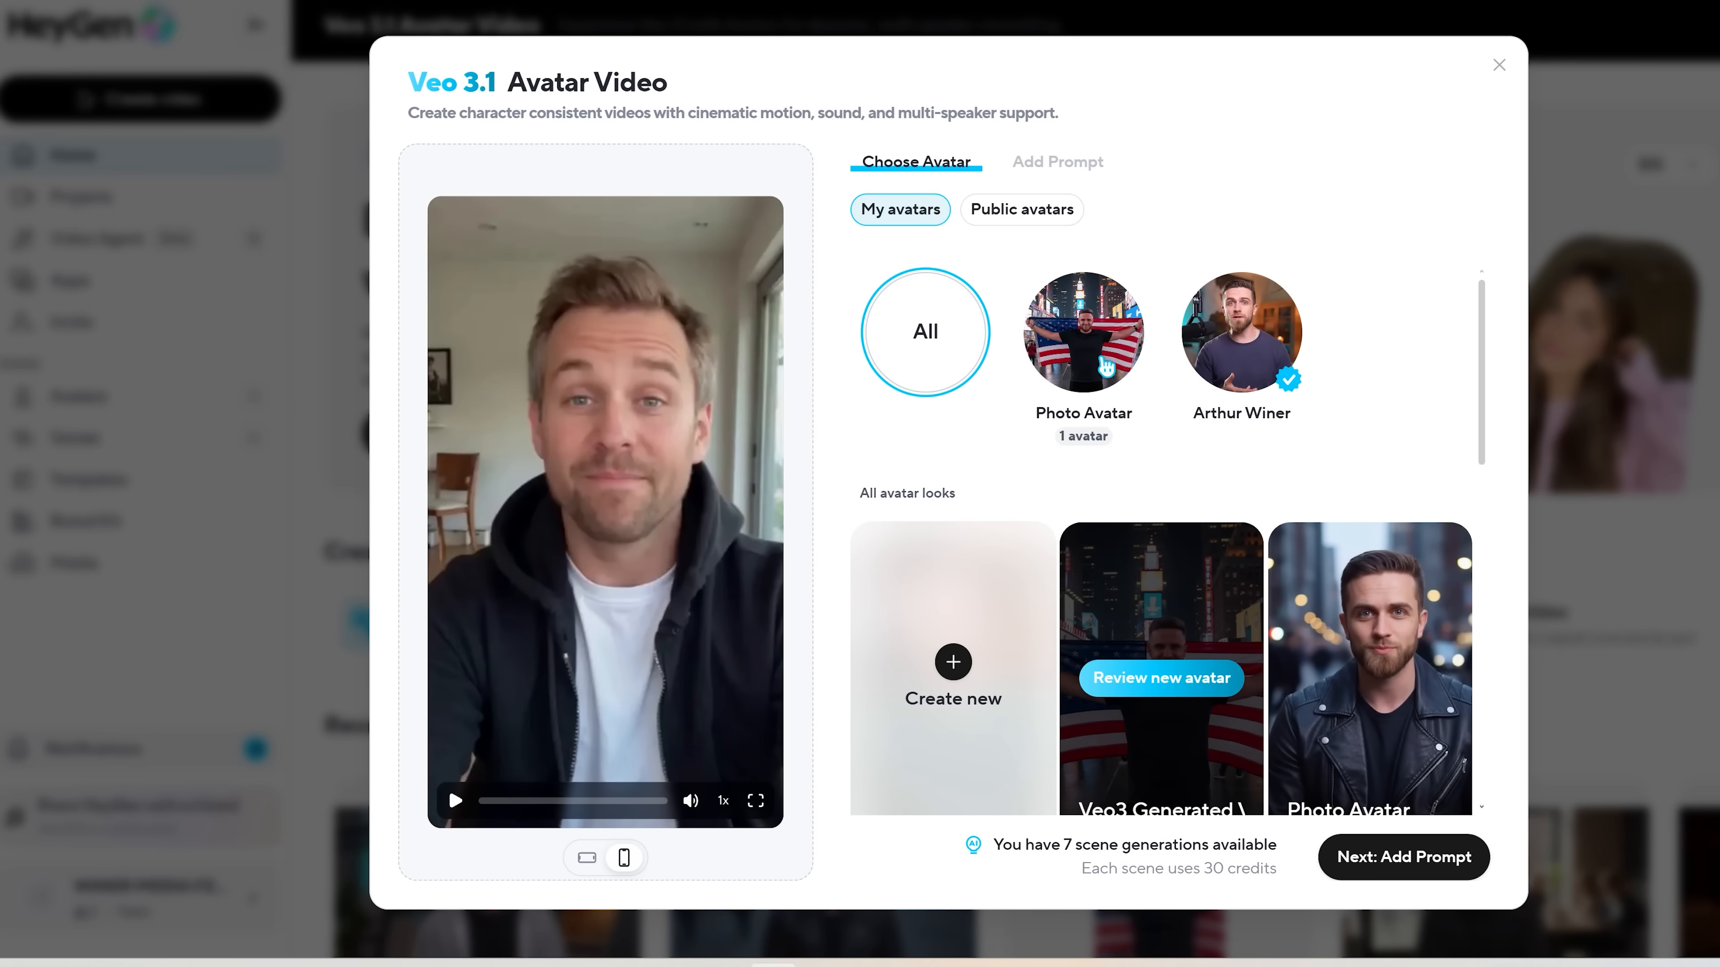
- Choose the green-shirt photo avatar look in landscape format and continue to the prompt step
scroll("down", 3)
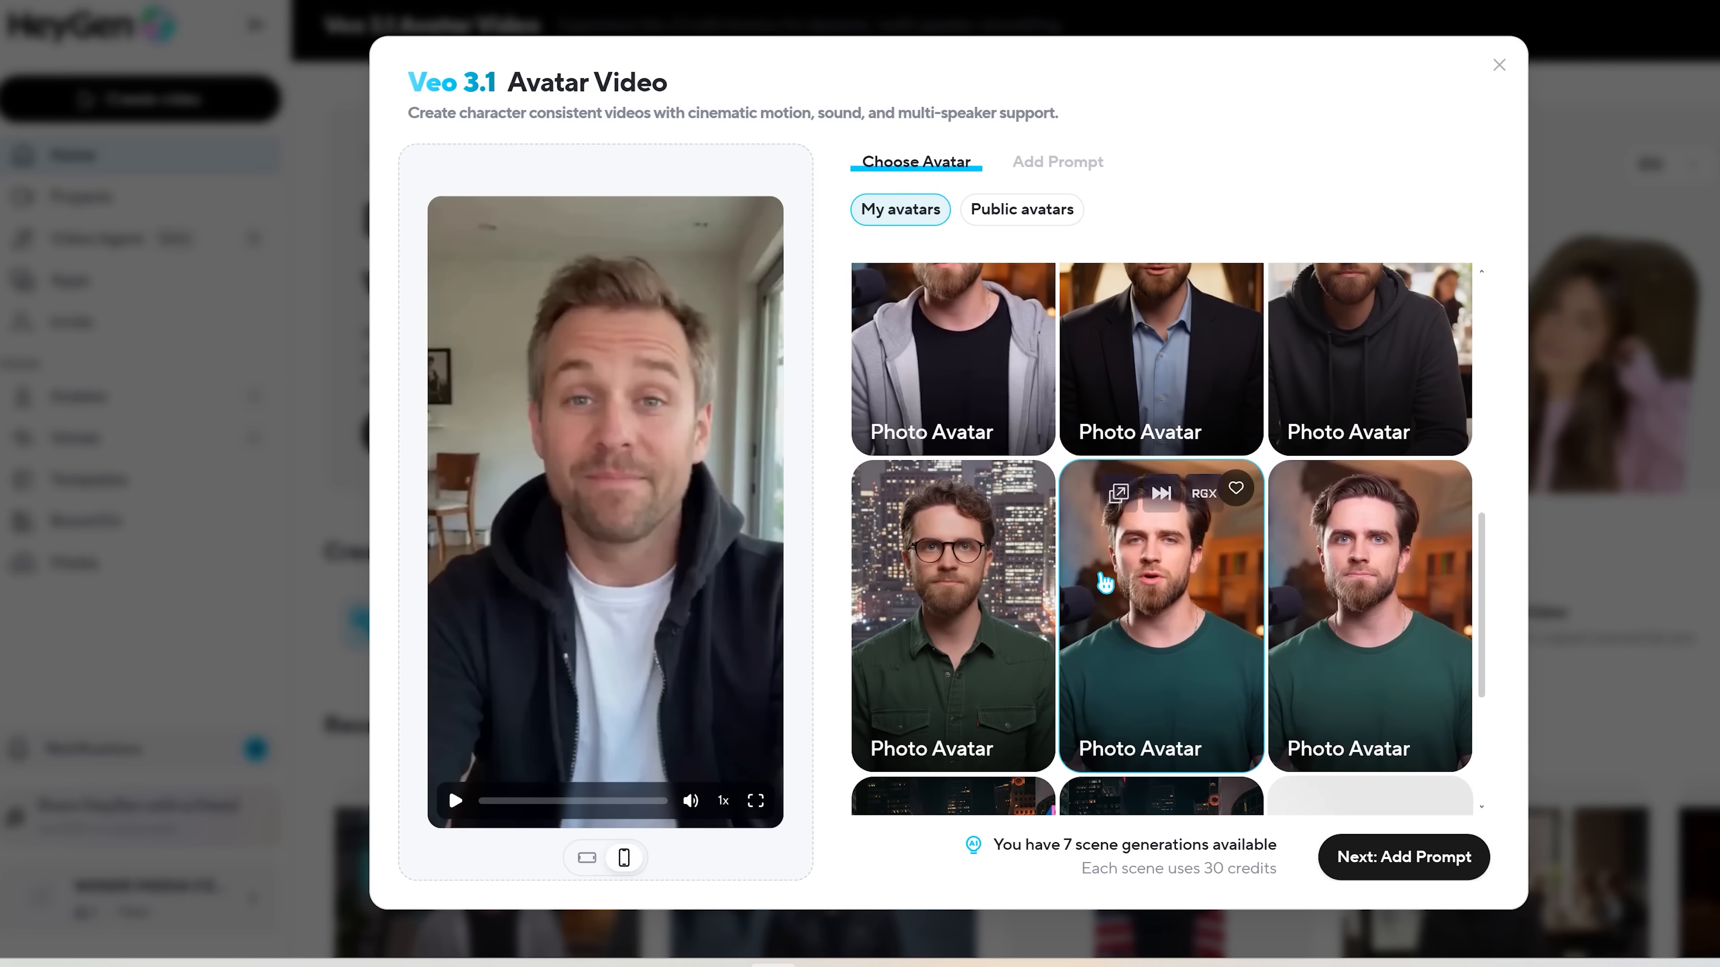
scroll("down", 3)
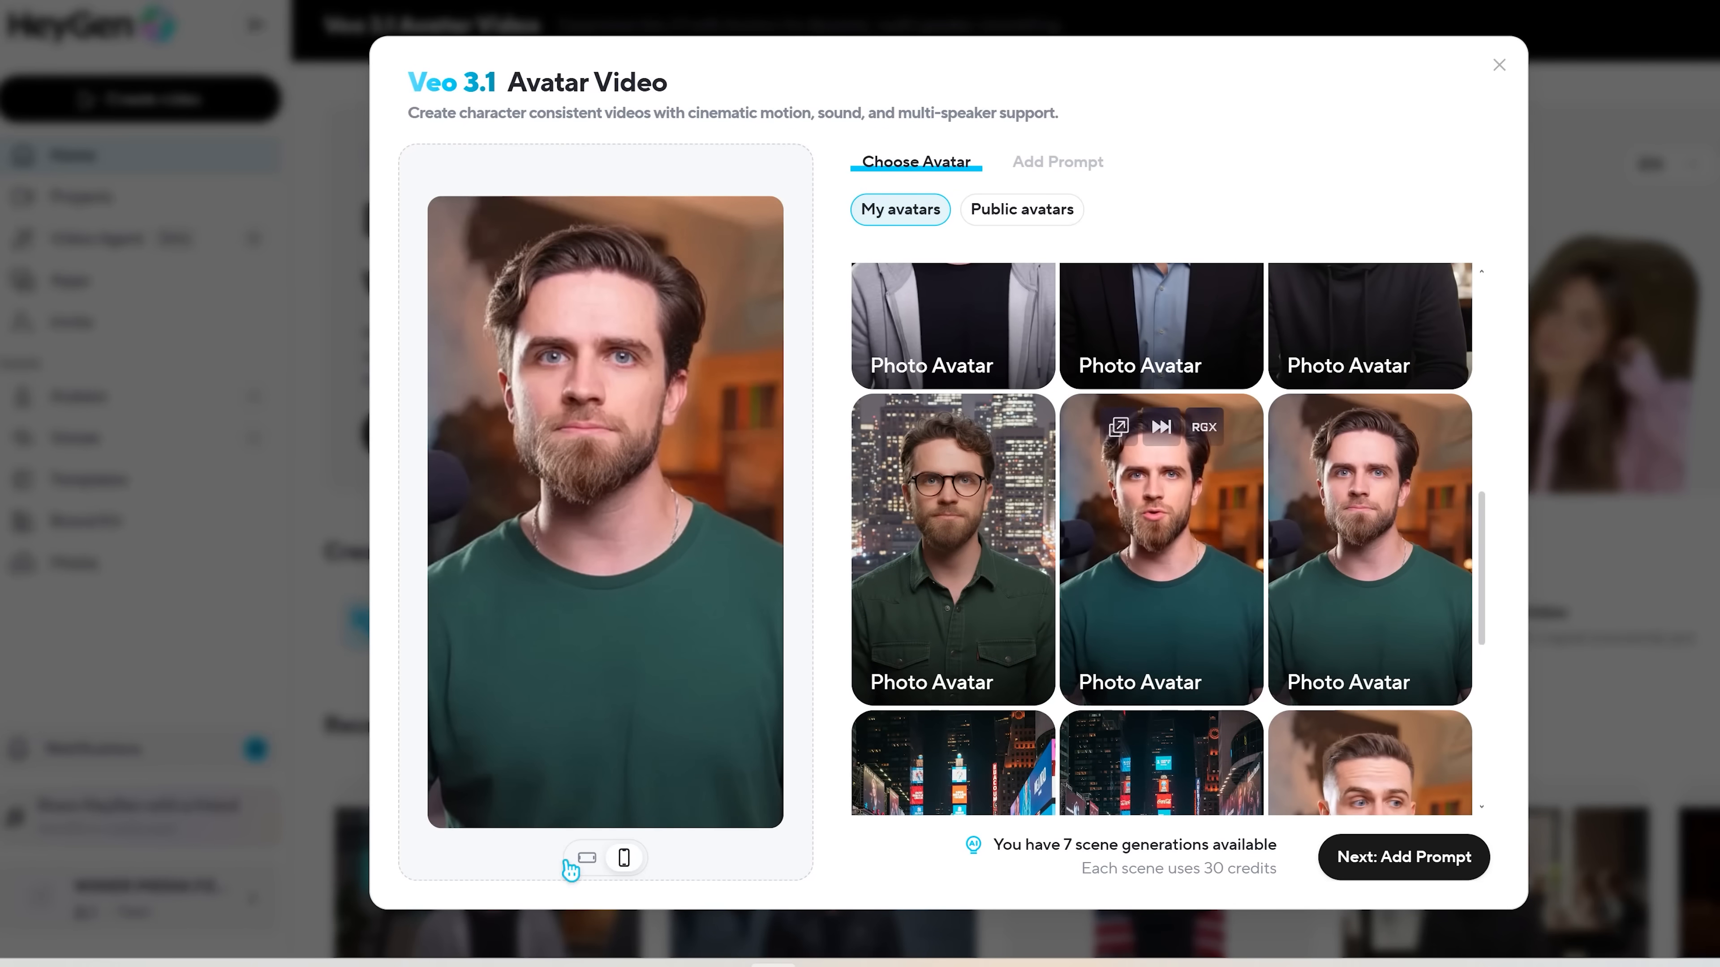
mouse_move(675, 837)
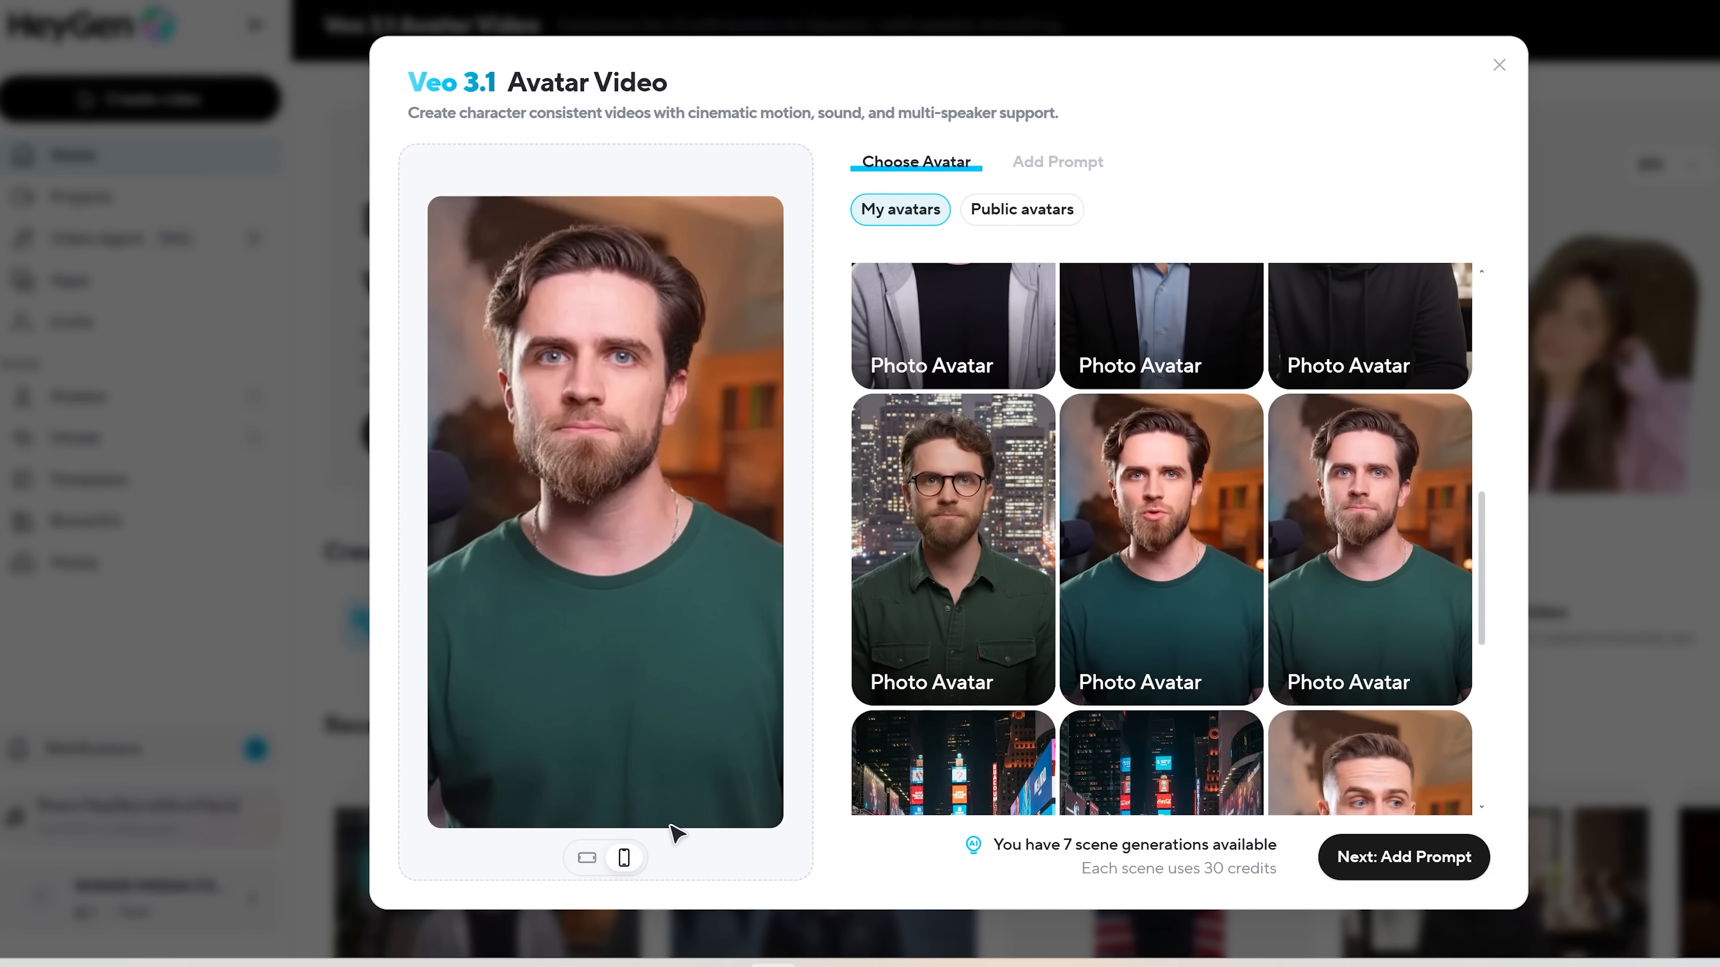
left_click(586, 858)
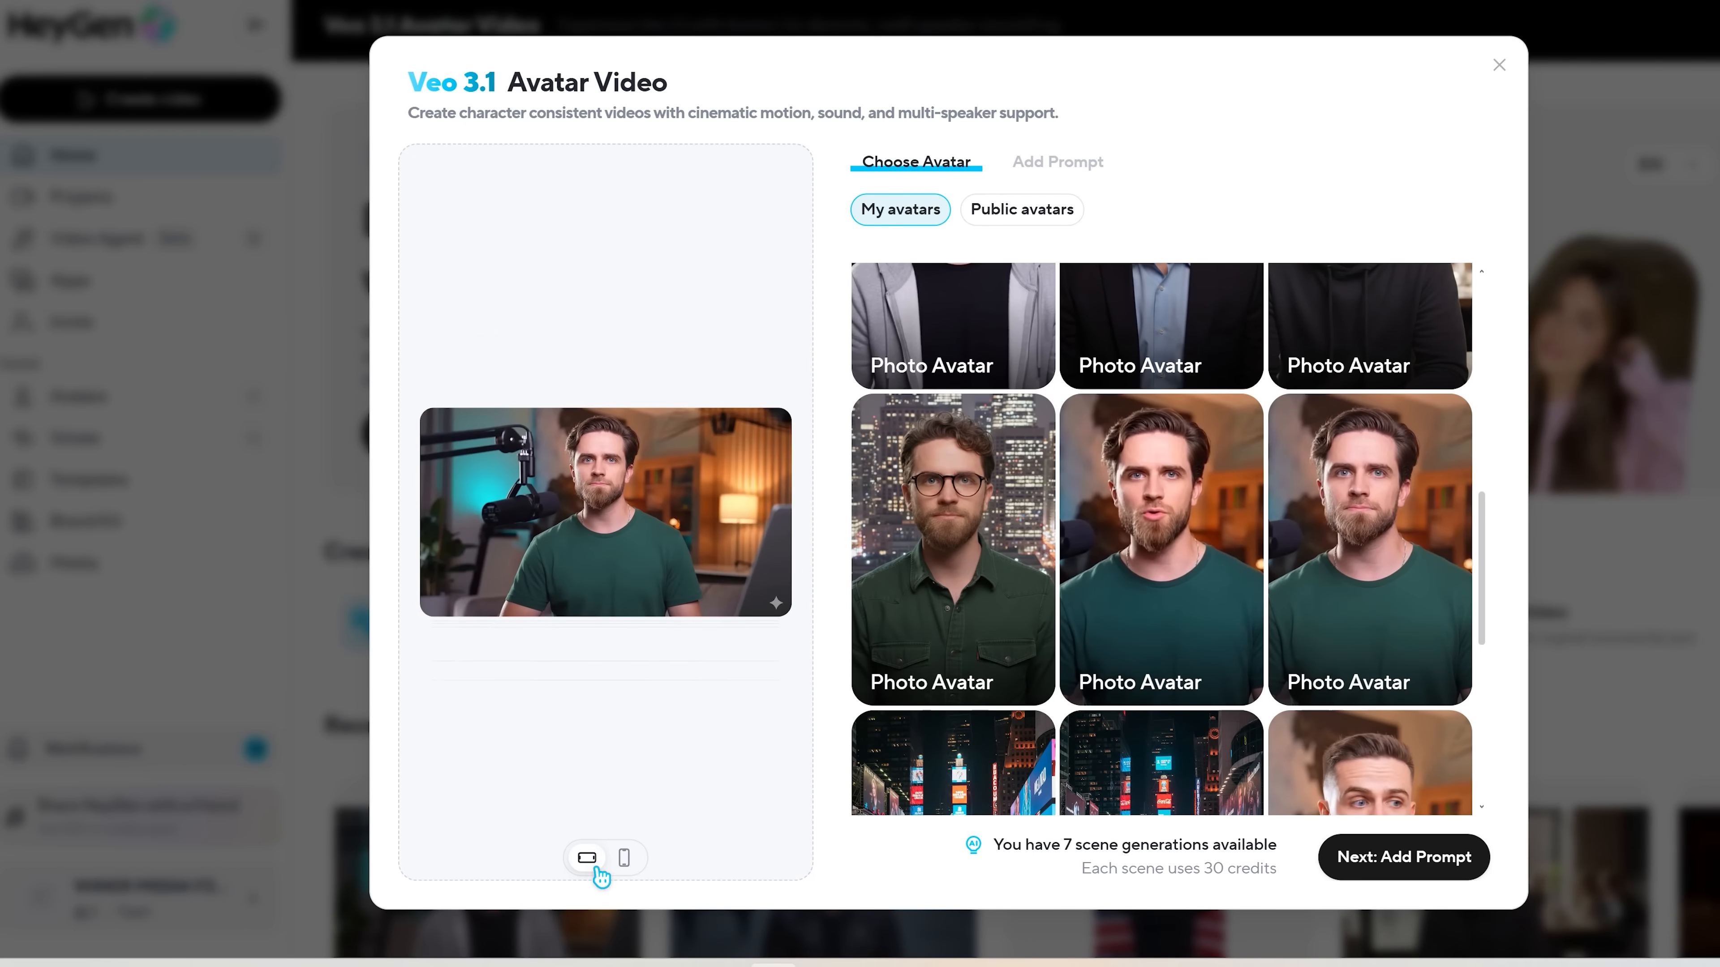
left_click(623, 858)
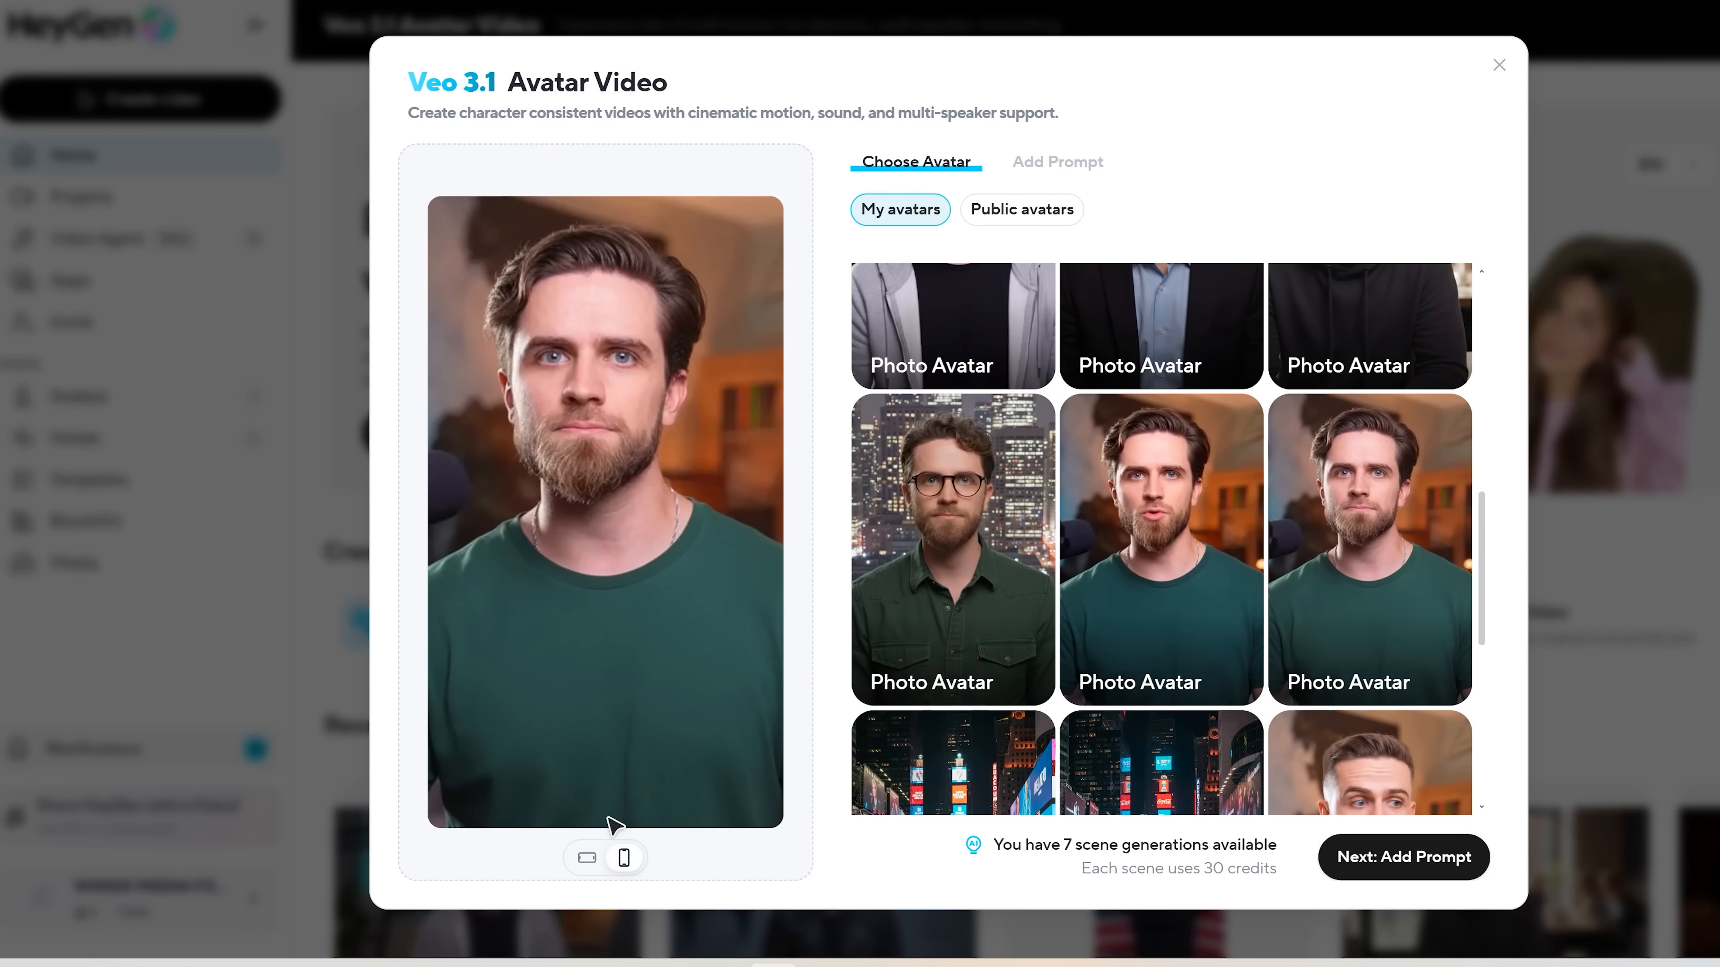
left_click(587, 859)
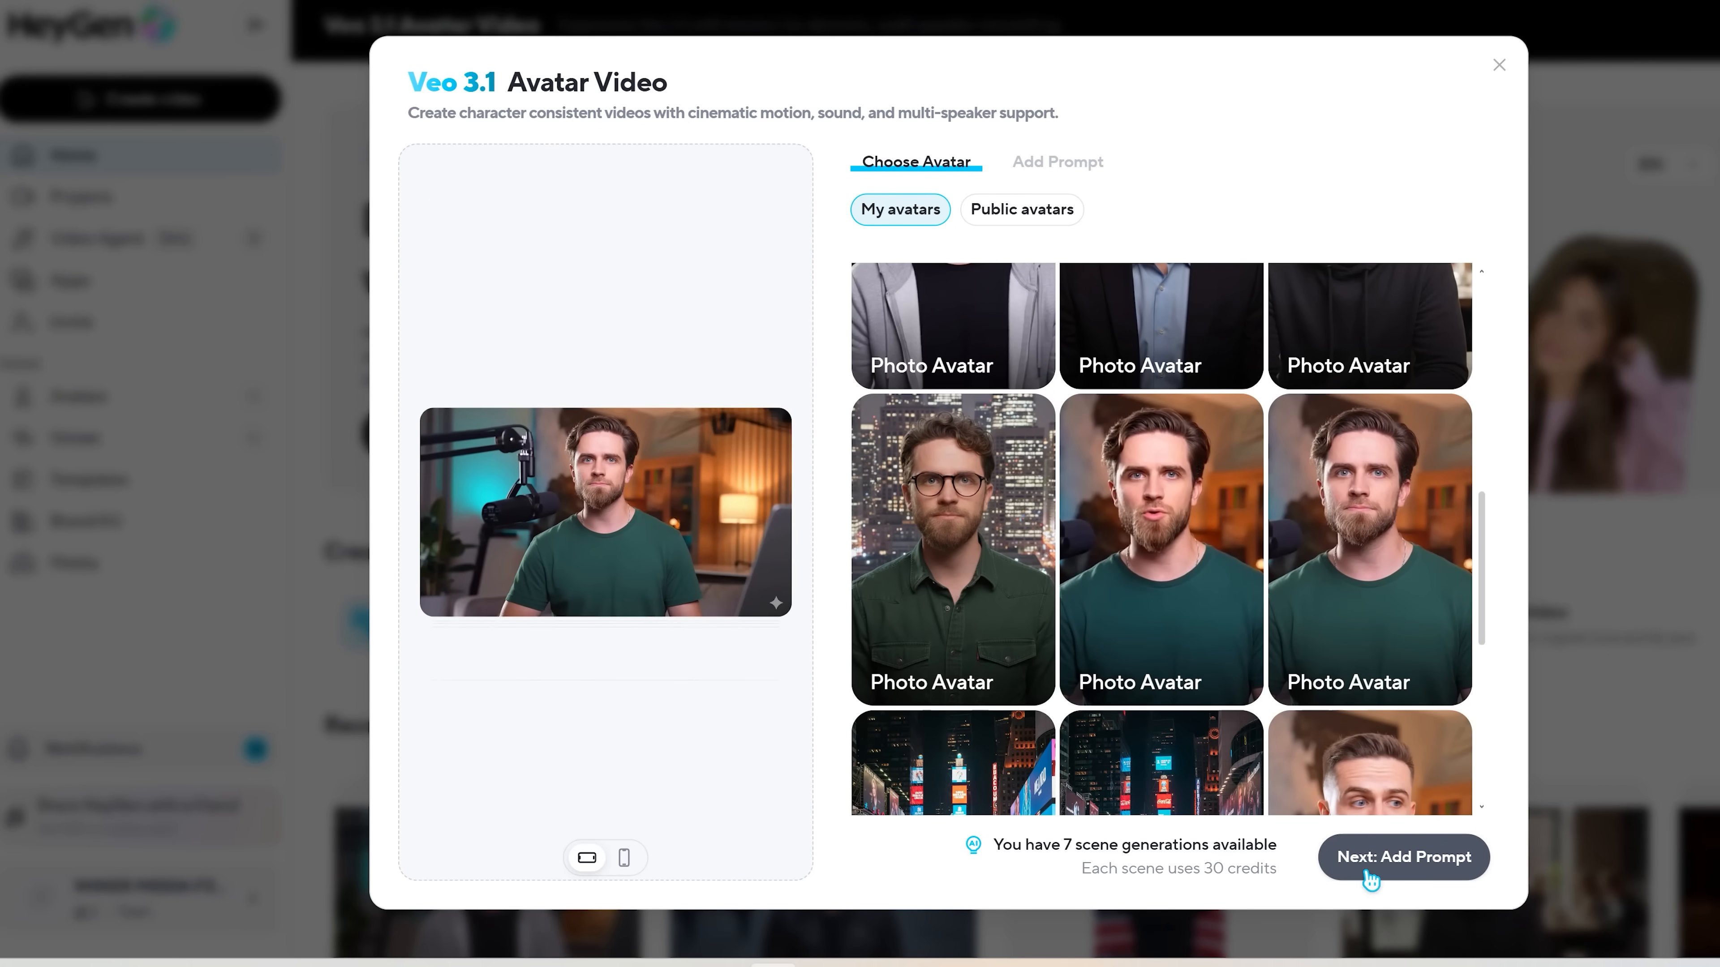
left_click(1403, 857)
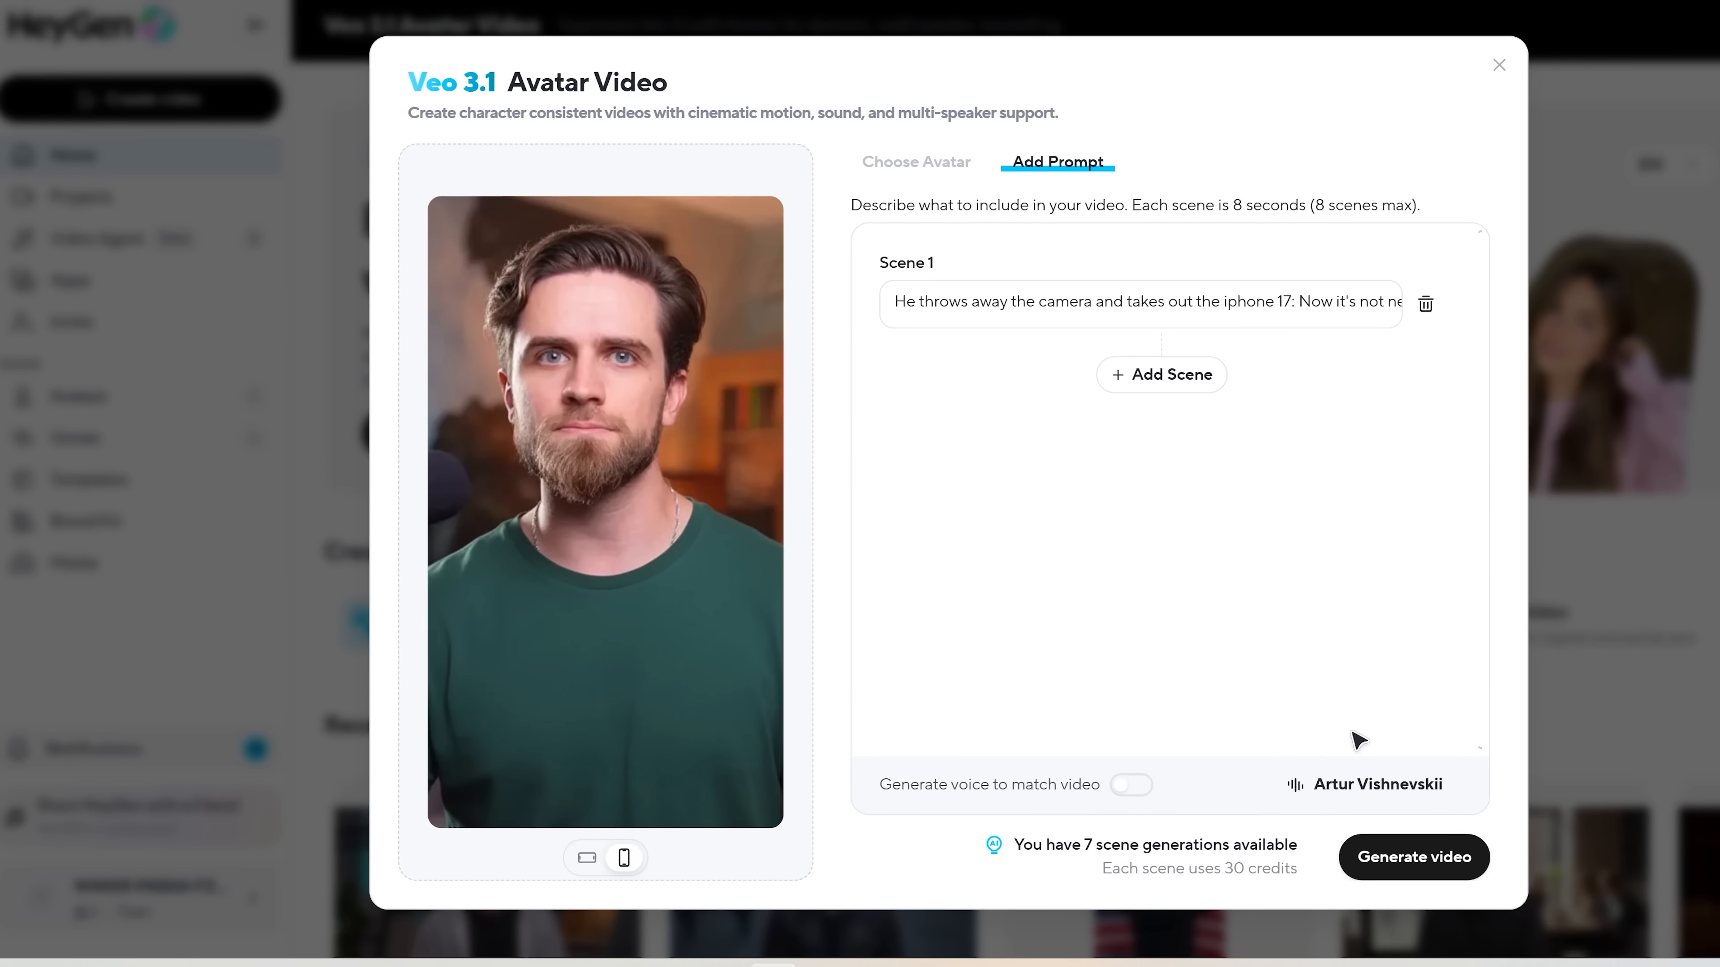
- Pick the Imported voice from My Voices instead of the HeyGen Library and confirm it
left_click(1377, 785)
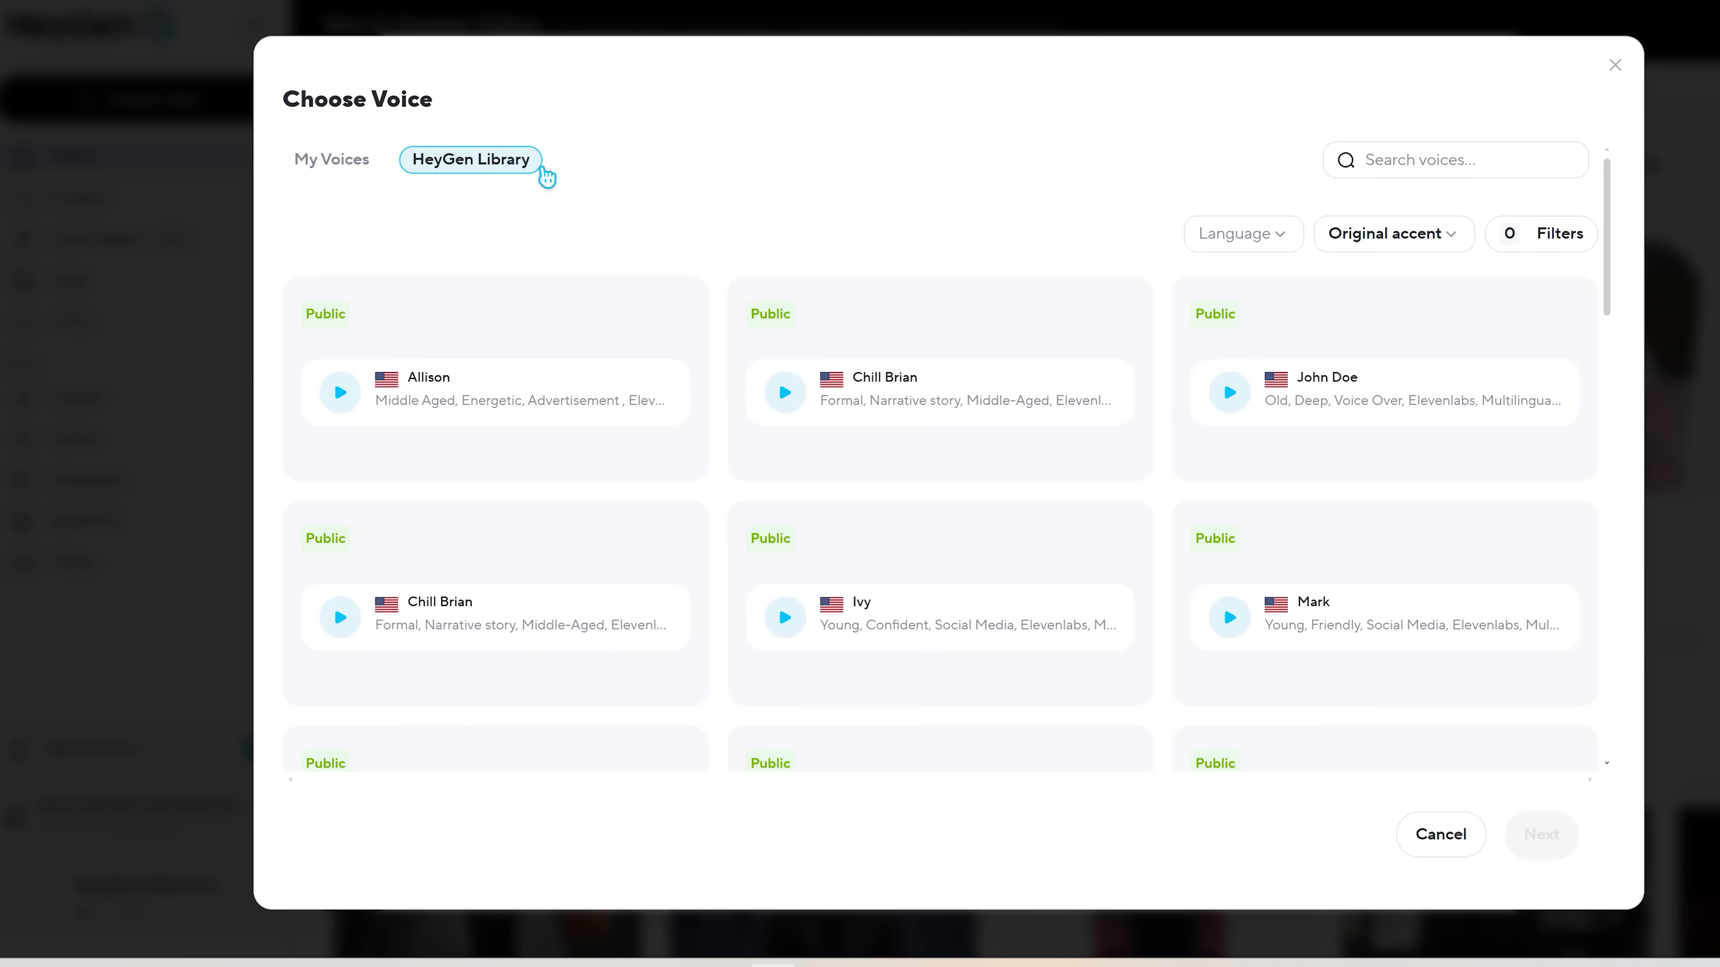
scroll("down", 3)
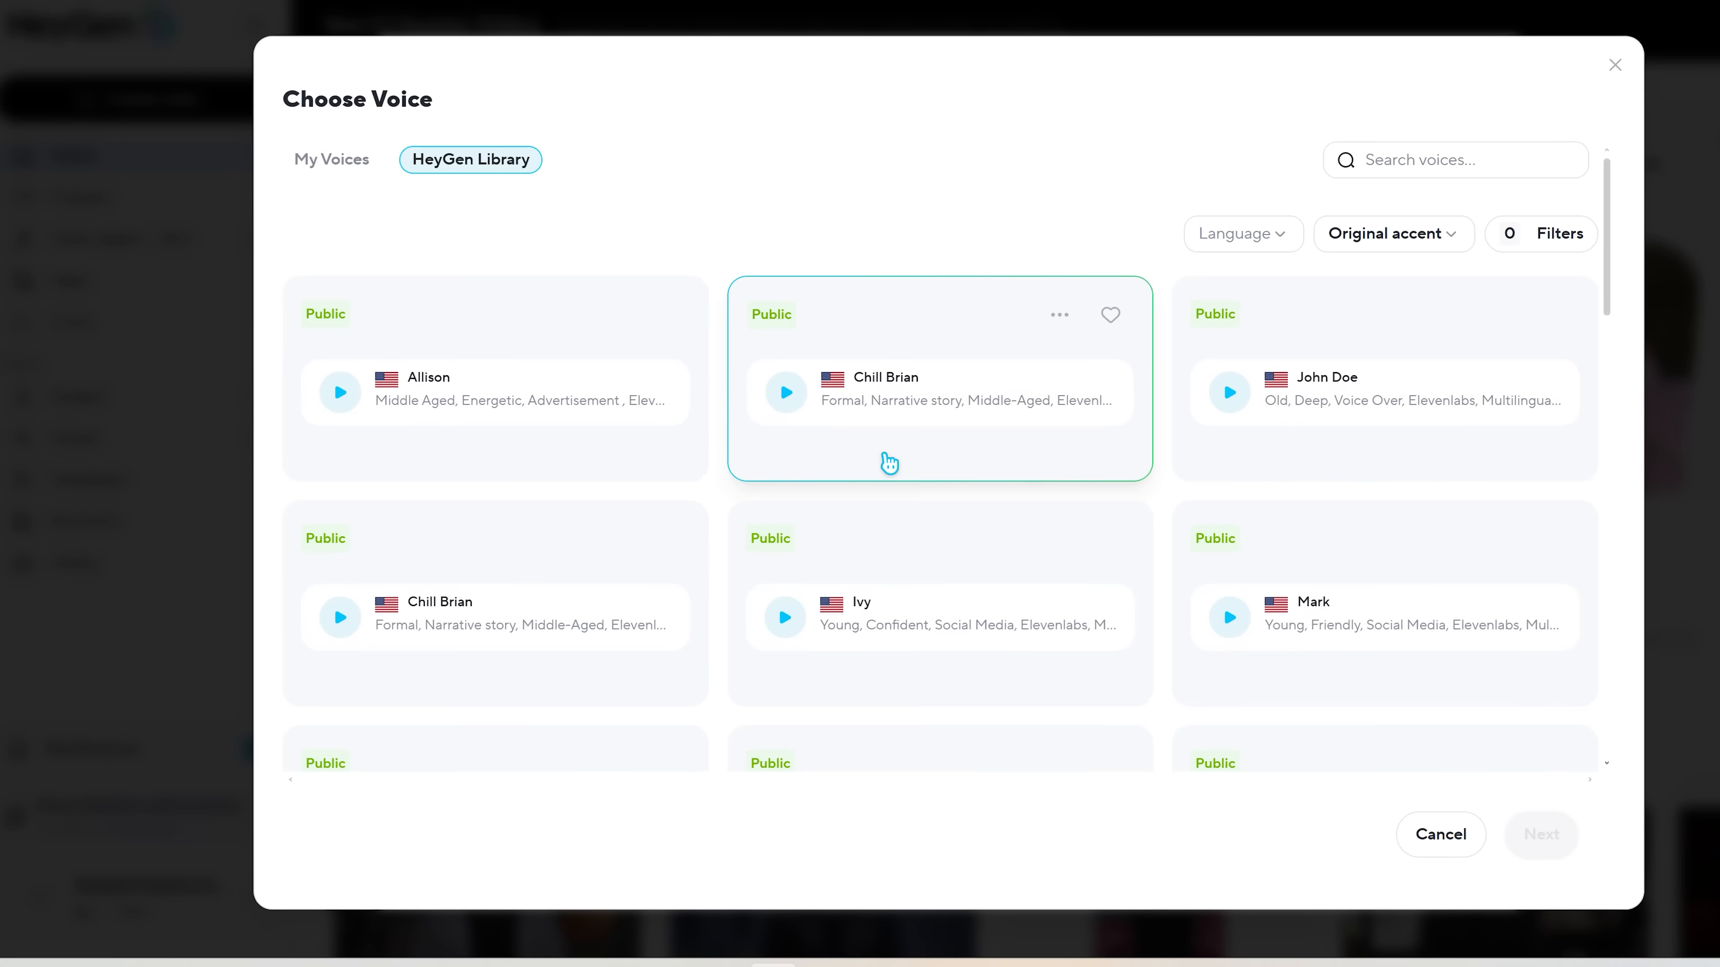
left_click(332, 160)
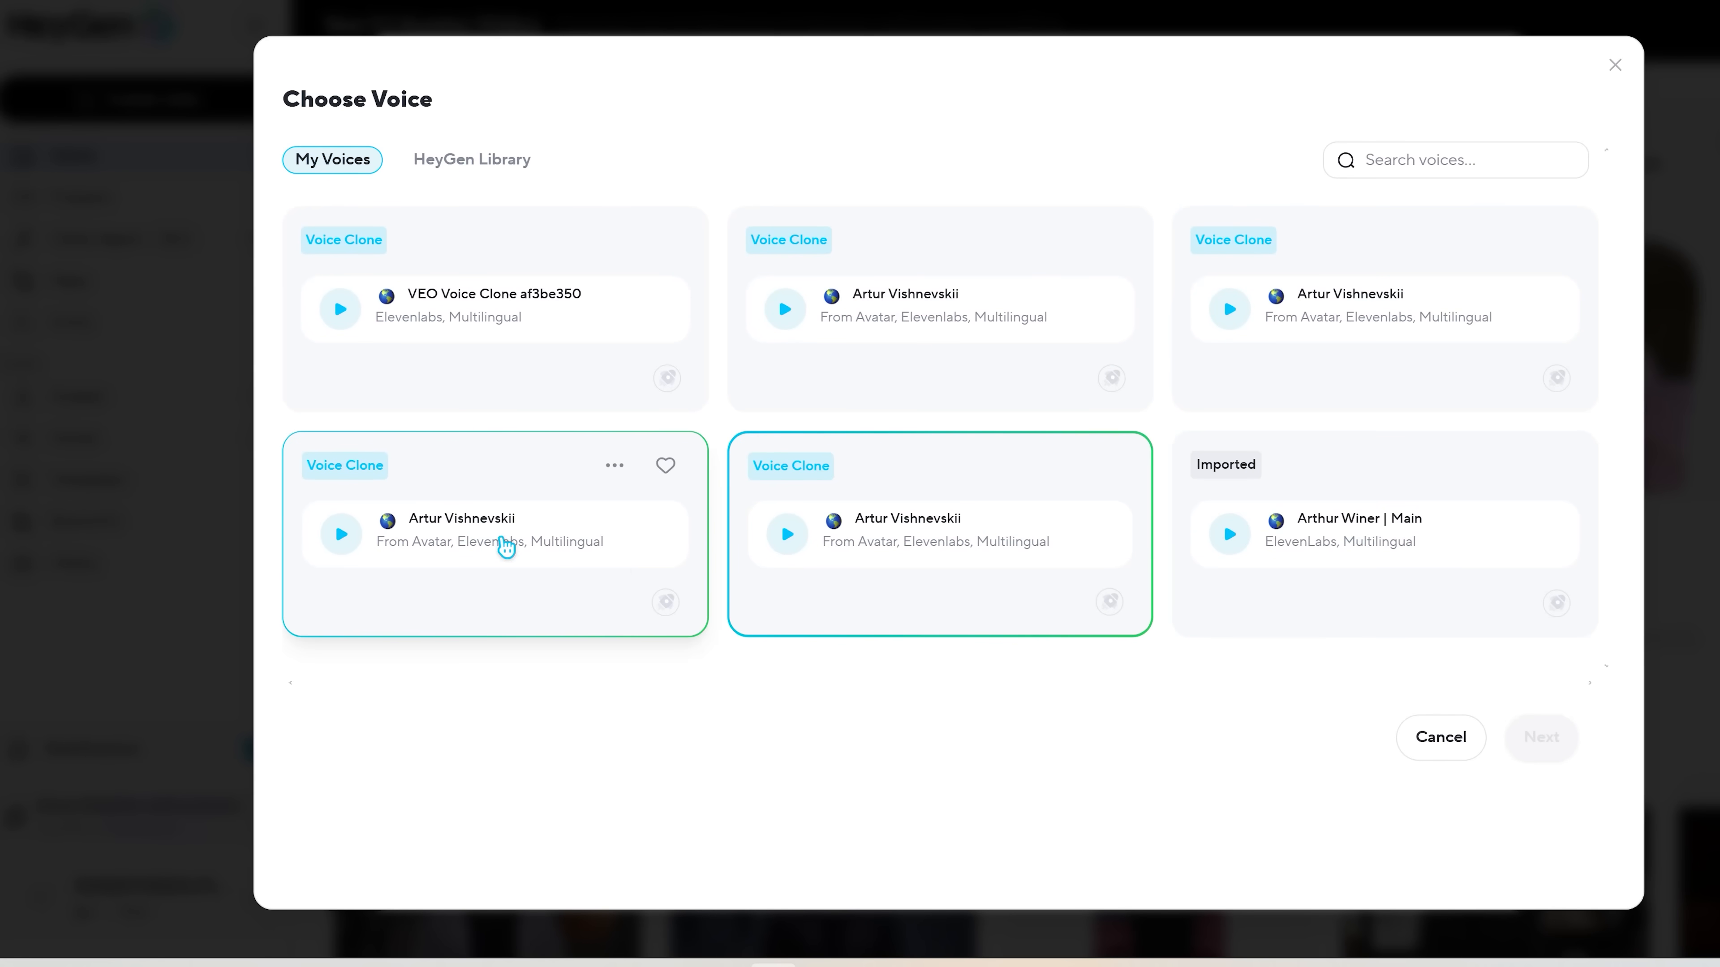
left_click(1362, 534)
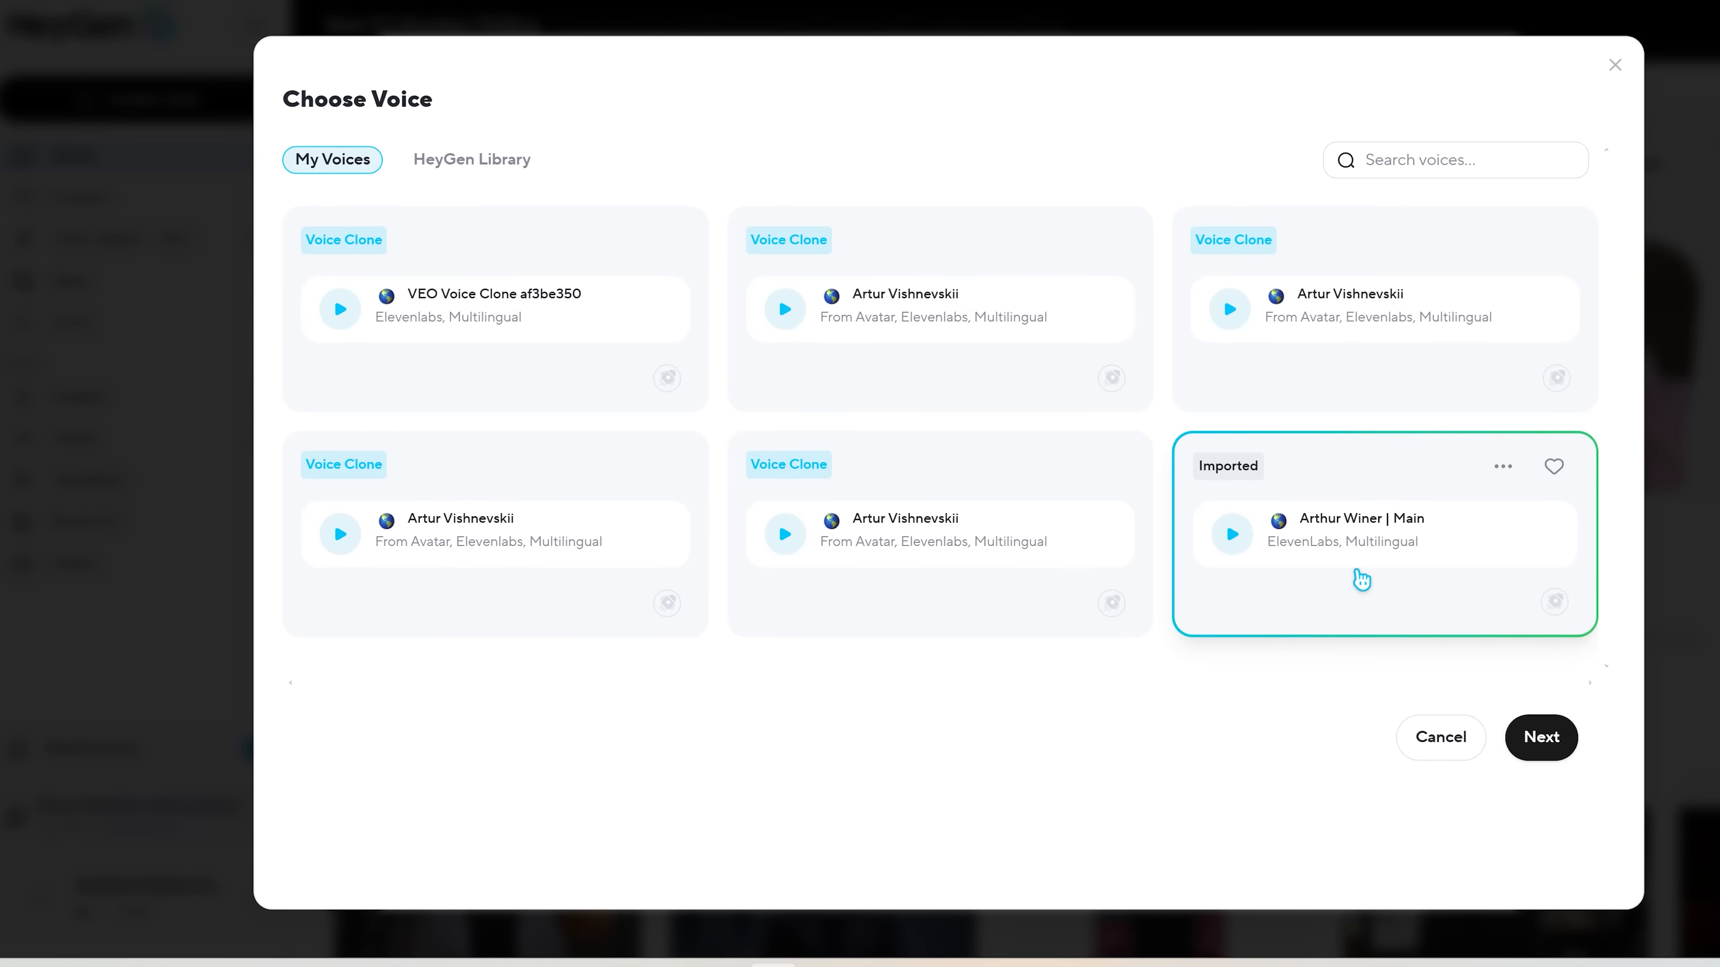
left_click(1541, 738)
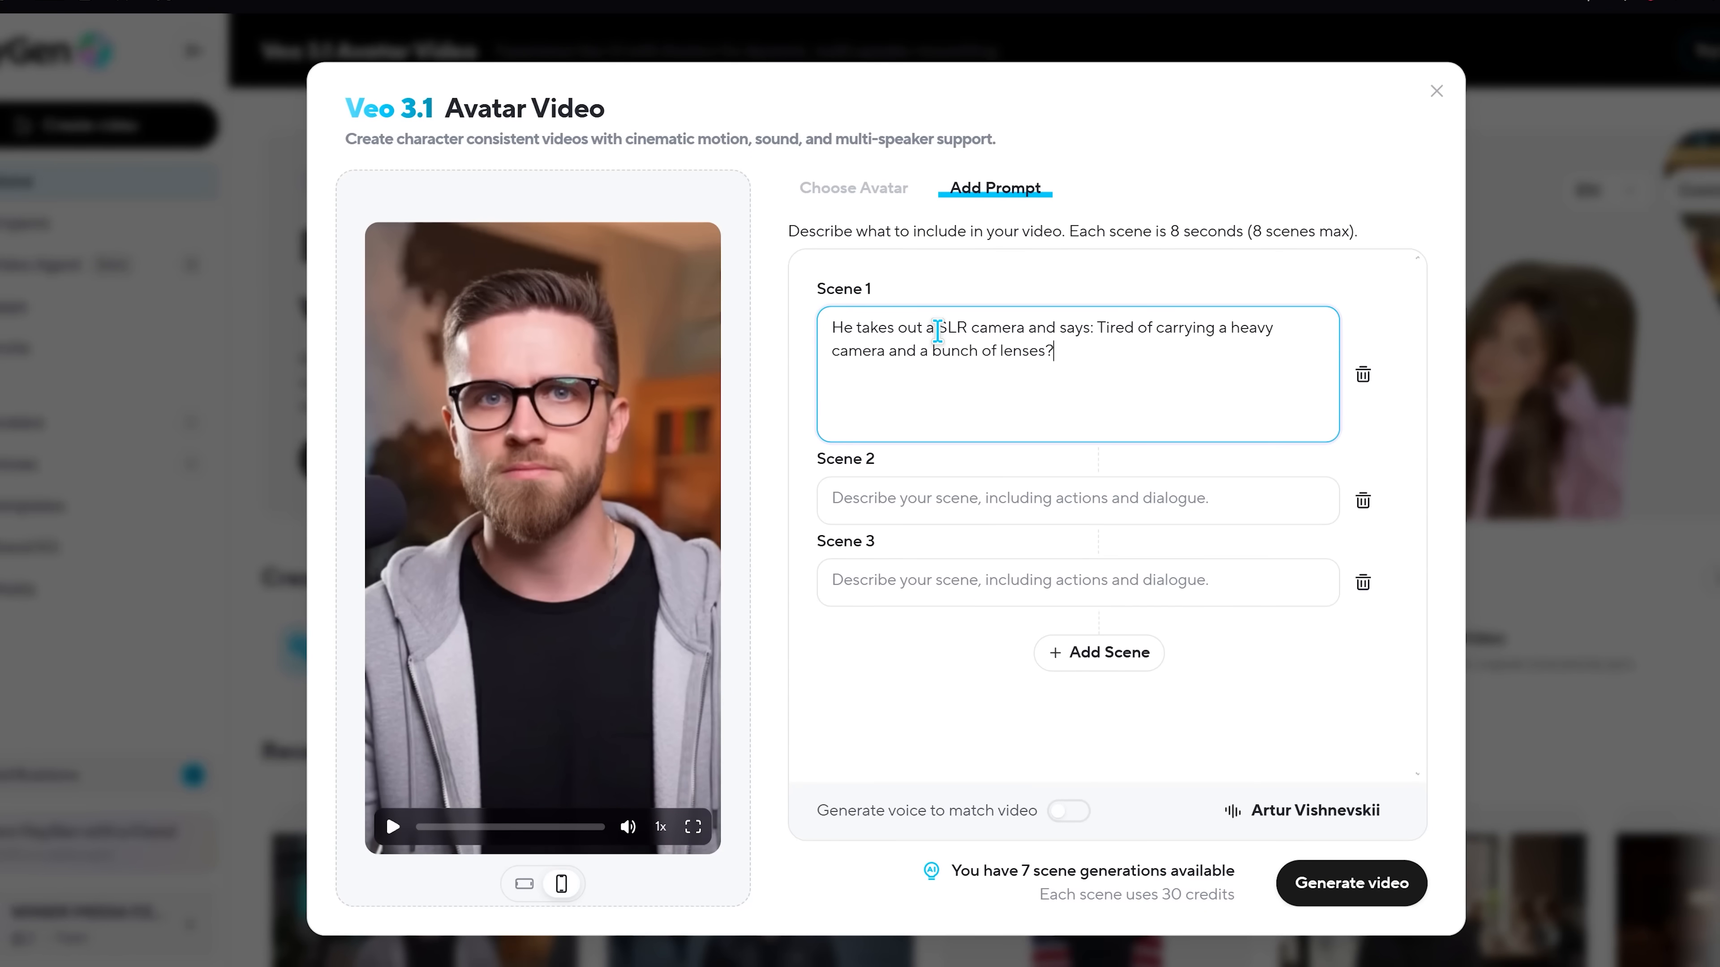
- Write Scene 2: he throws away the camera and takes out the iPhone 17, then continue
type("He throws away the camera and takes out the iphone 17: Now it's not necessary. The iPhone 17 came out and showed the biggest camera improvement in history.")
left_click(1077, 582)
type("He gets up from the table and goes to a busy street and says: Now you can have professional photography equipment anywhere, anytime.")
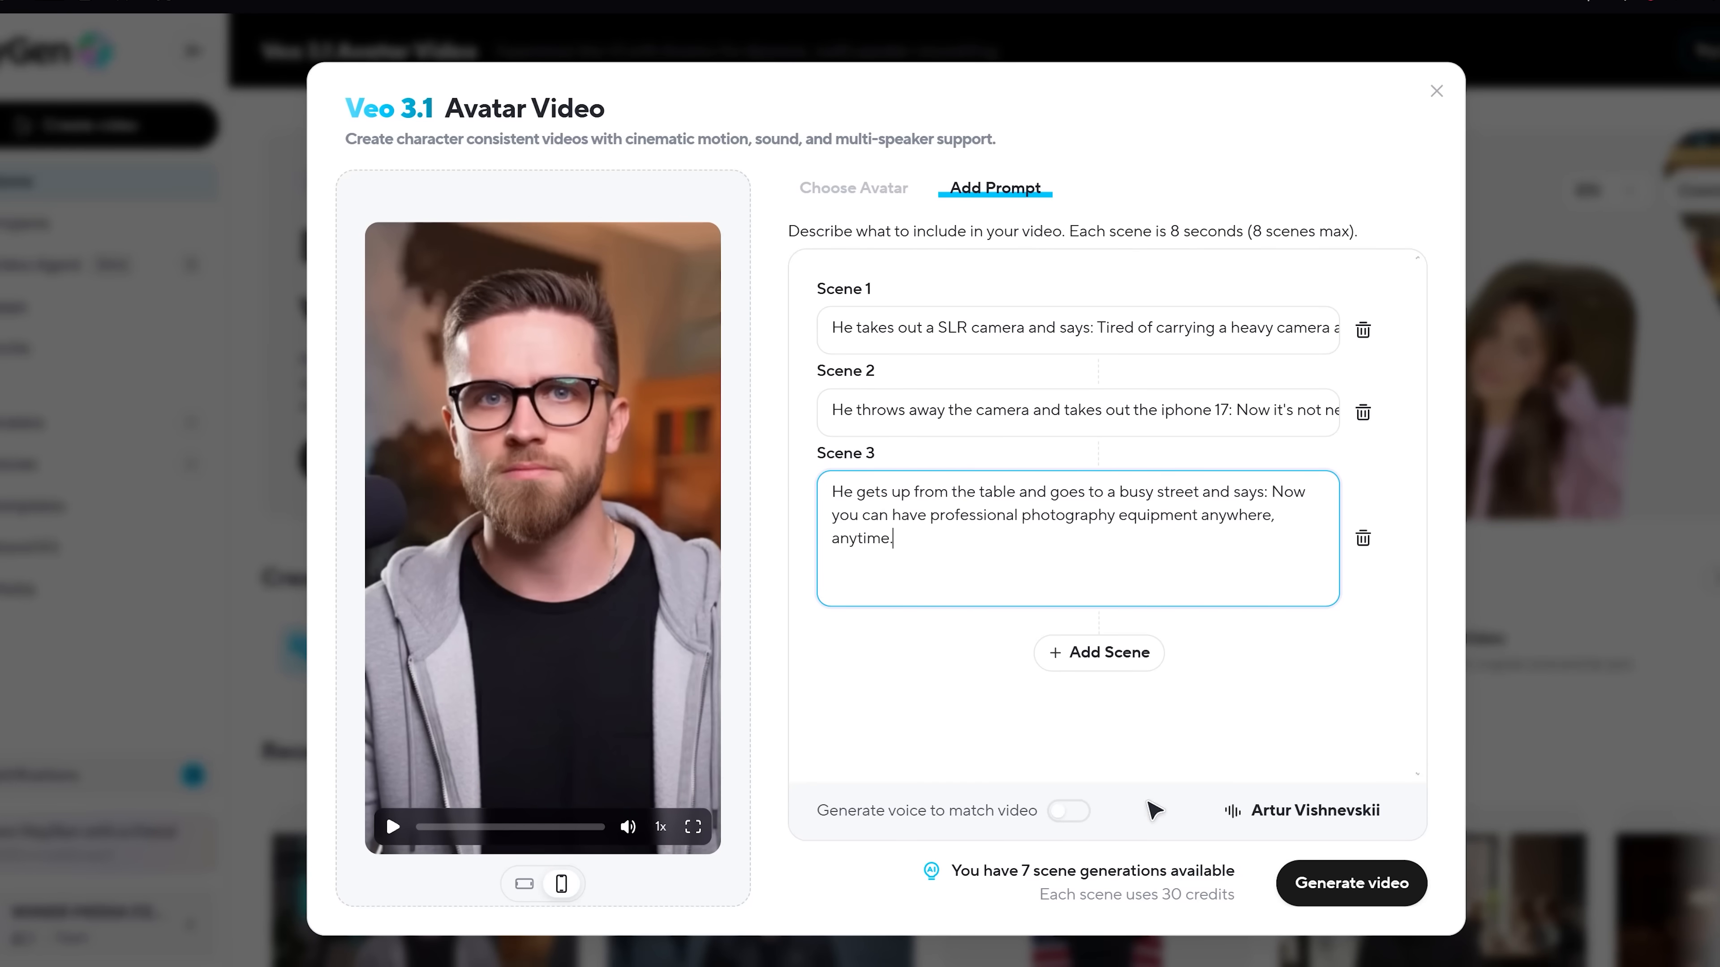
left_click(1350, 883)
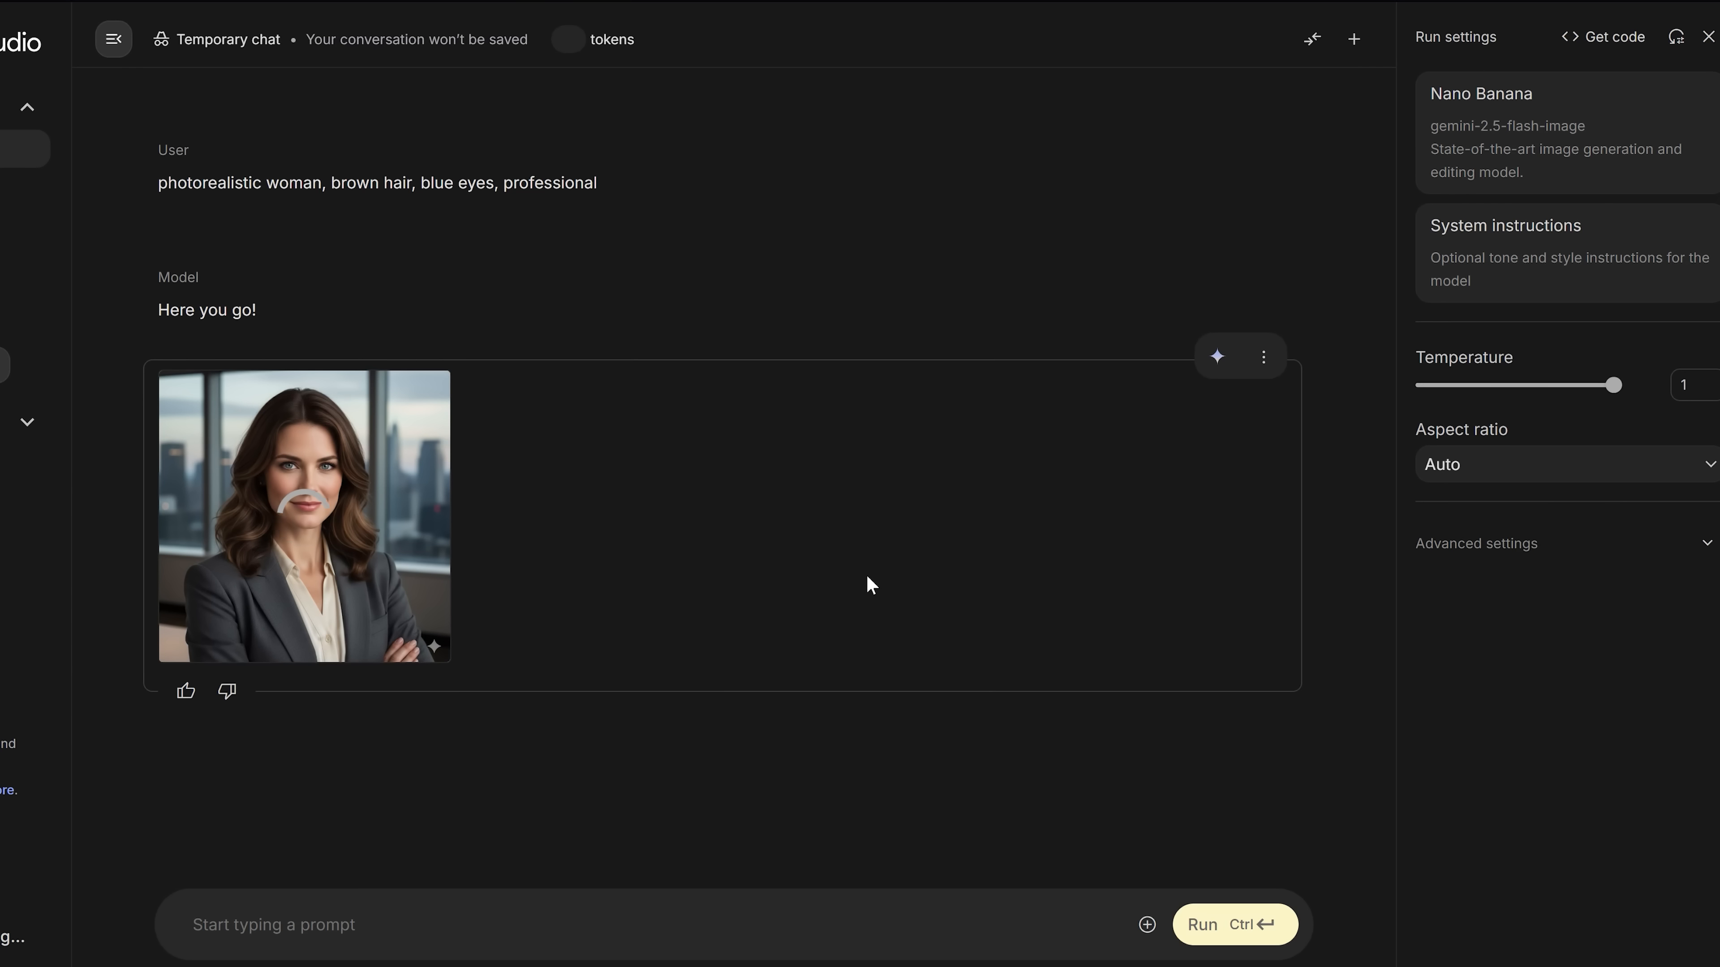
mouse_move(371, 569)
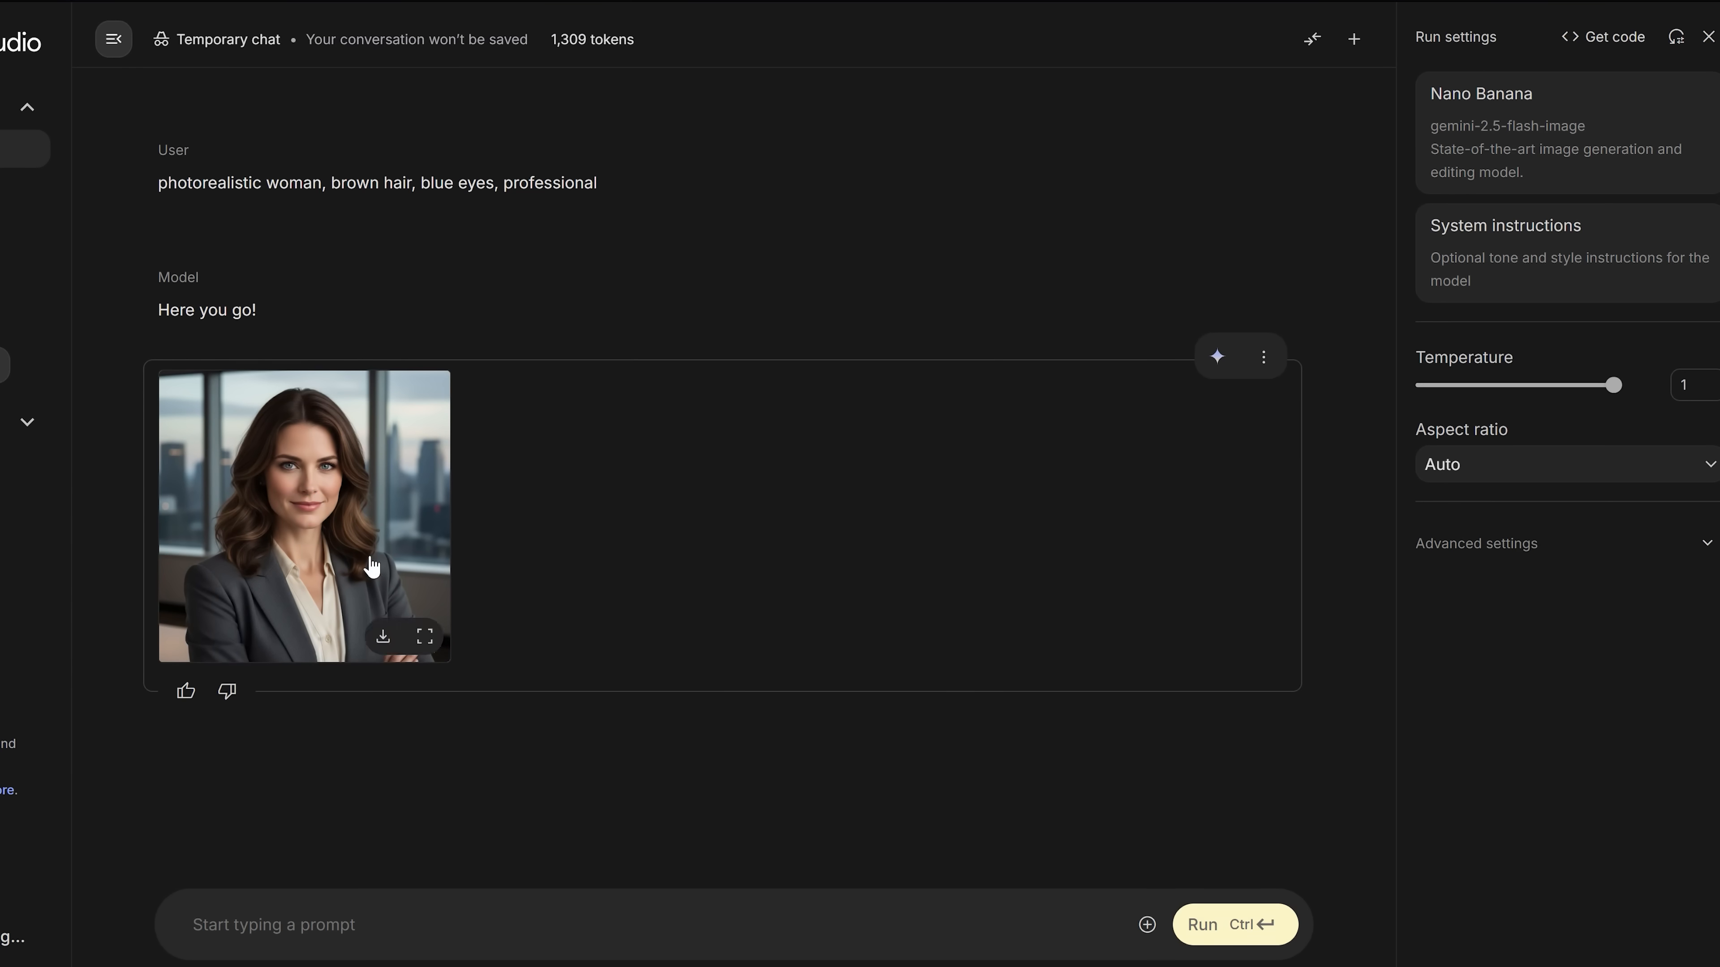
- Inspect the professional woman portrait full size, then enlarge the young woman portrait
left_click(425, 637)
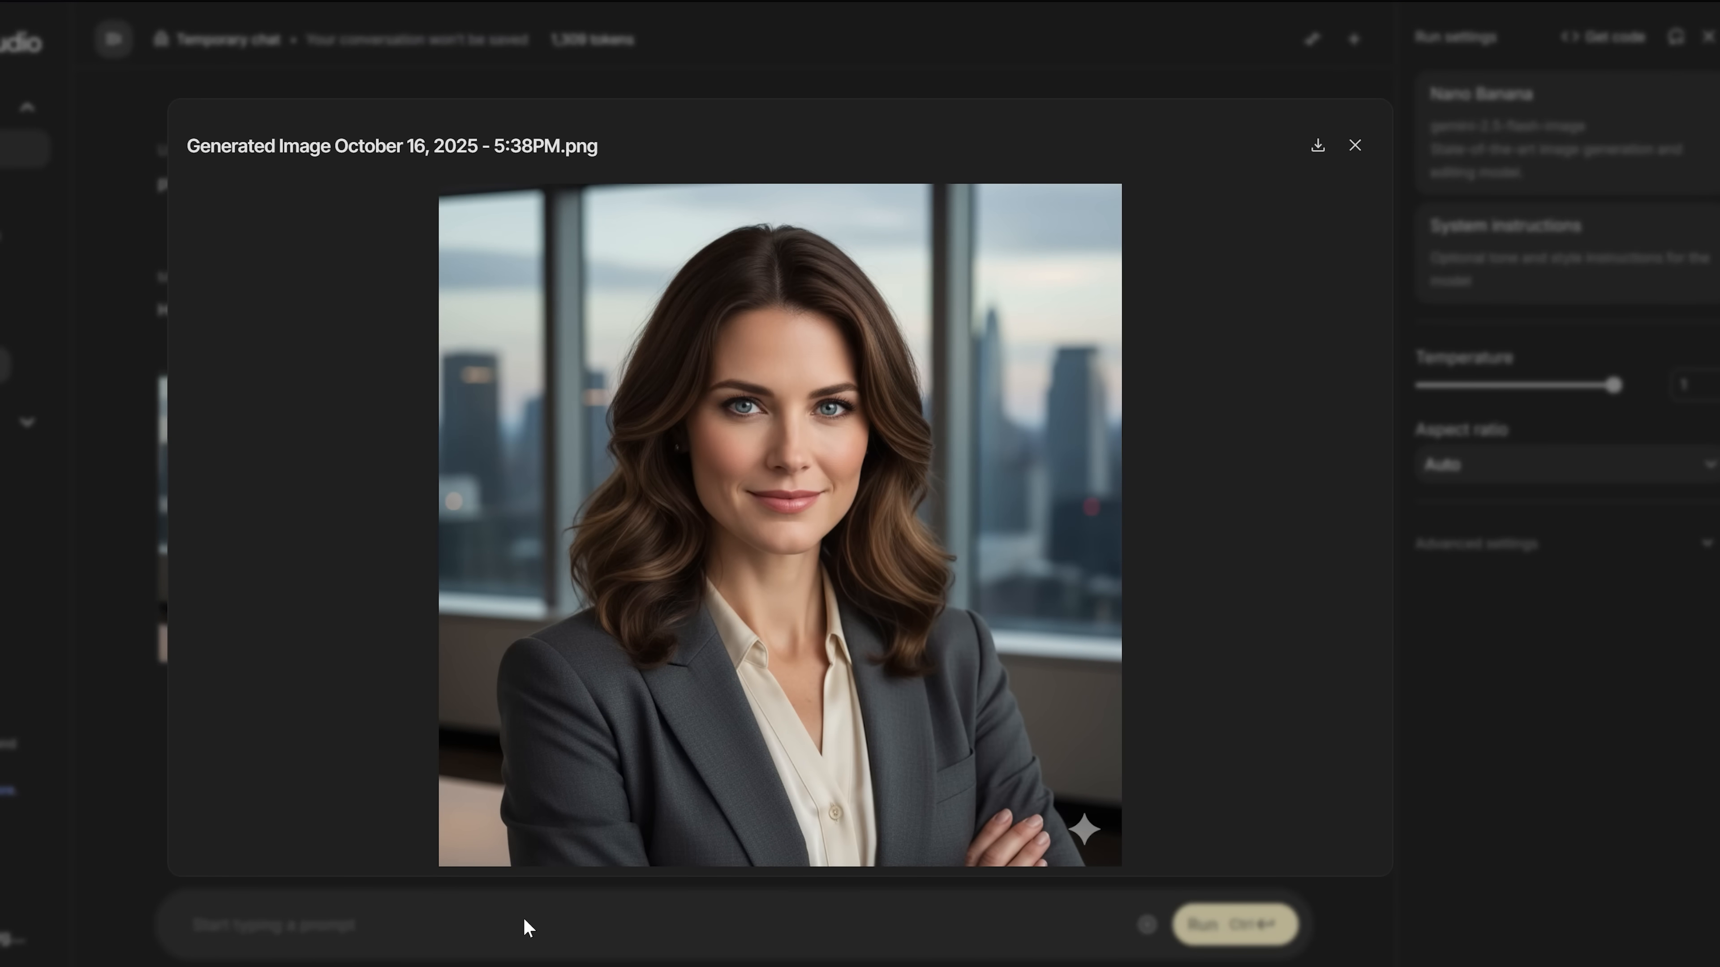
mouse_move(792, 161)
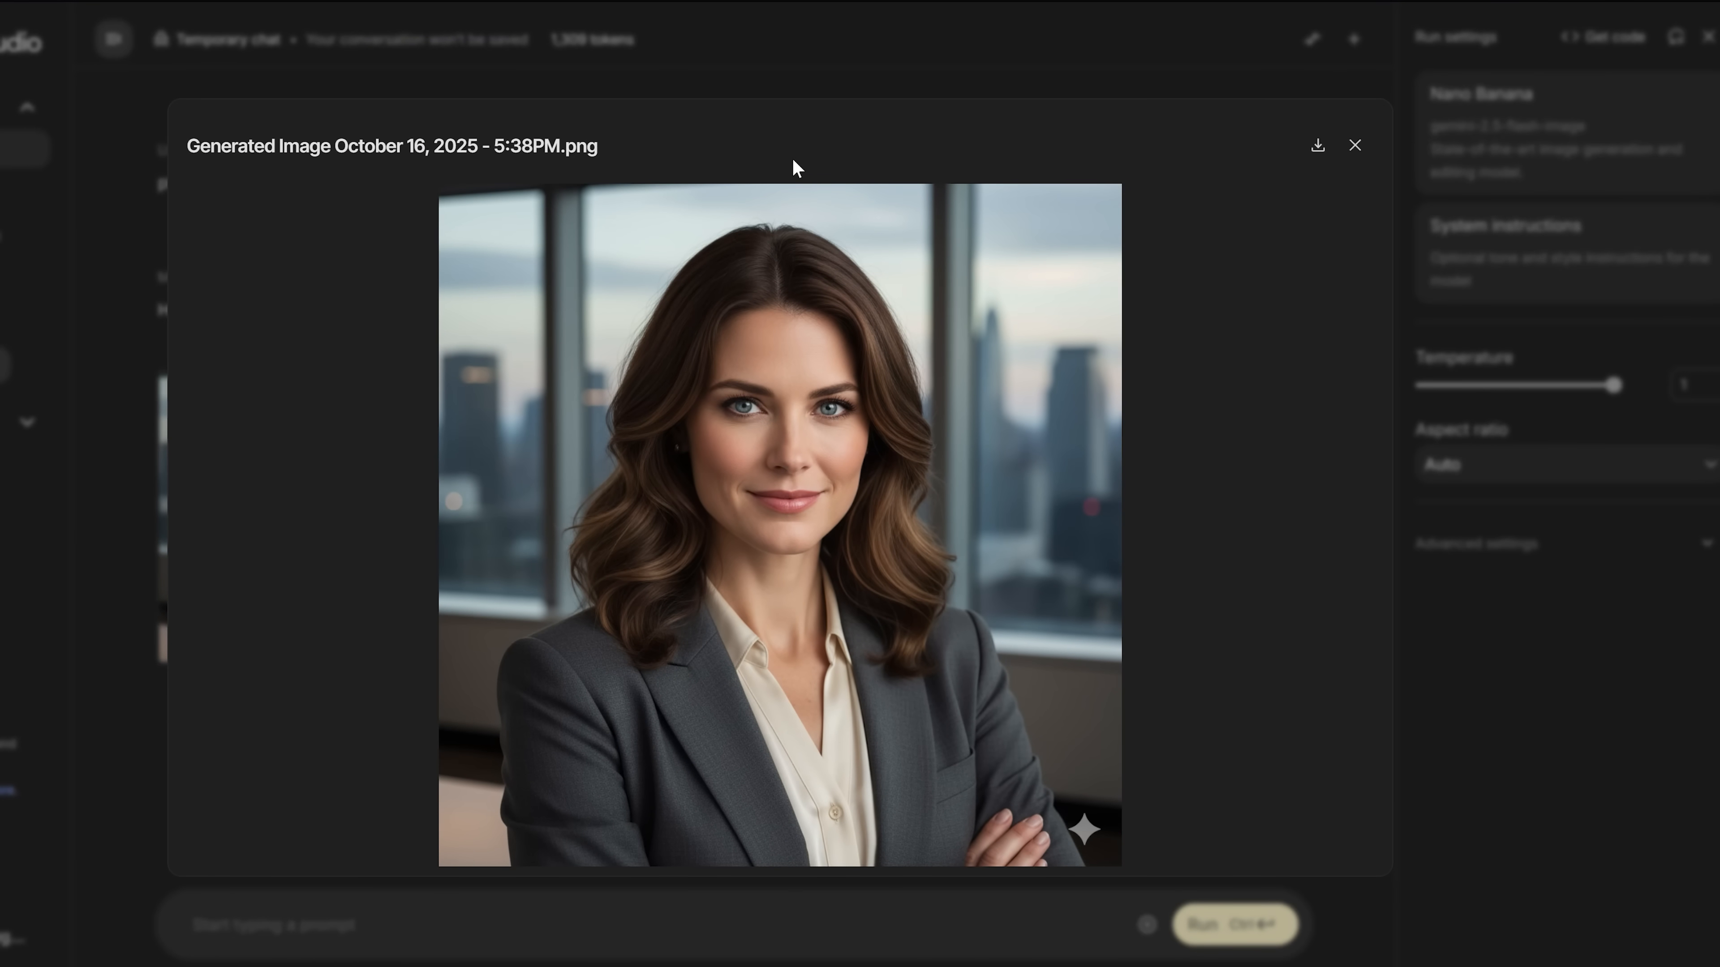
left_click(1354, 145)
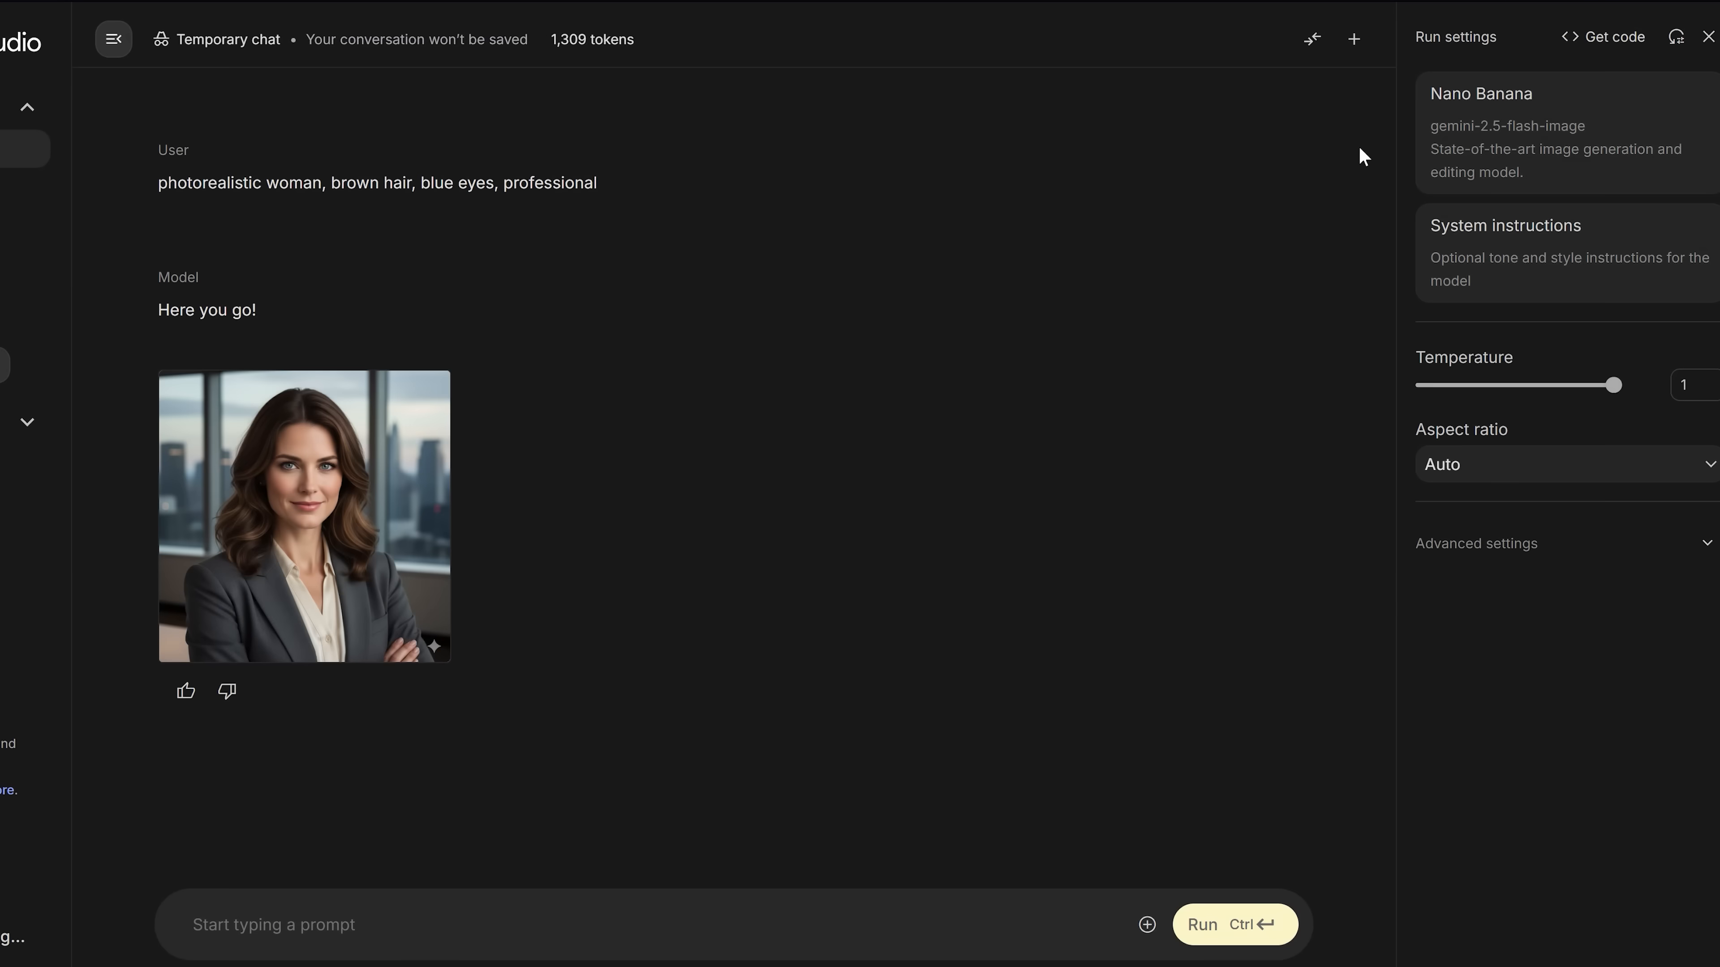
mouse_move(1107, 885)
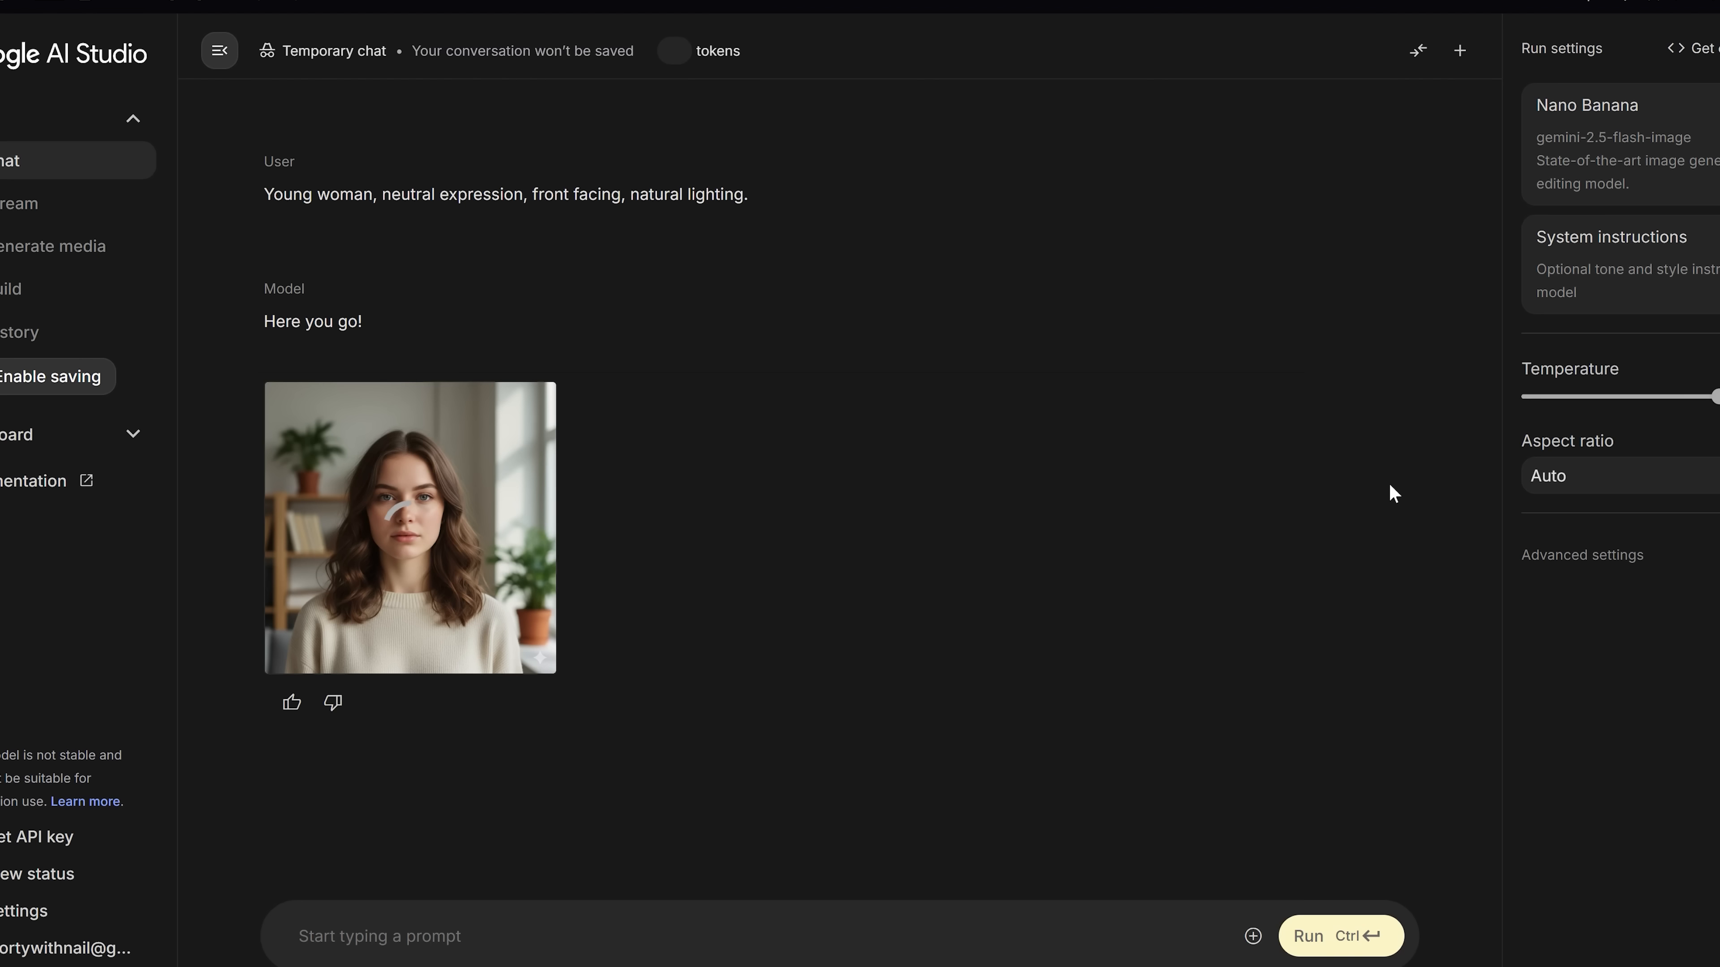
left_click(408, 527)
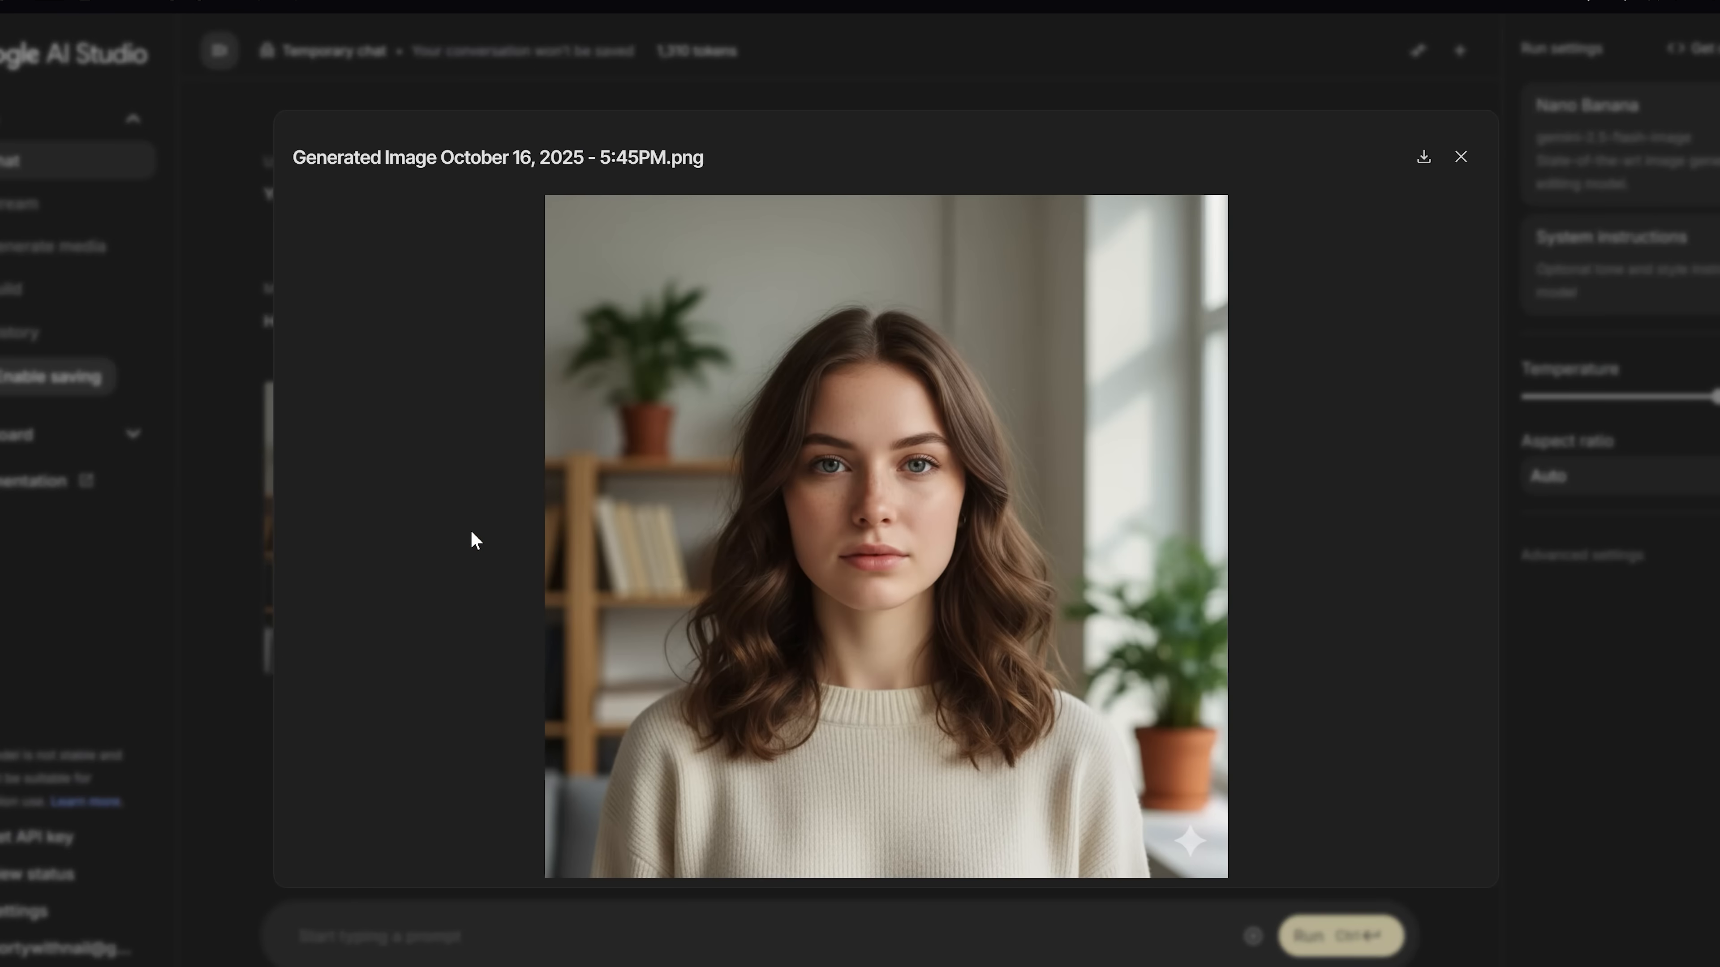
mouse_move(1156, 802)
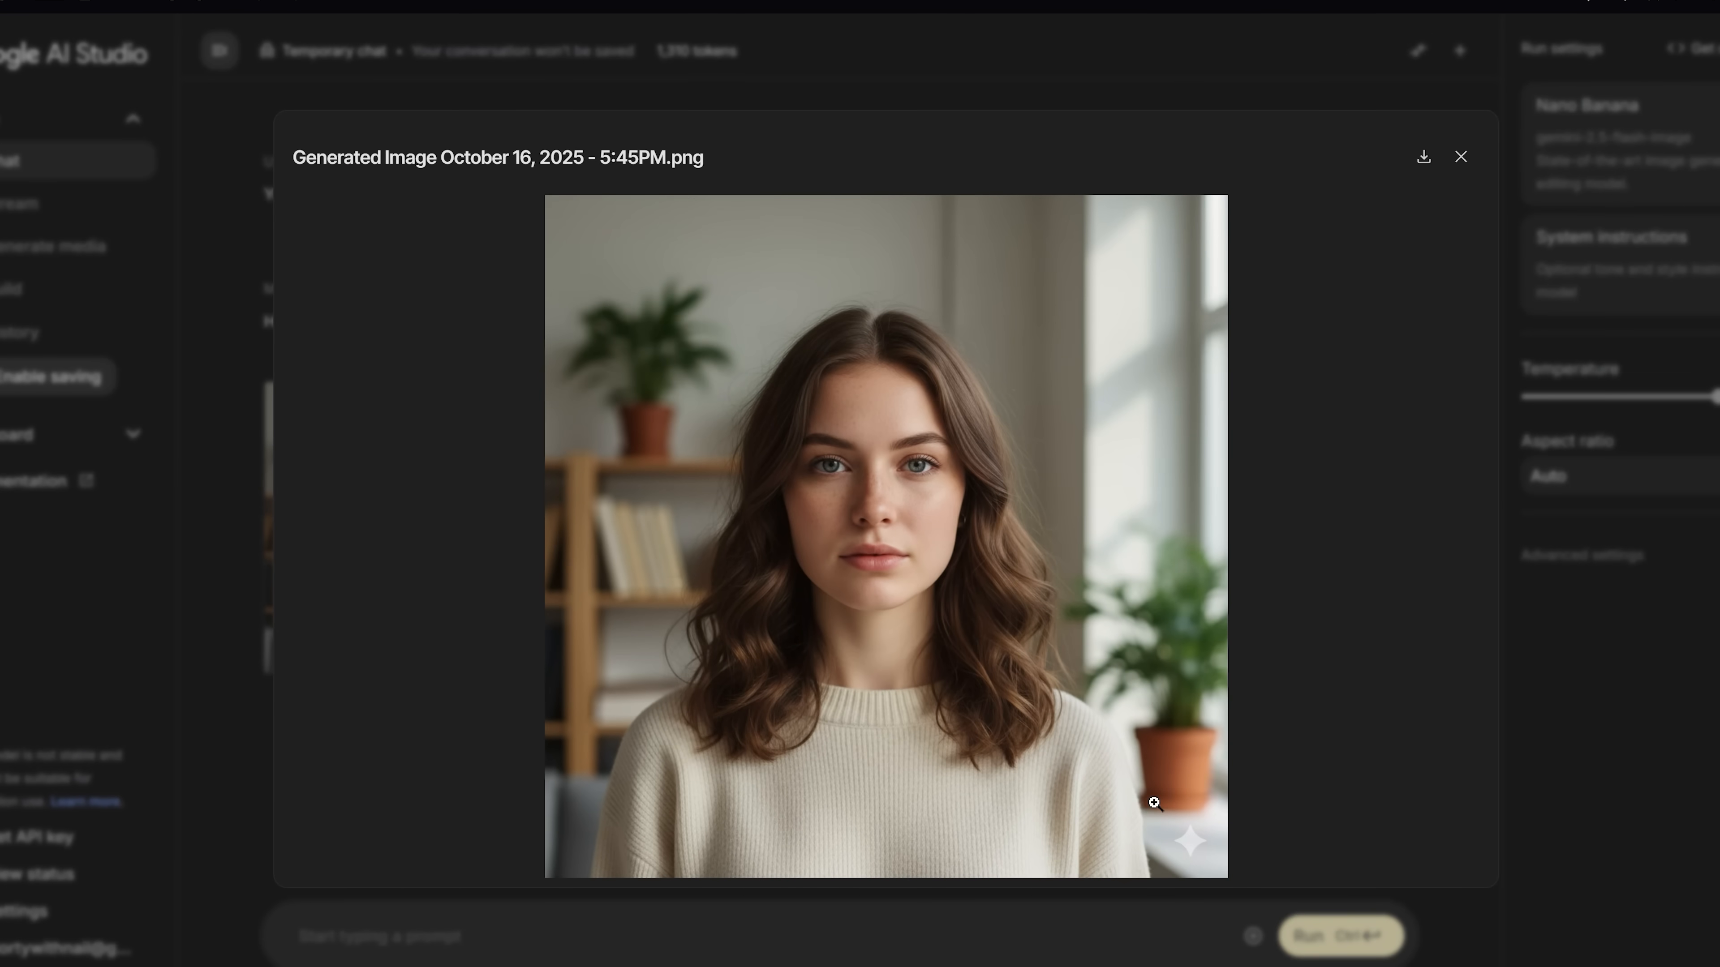
- Run the prompt 'Remember the reference' with the man's reference photo attached
left_click(1461, 157)
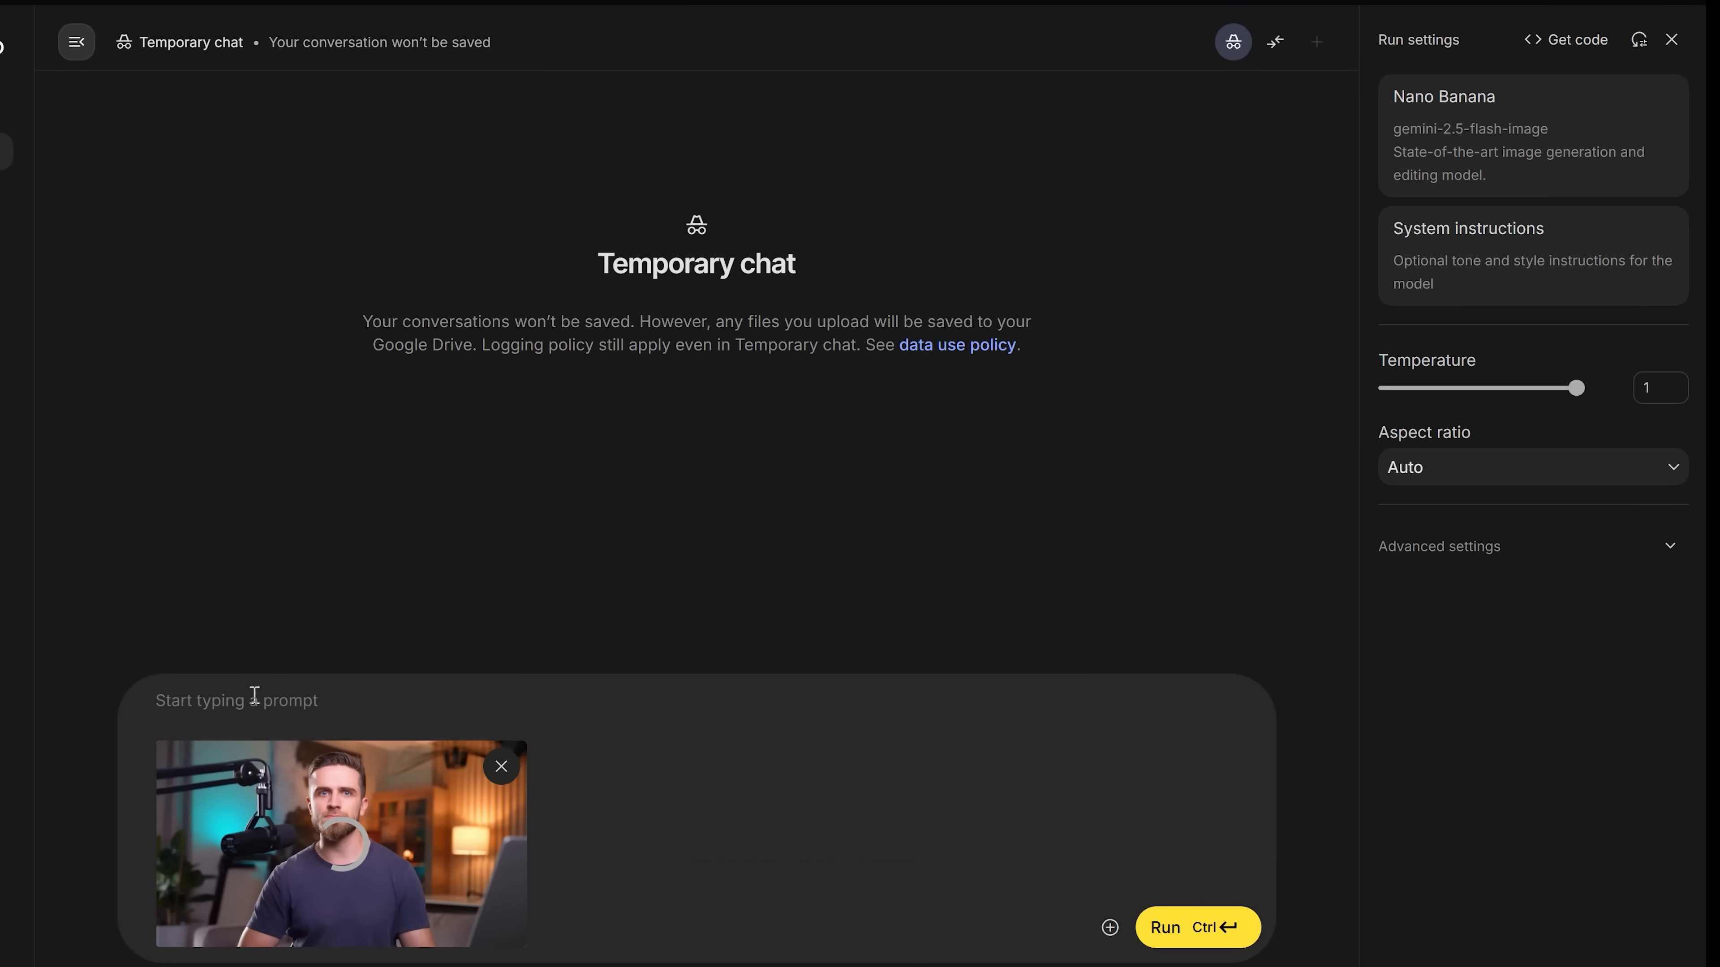
type("Remember the reference")
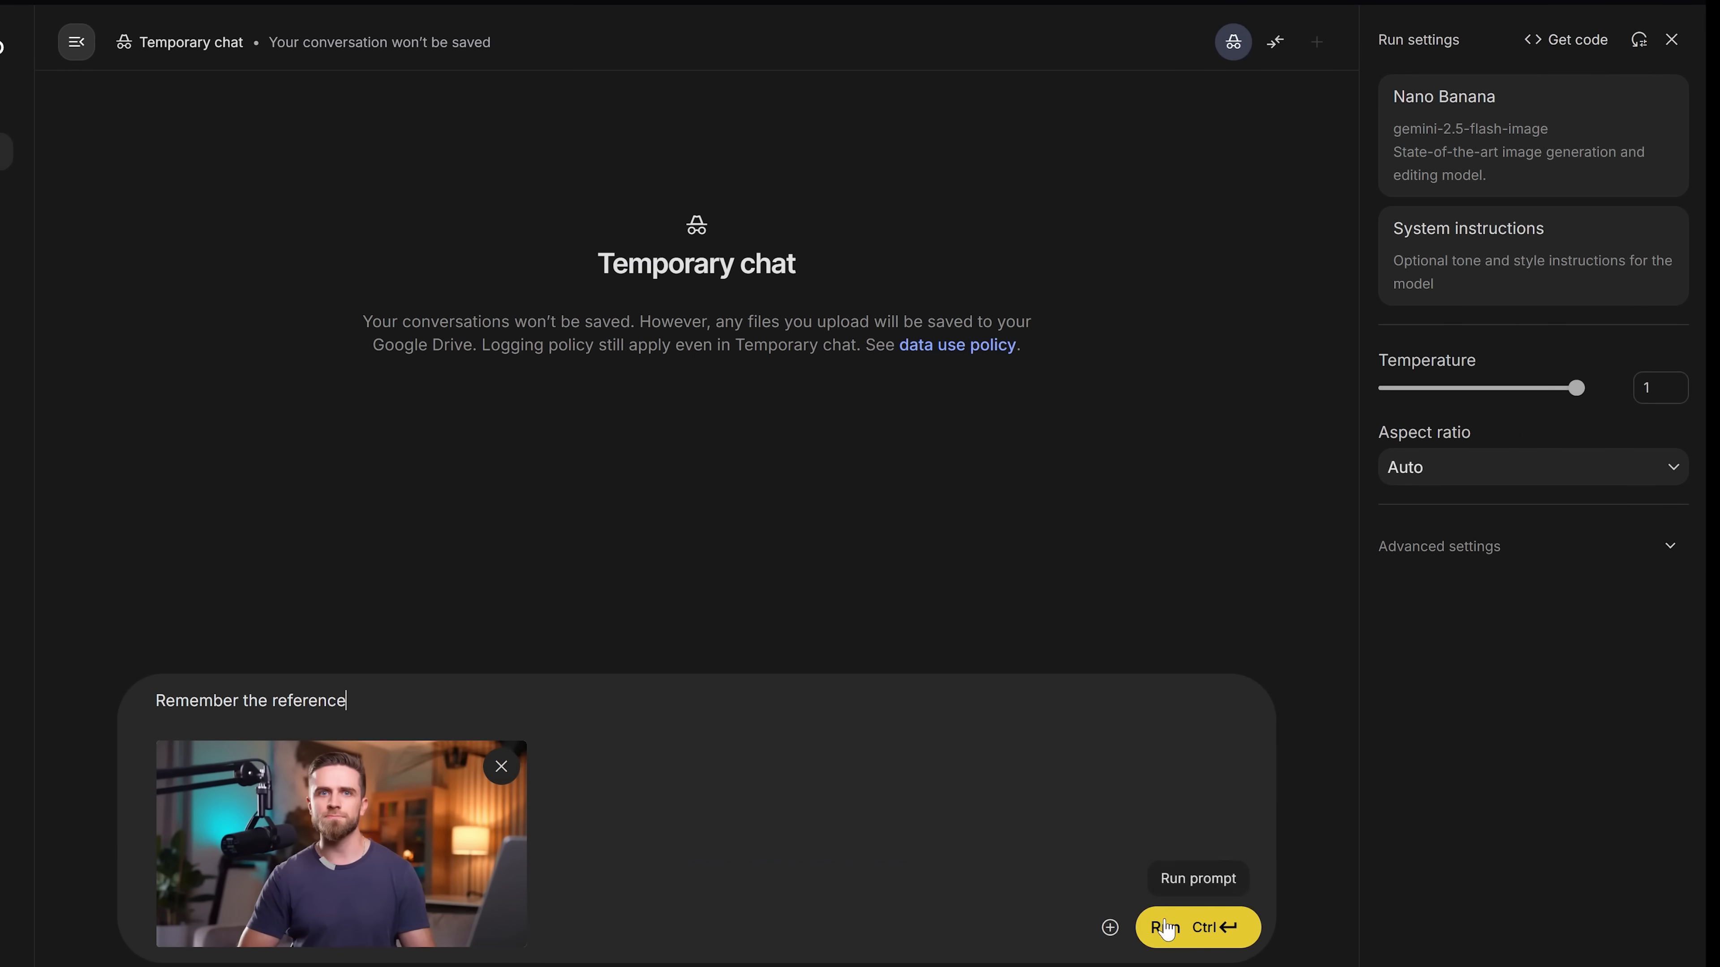
left_click(1171, 928)
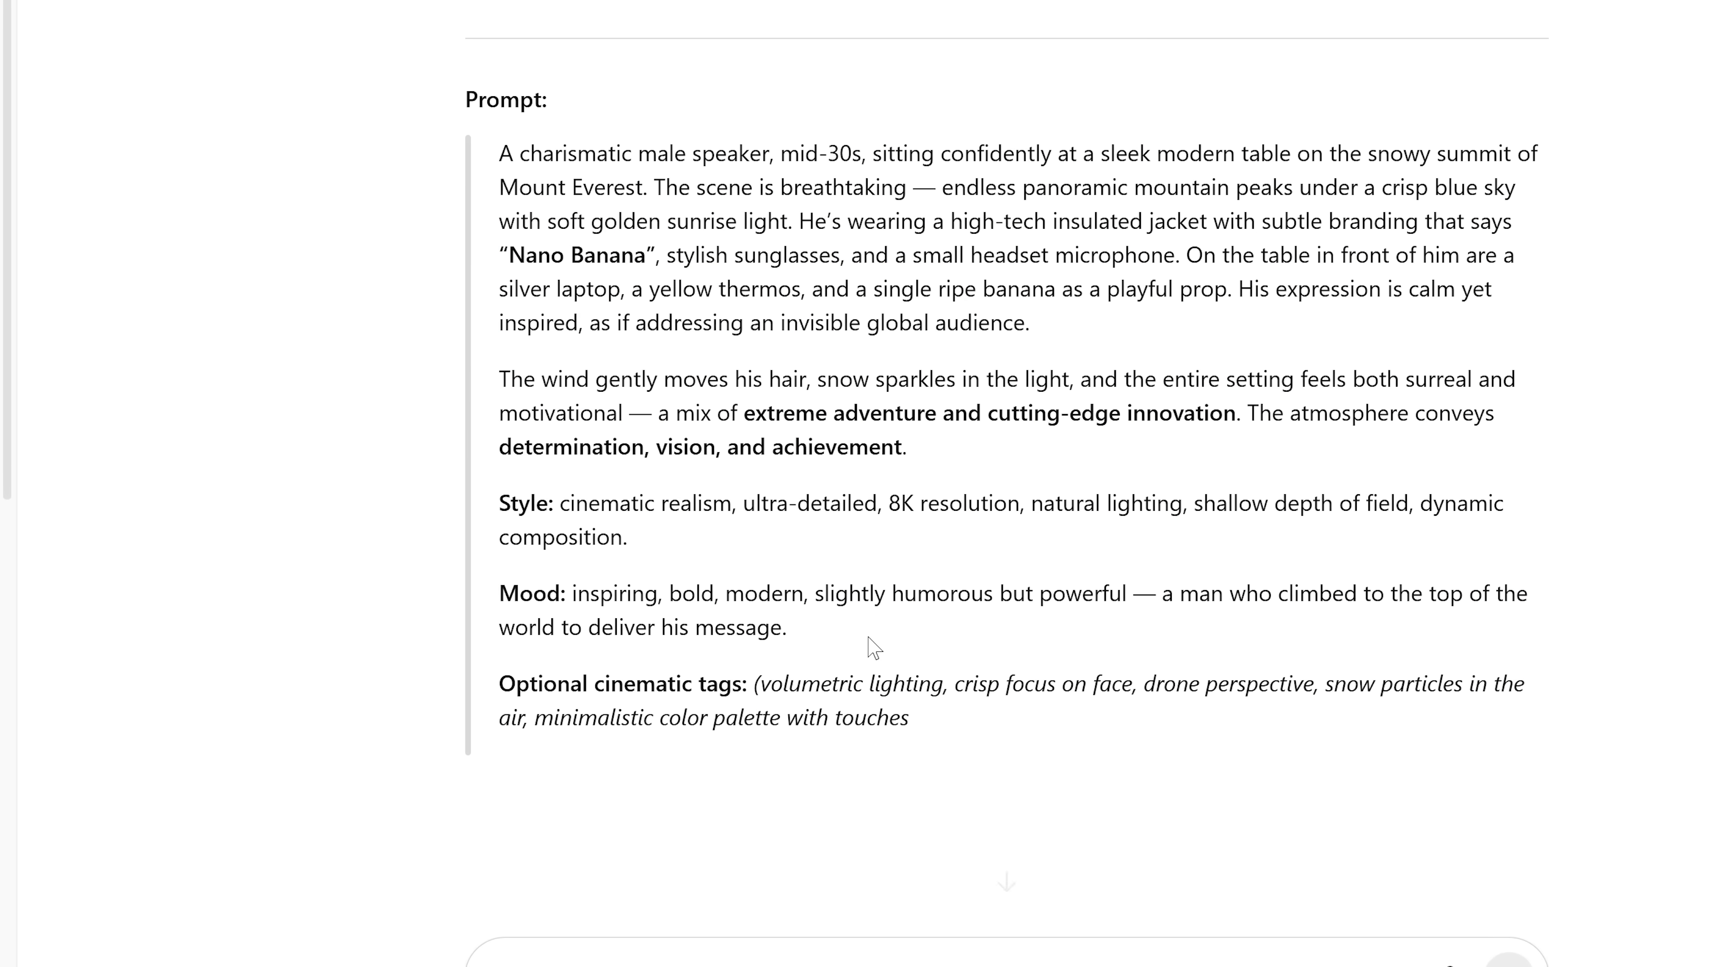
- Select the whole Mount Everest speaker prompt in the ChatGPT response, from its end up to its start
scroll("down", 3)
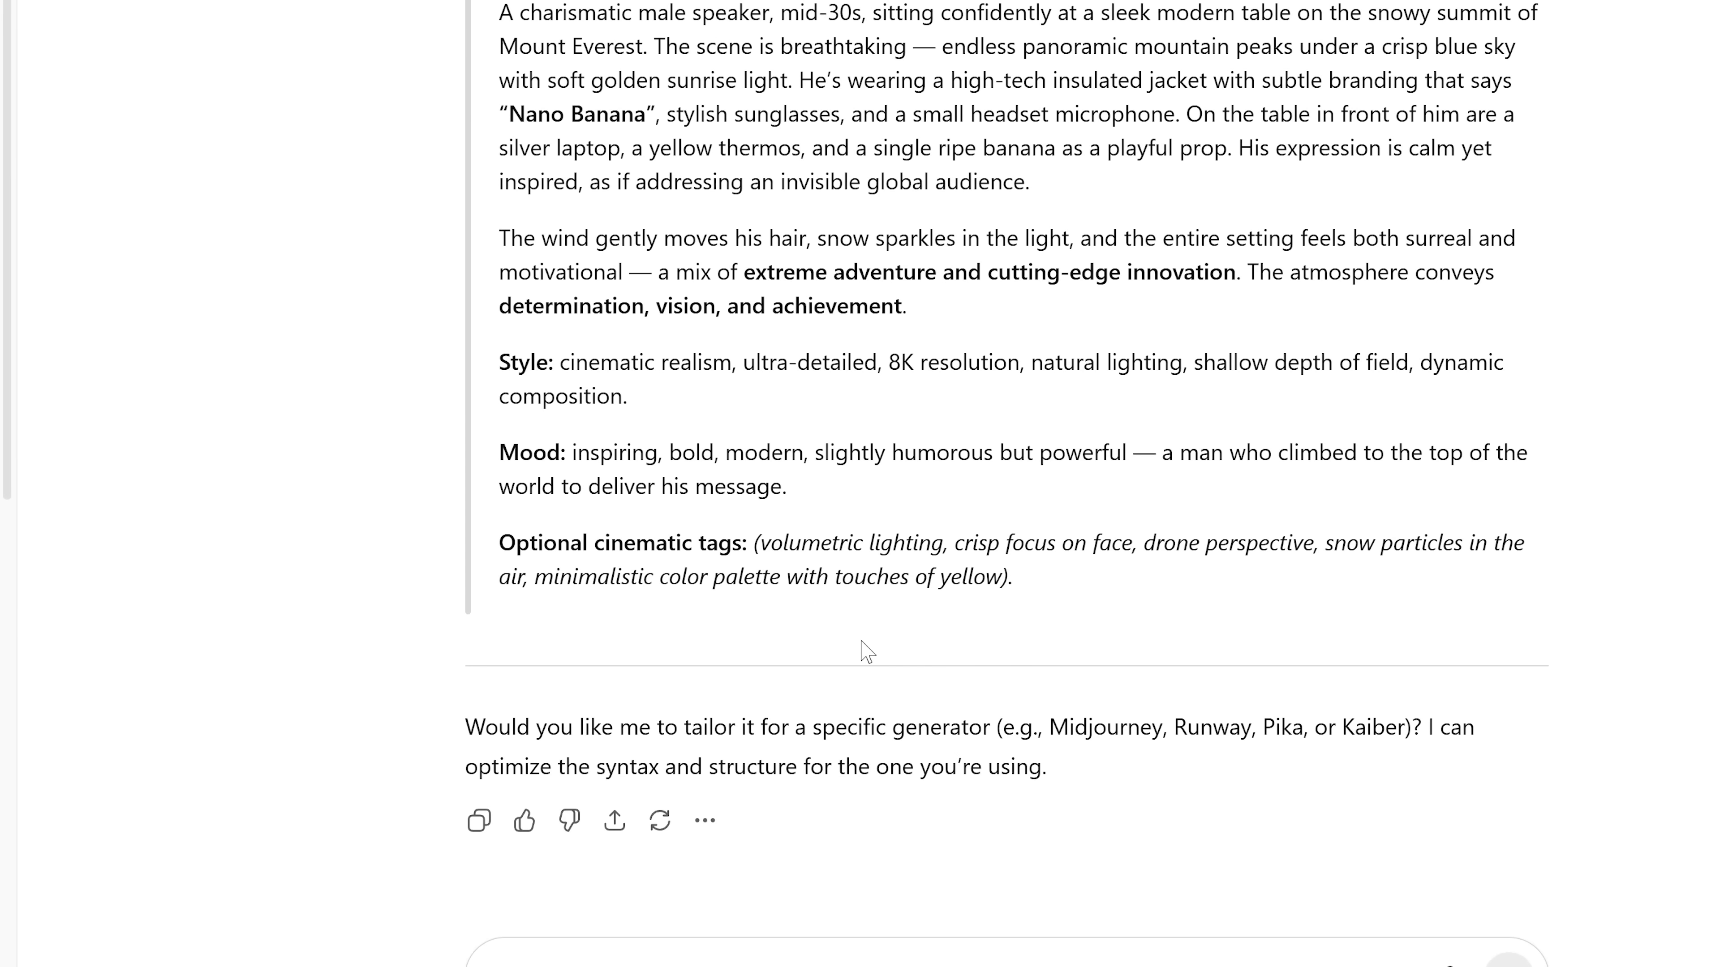
left_click_drag(465, 726, 1045, 766)
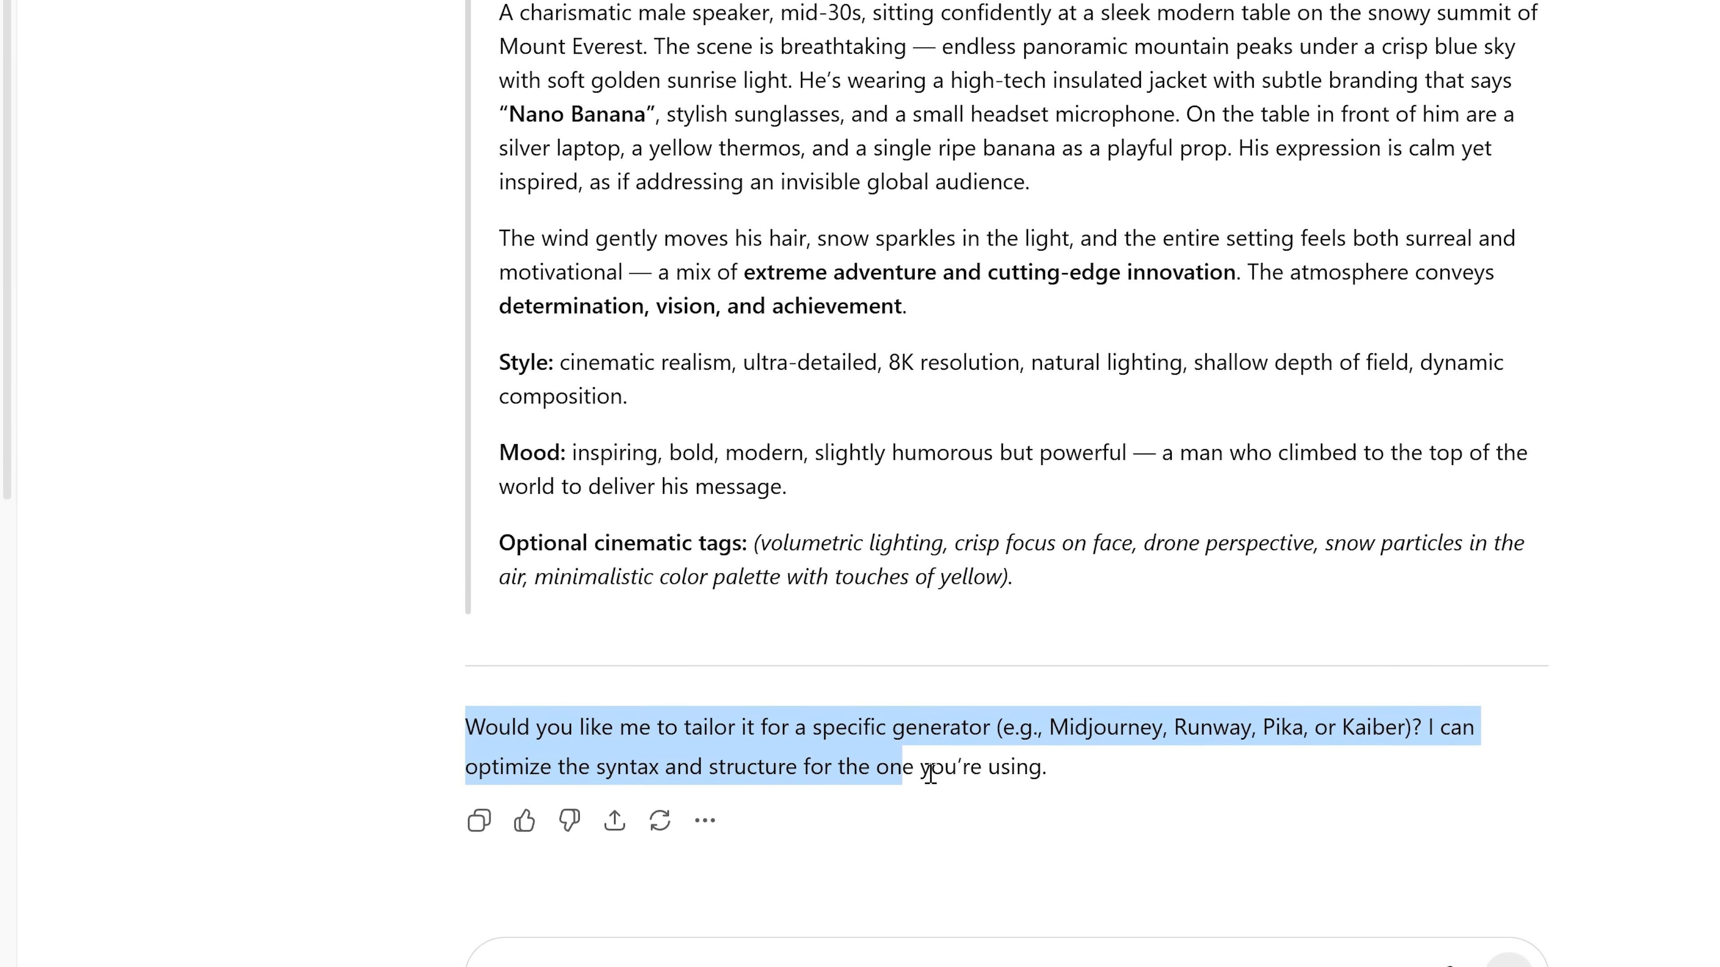
scroll("up", 3)
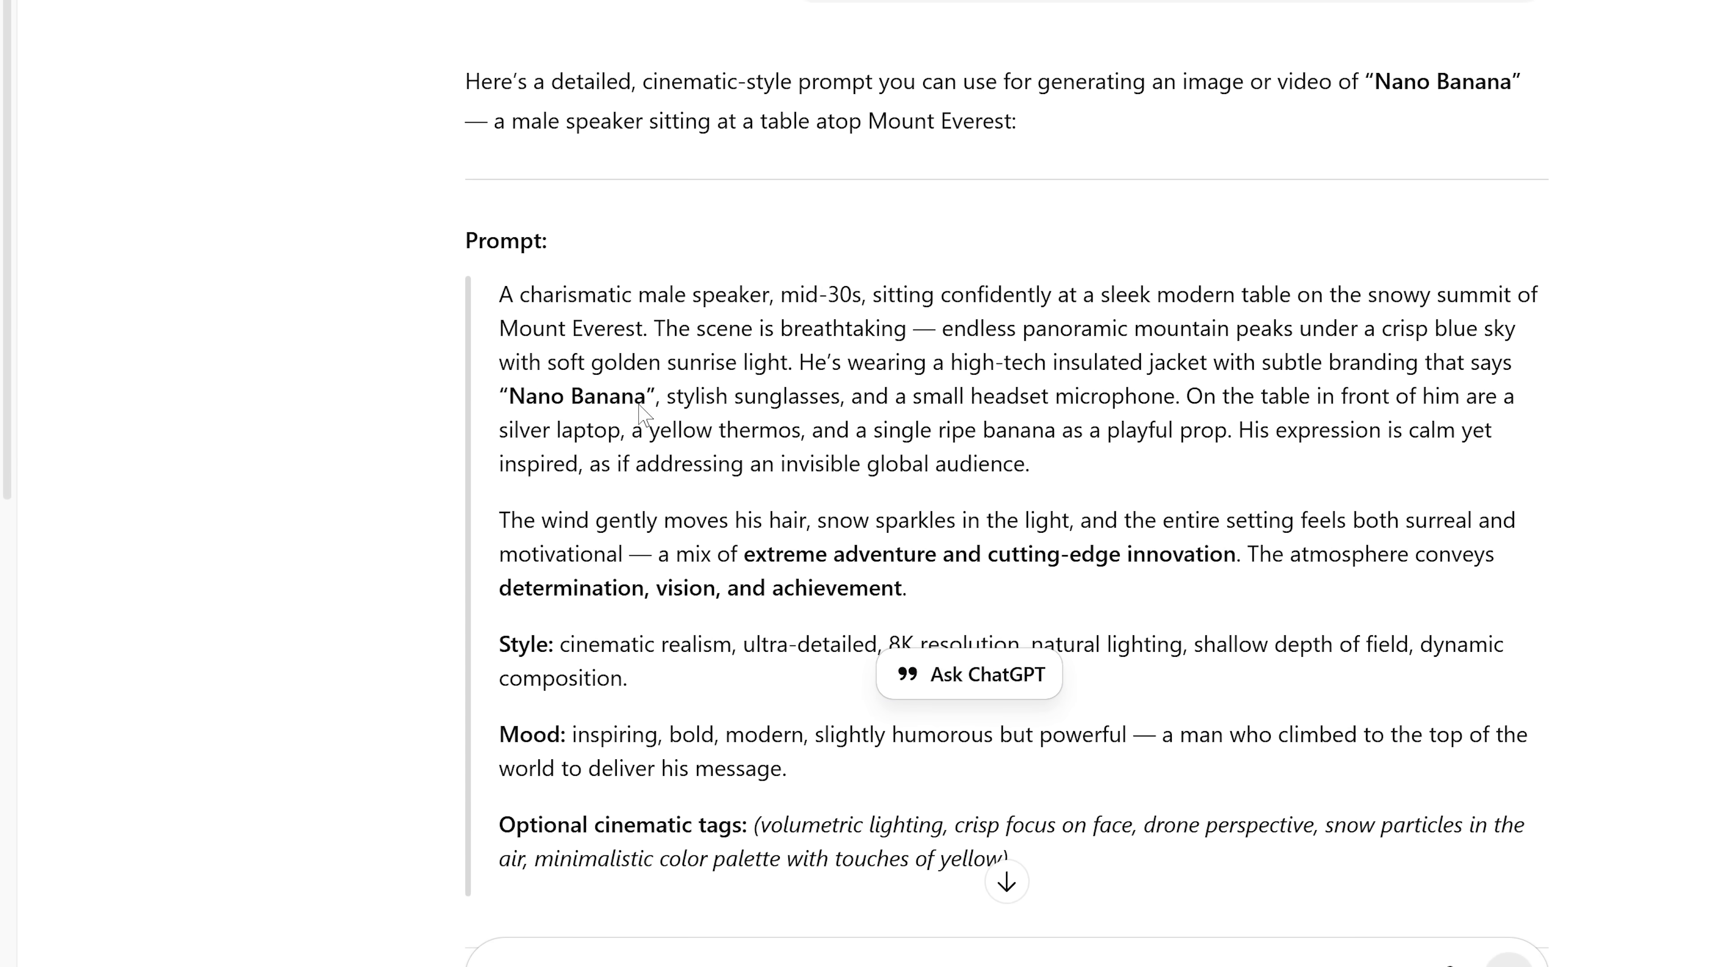
left_click_drag(498, 294, 1010, 861)
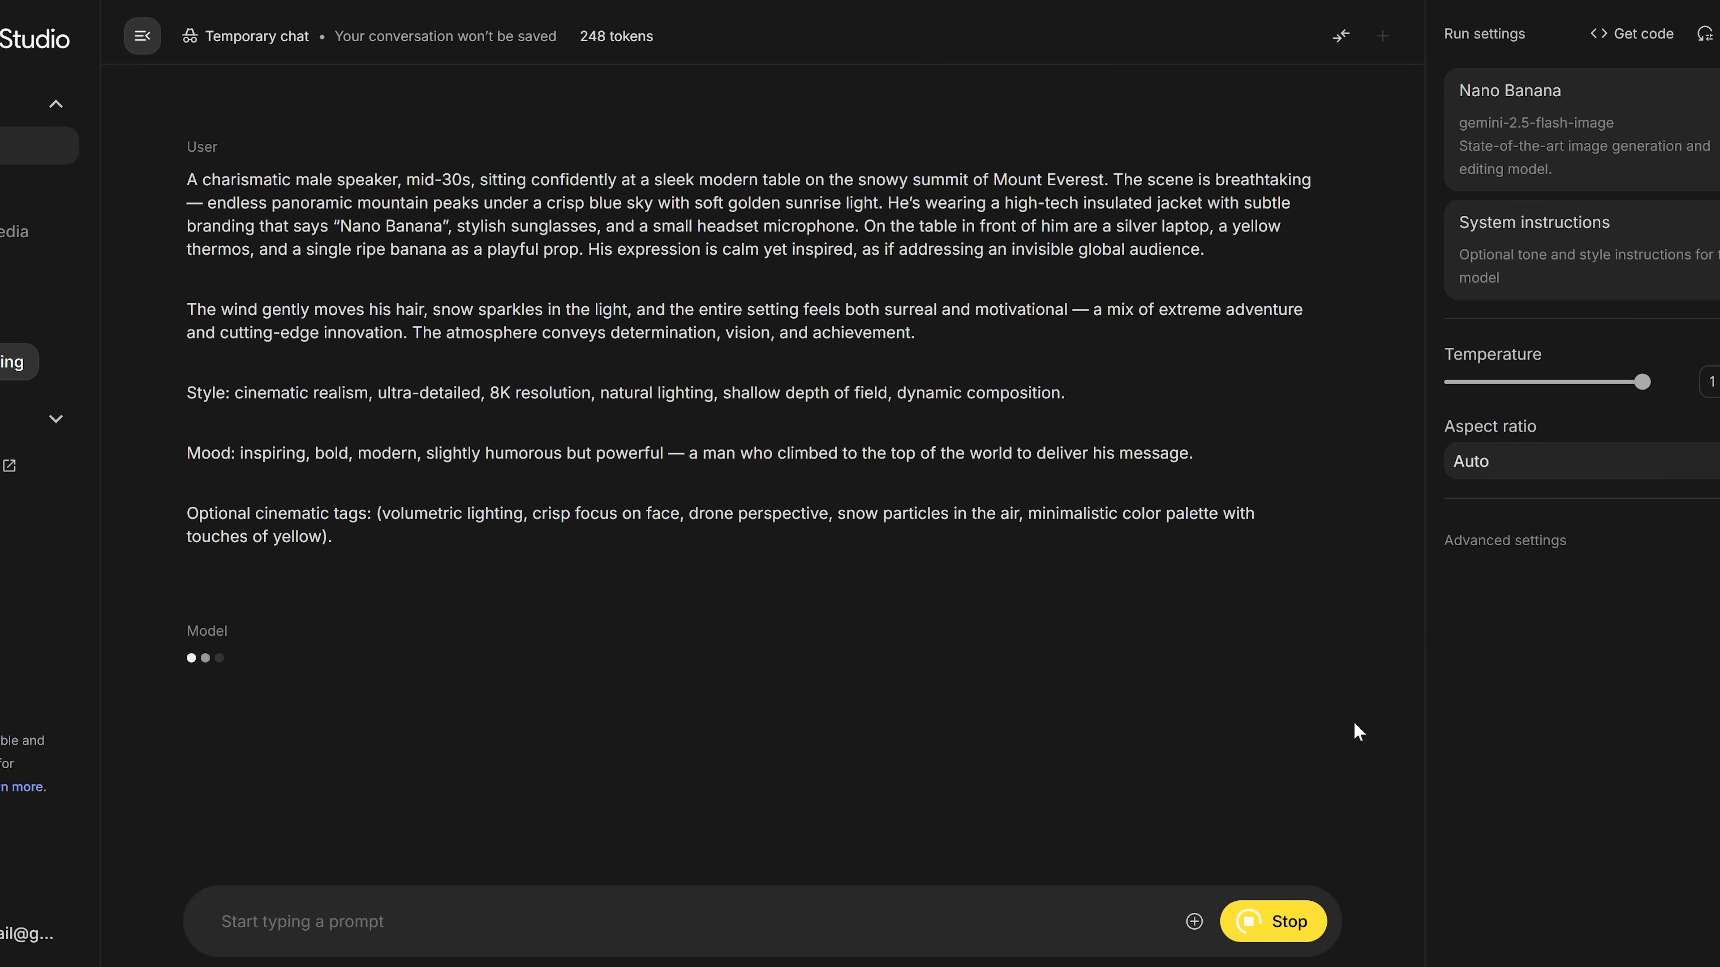
mouse_move(1328, 719)
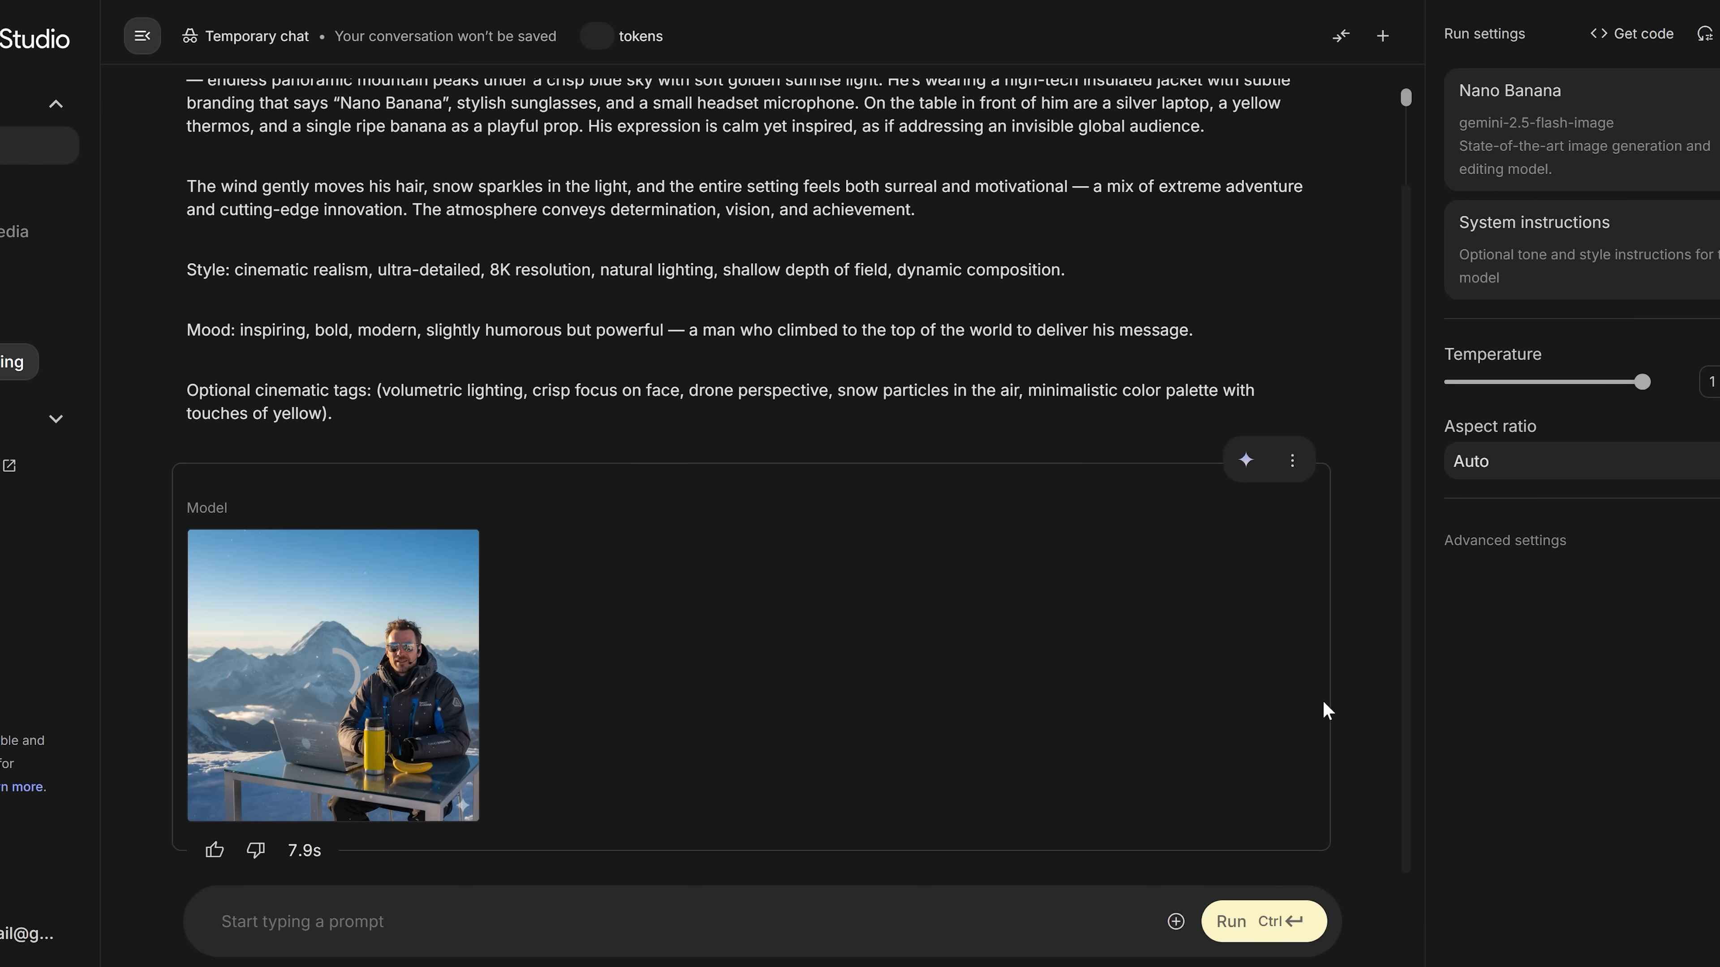
- Preview the generated Everest speaker image full-size twice and return to the chat
left_click(332, 693)
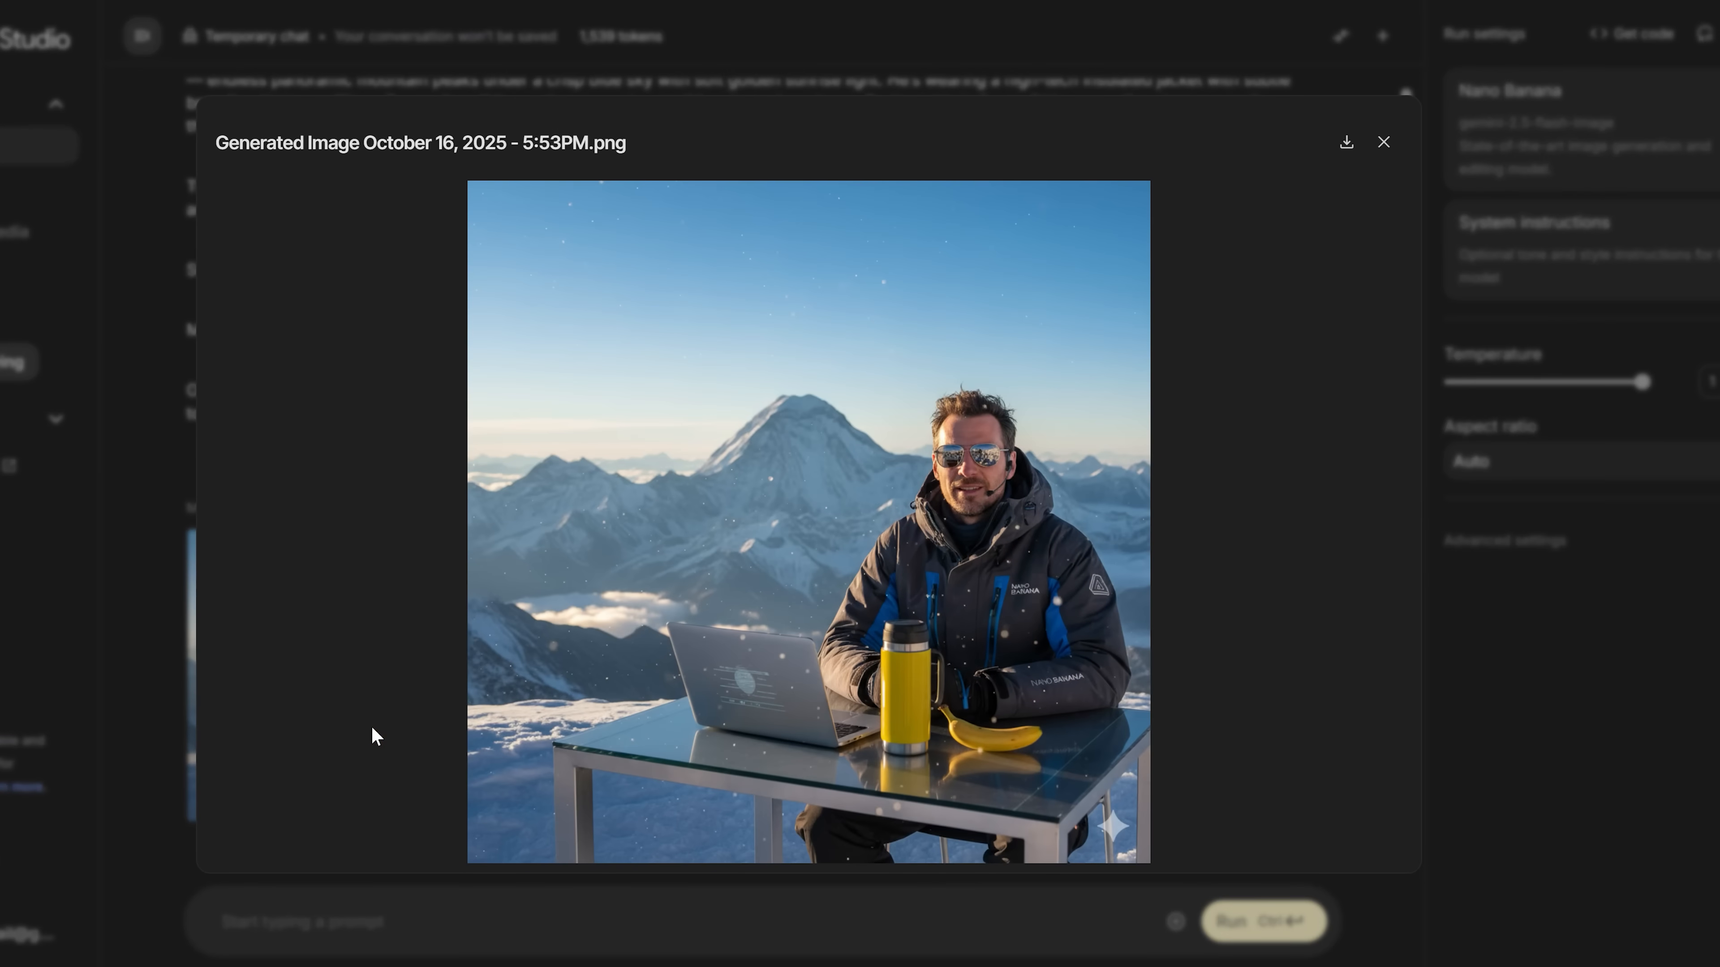
left_click(1384, 141)
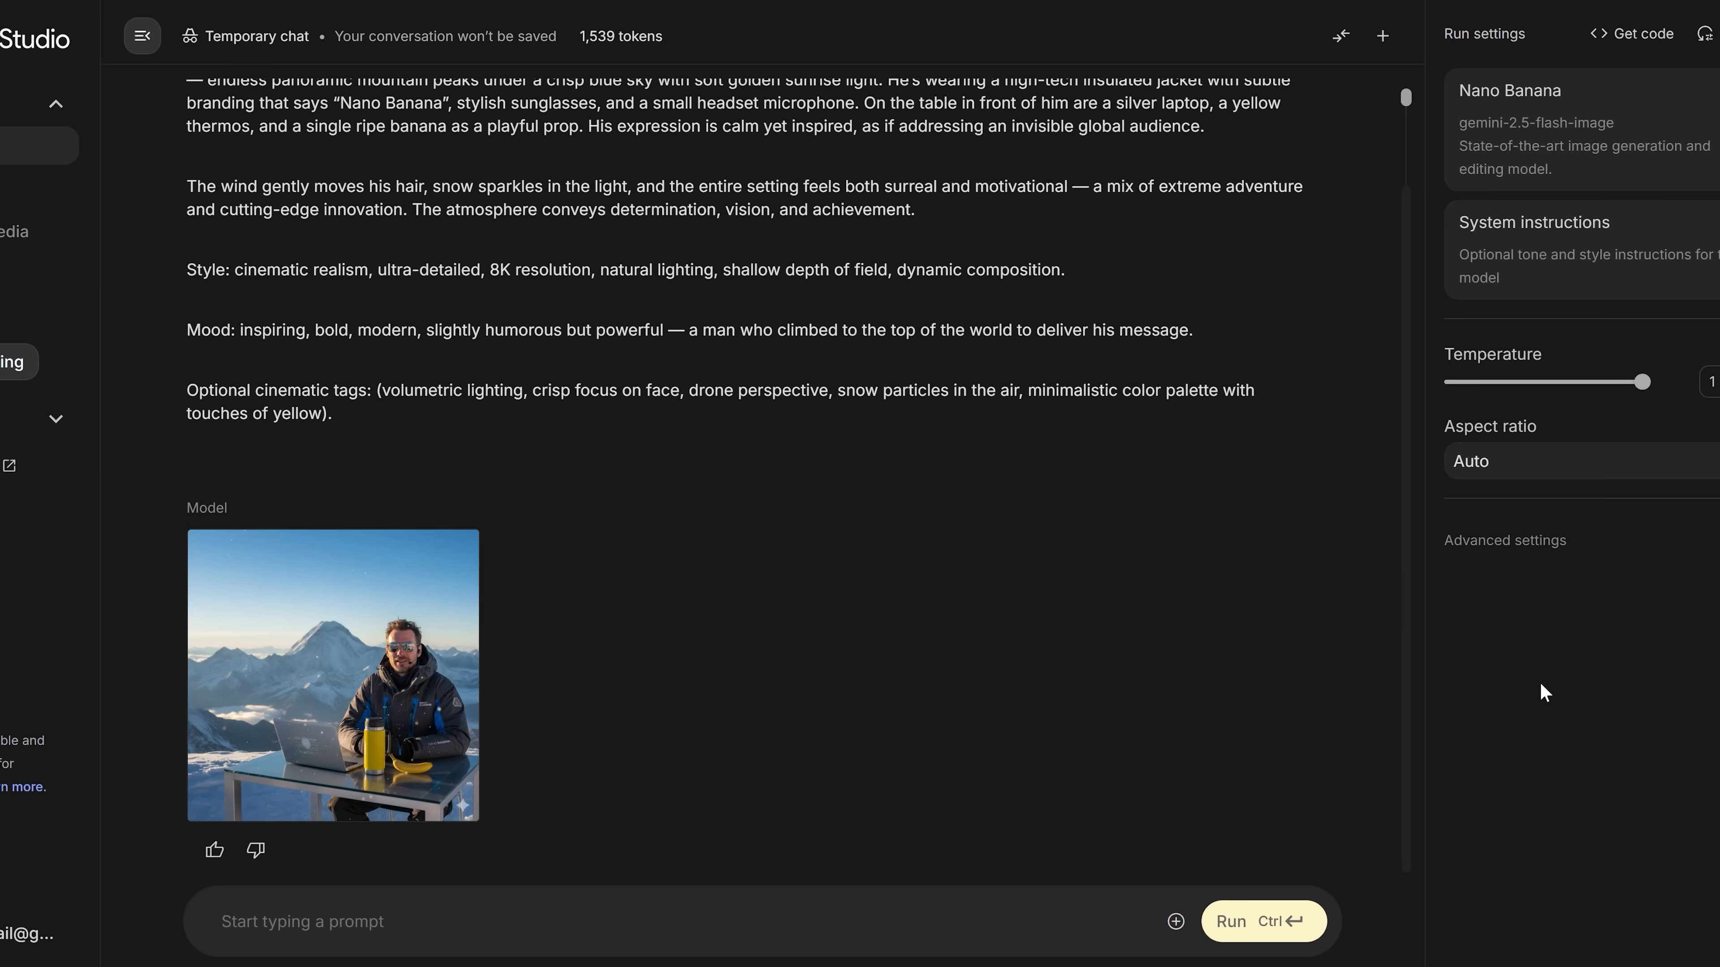
left_click(332, 674)
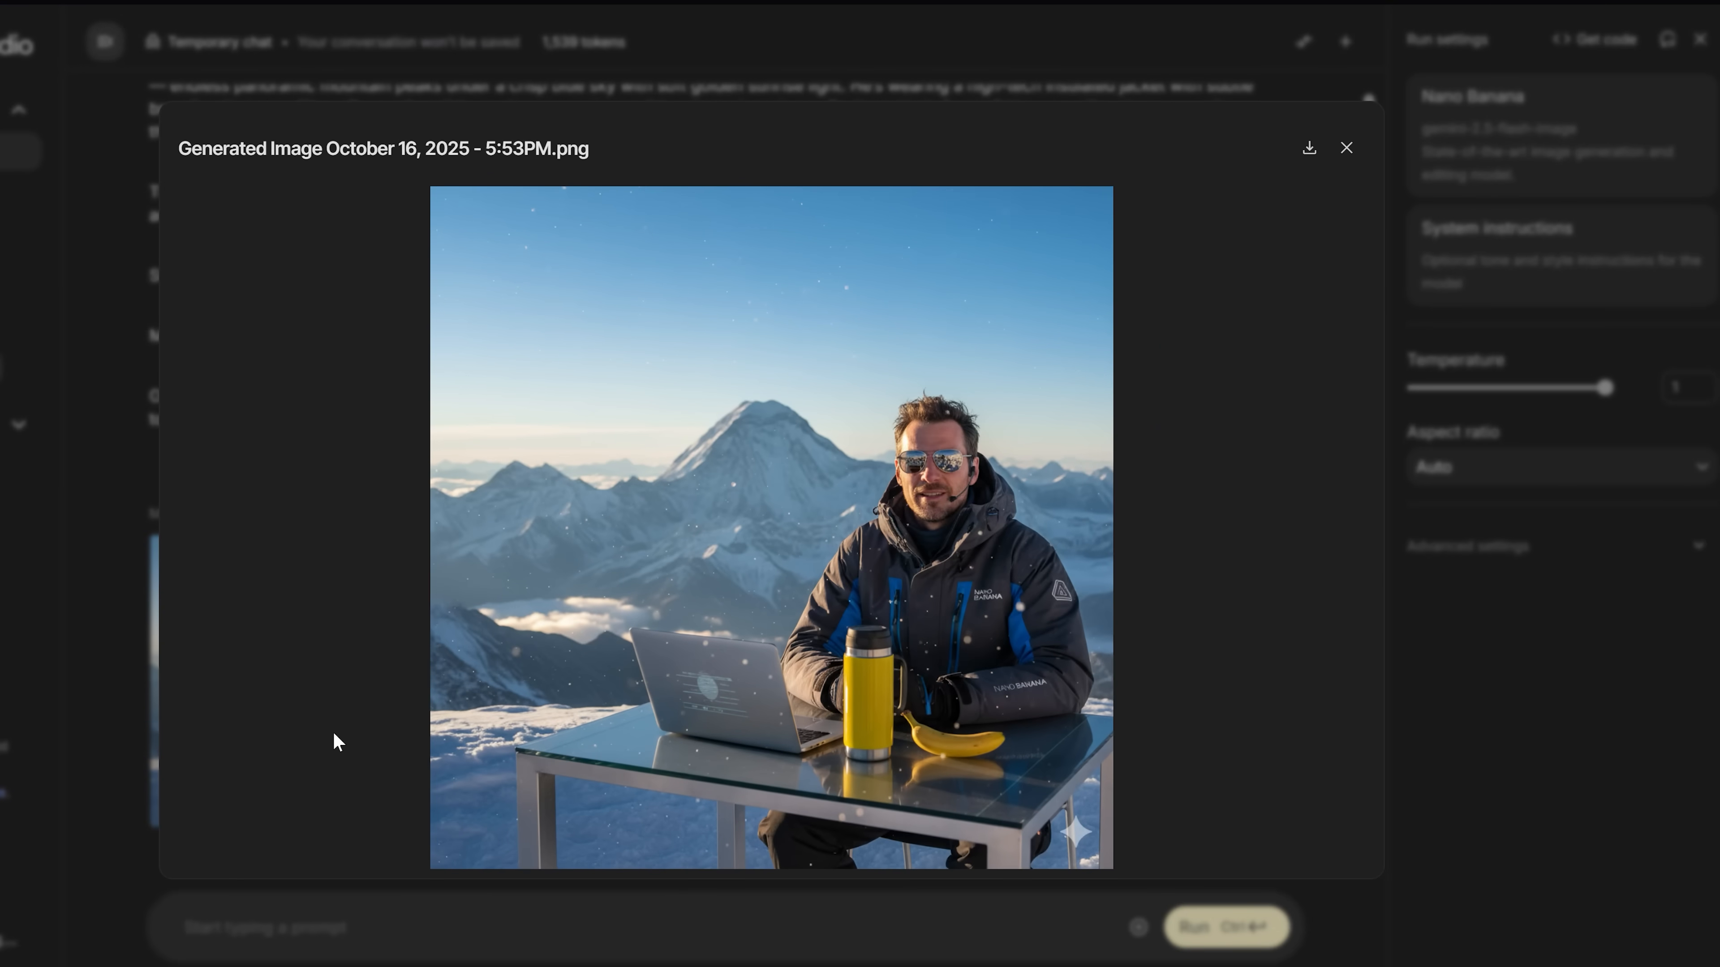
left_click(1346, 148)
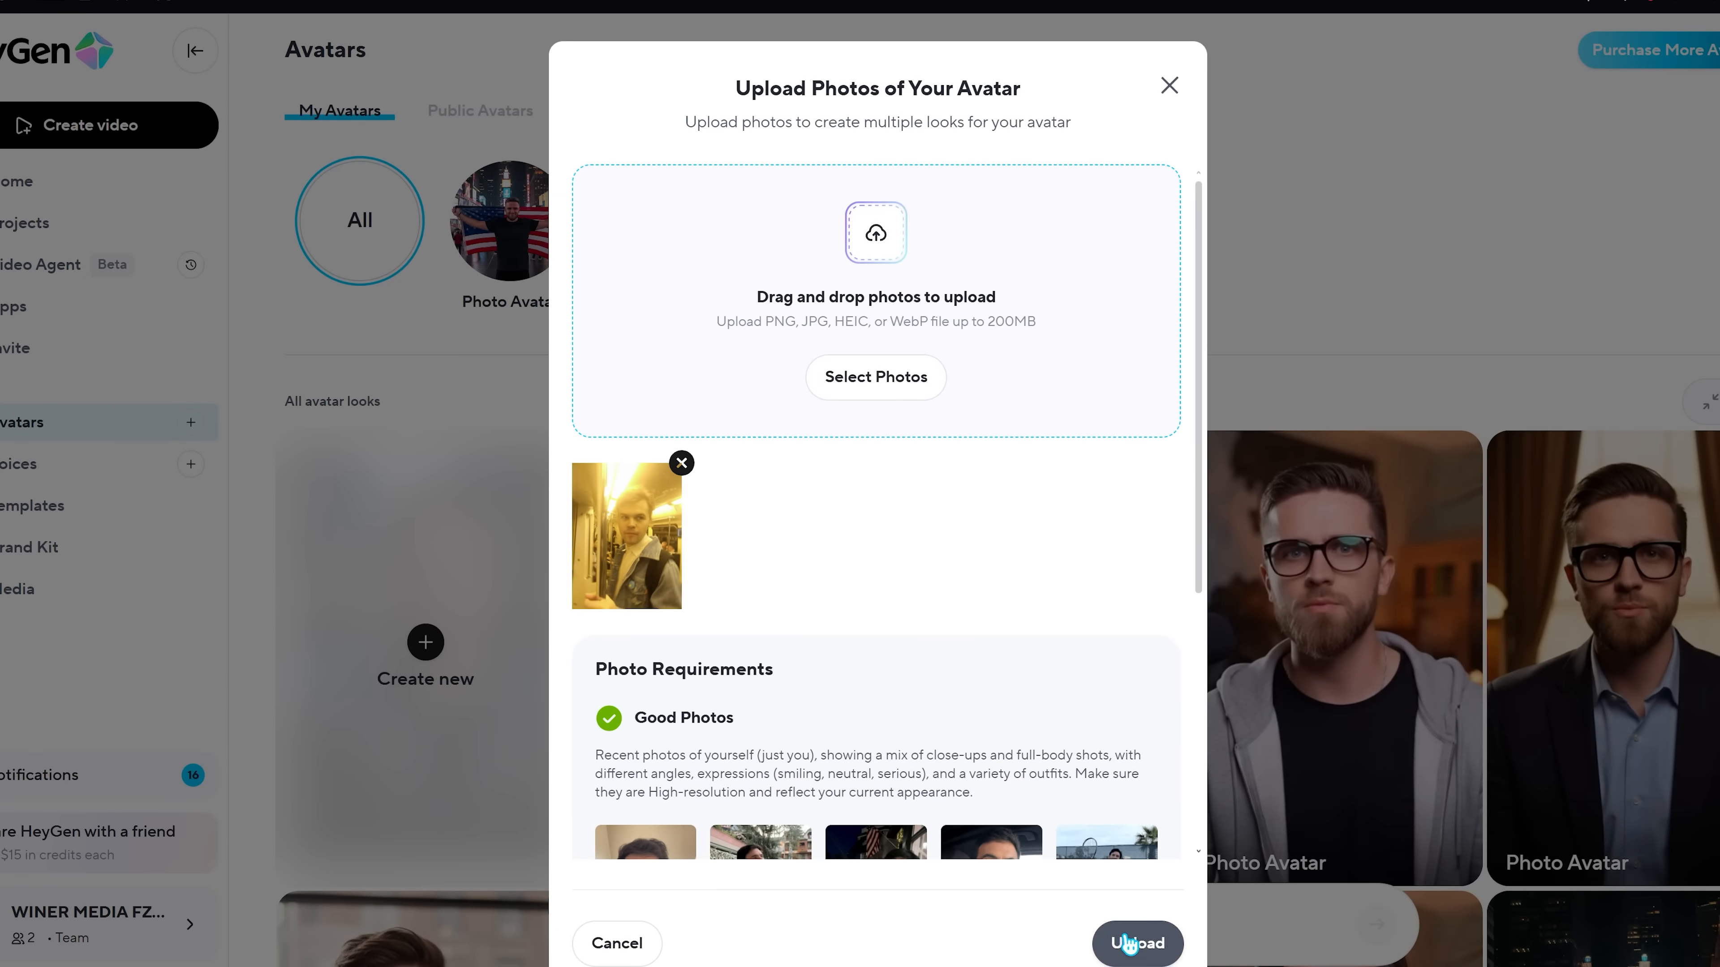
- Upload and confirm the chosen photo, then submit it as a new avatar look
left_click(1137, 944)
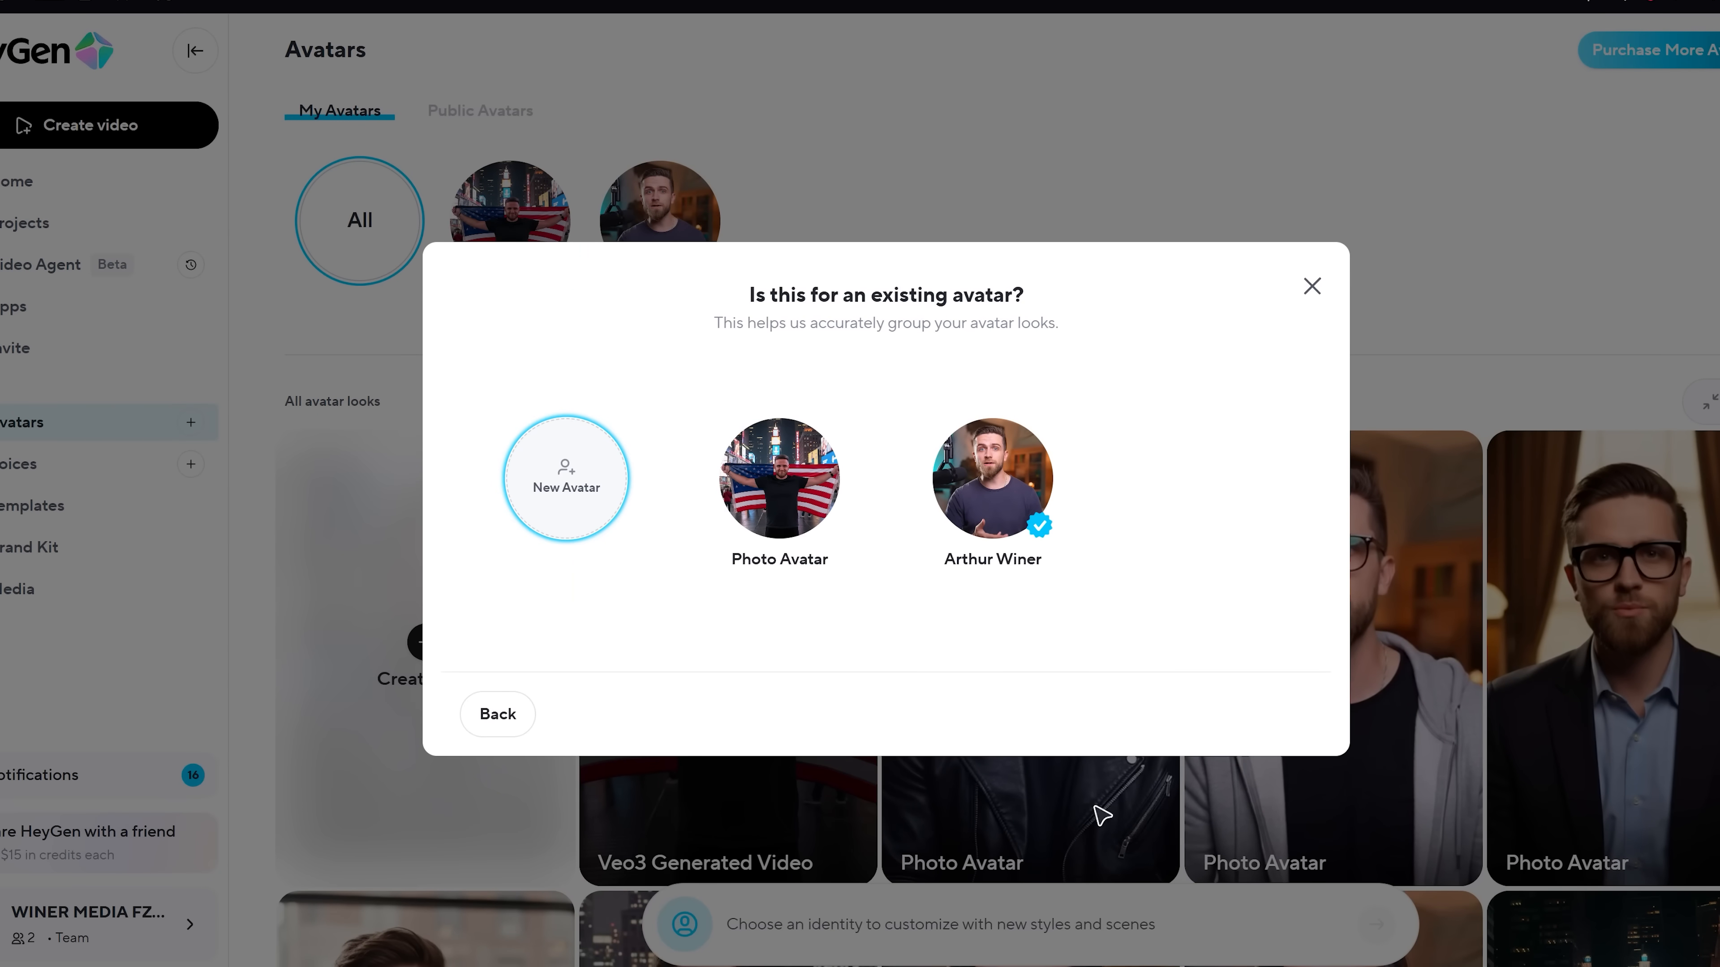
left_click(566, 488)
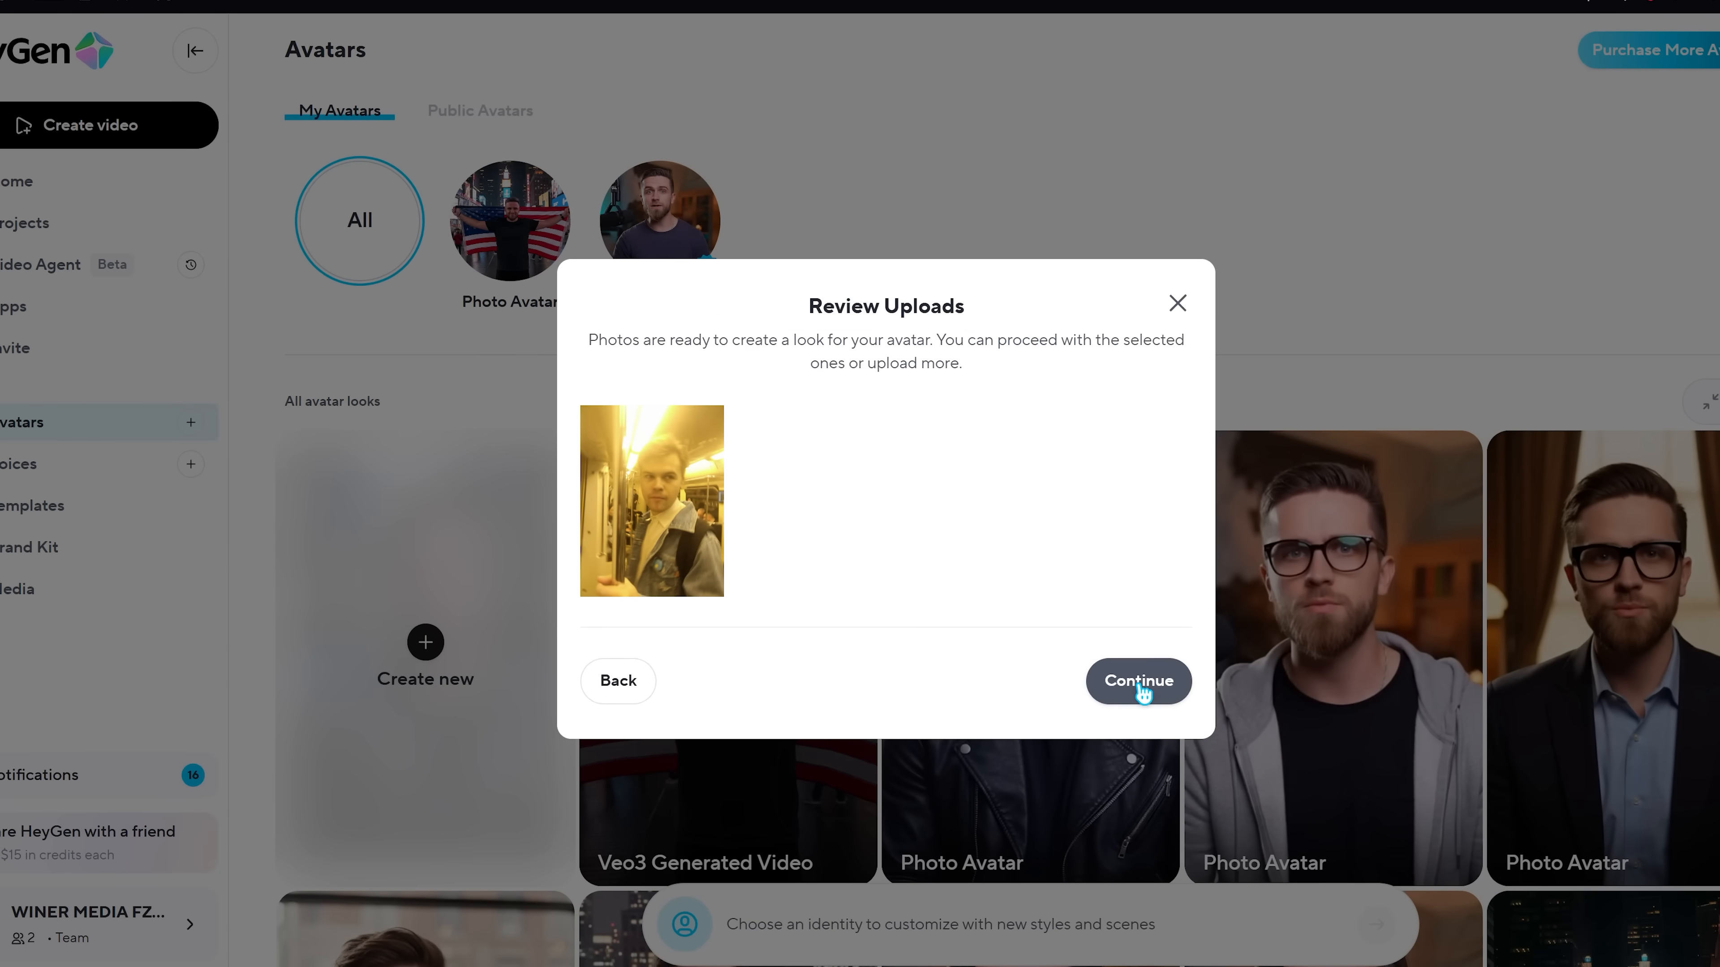
left_click(1139, 681)
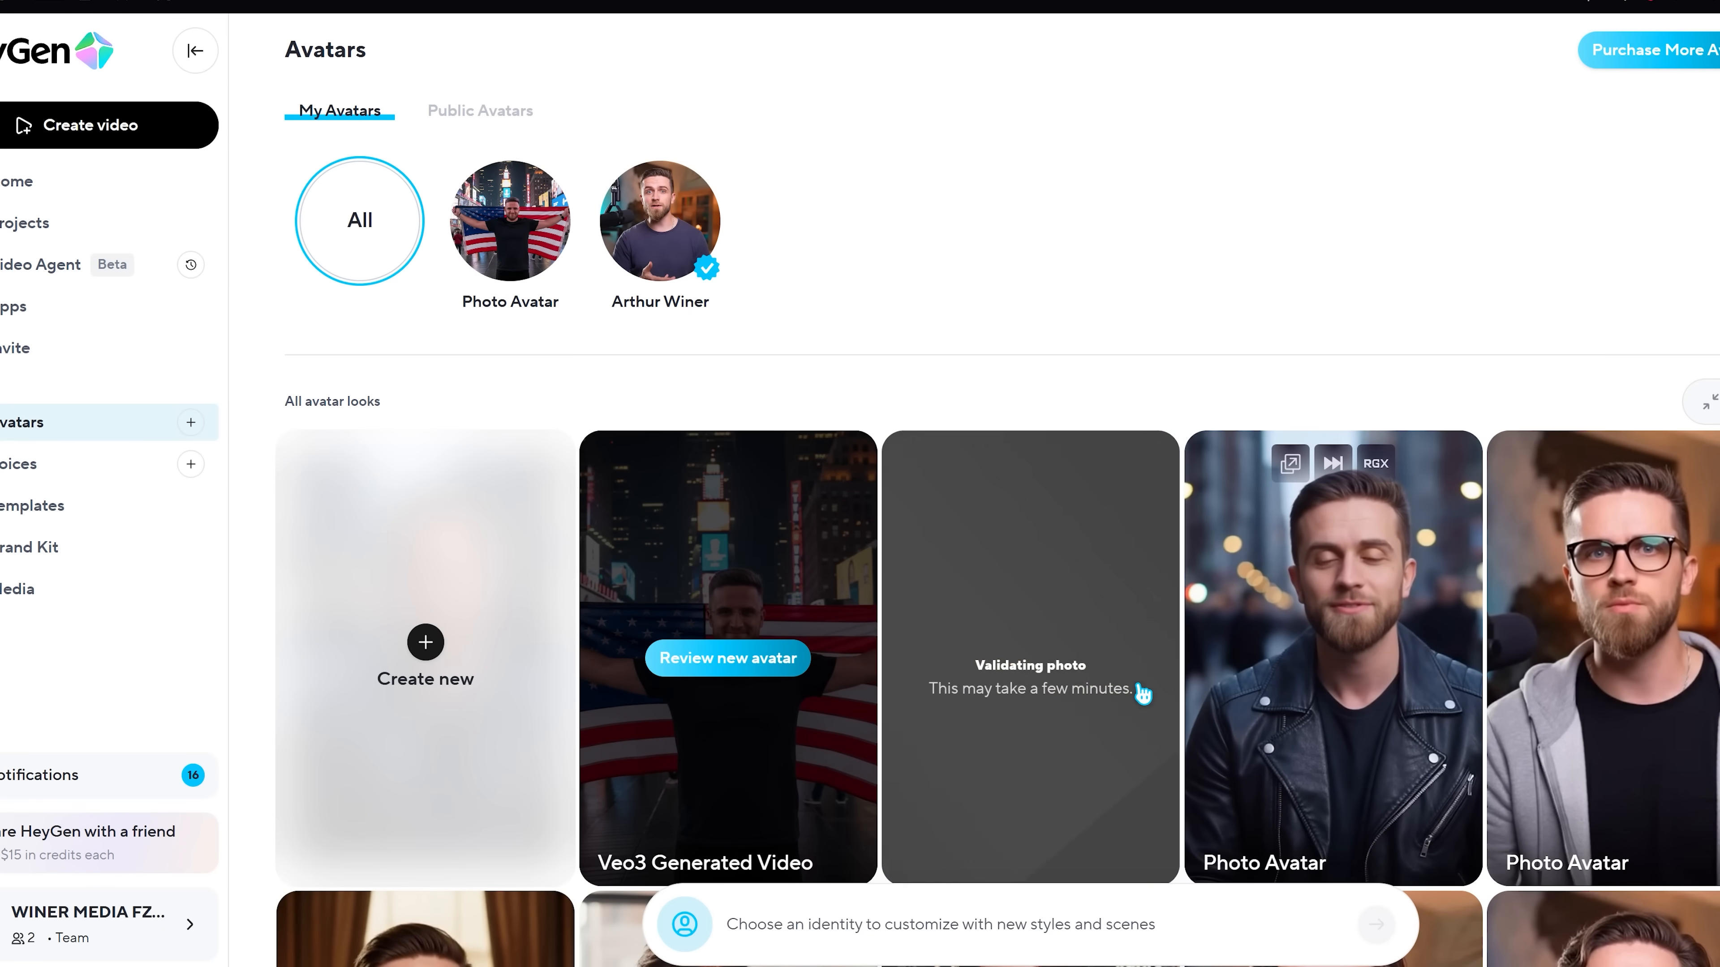
- Review the rejection error and scroll through the good and bad photo guidelines
scroll("down", 3)
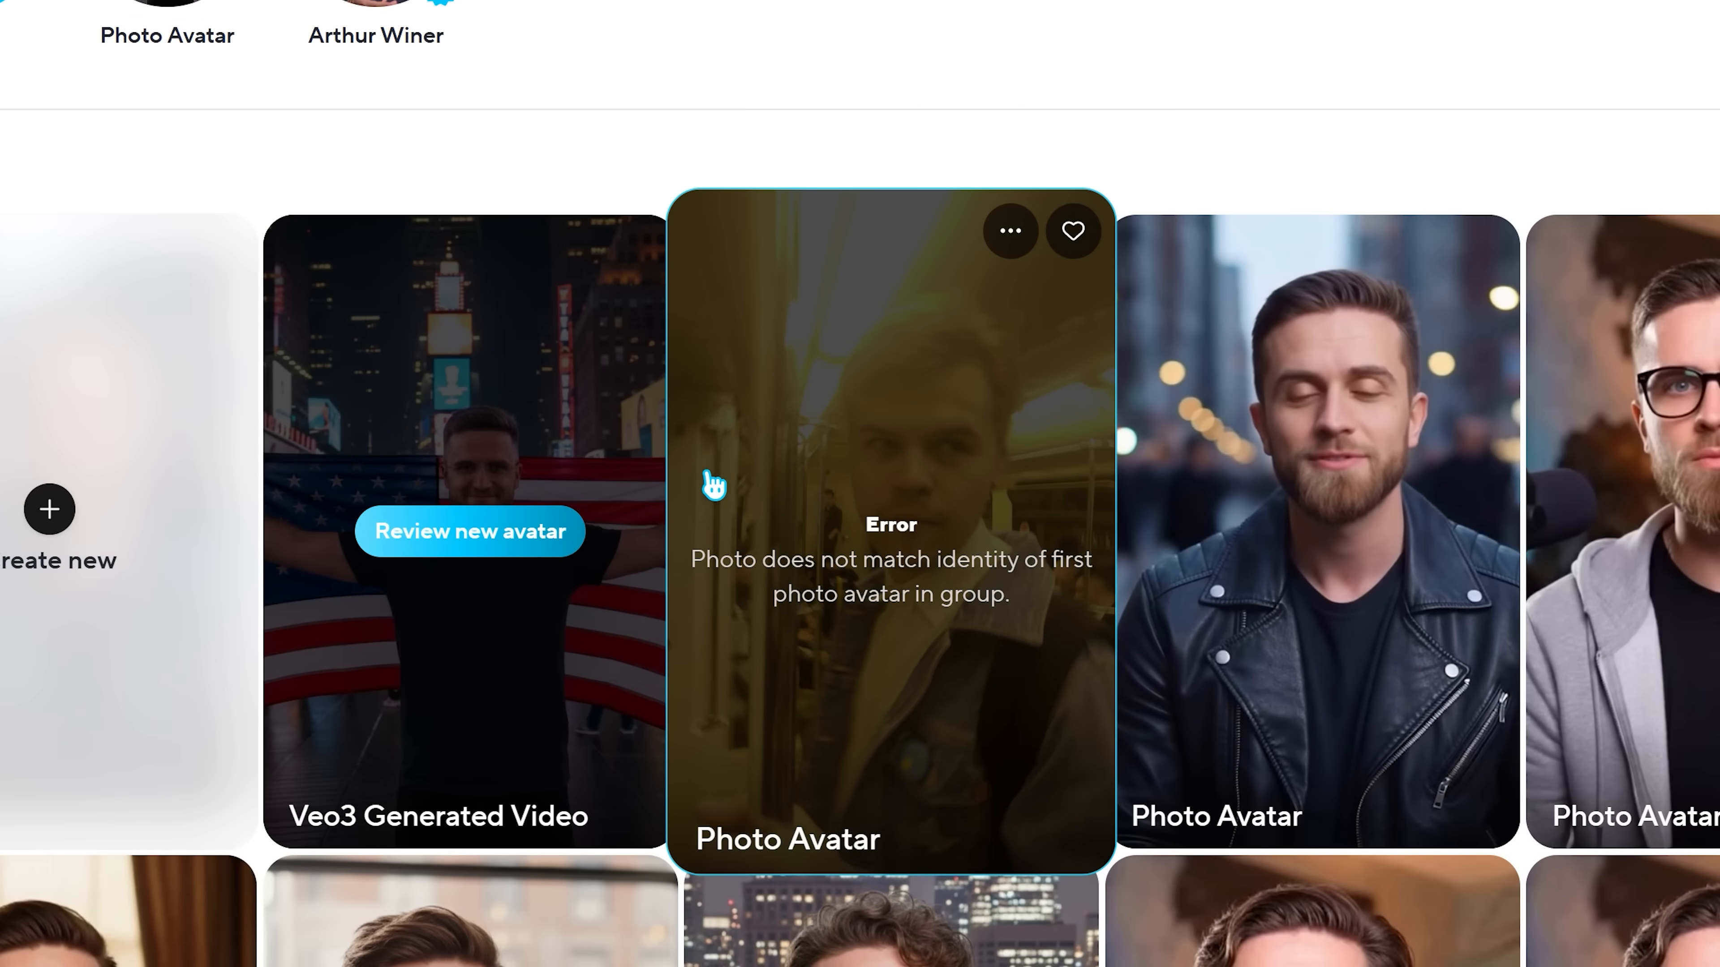
mouse_move(1037, 479)
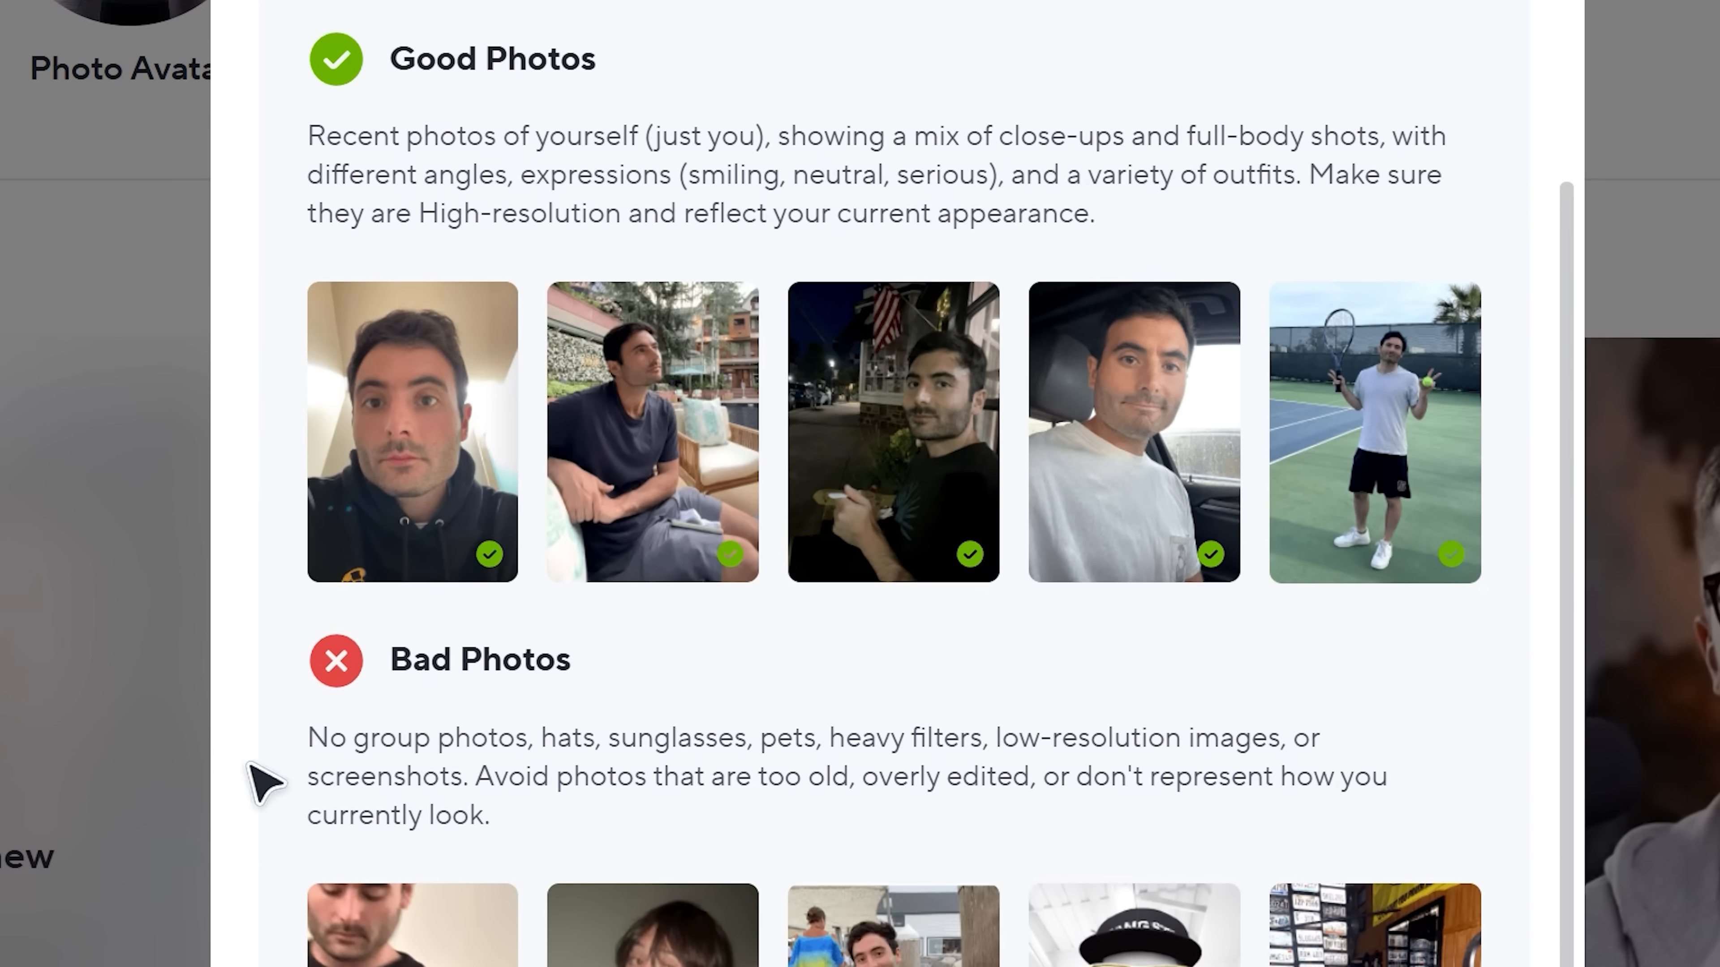
scroll("down", 3)
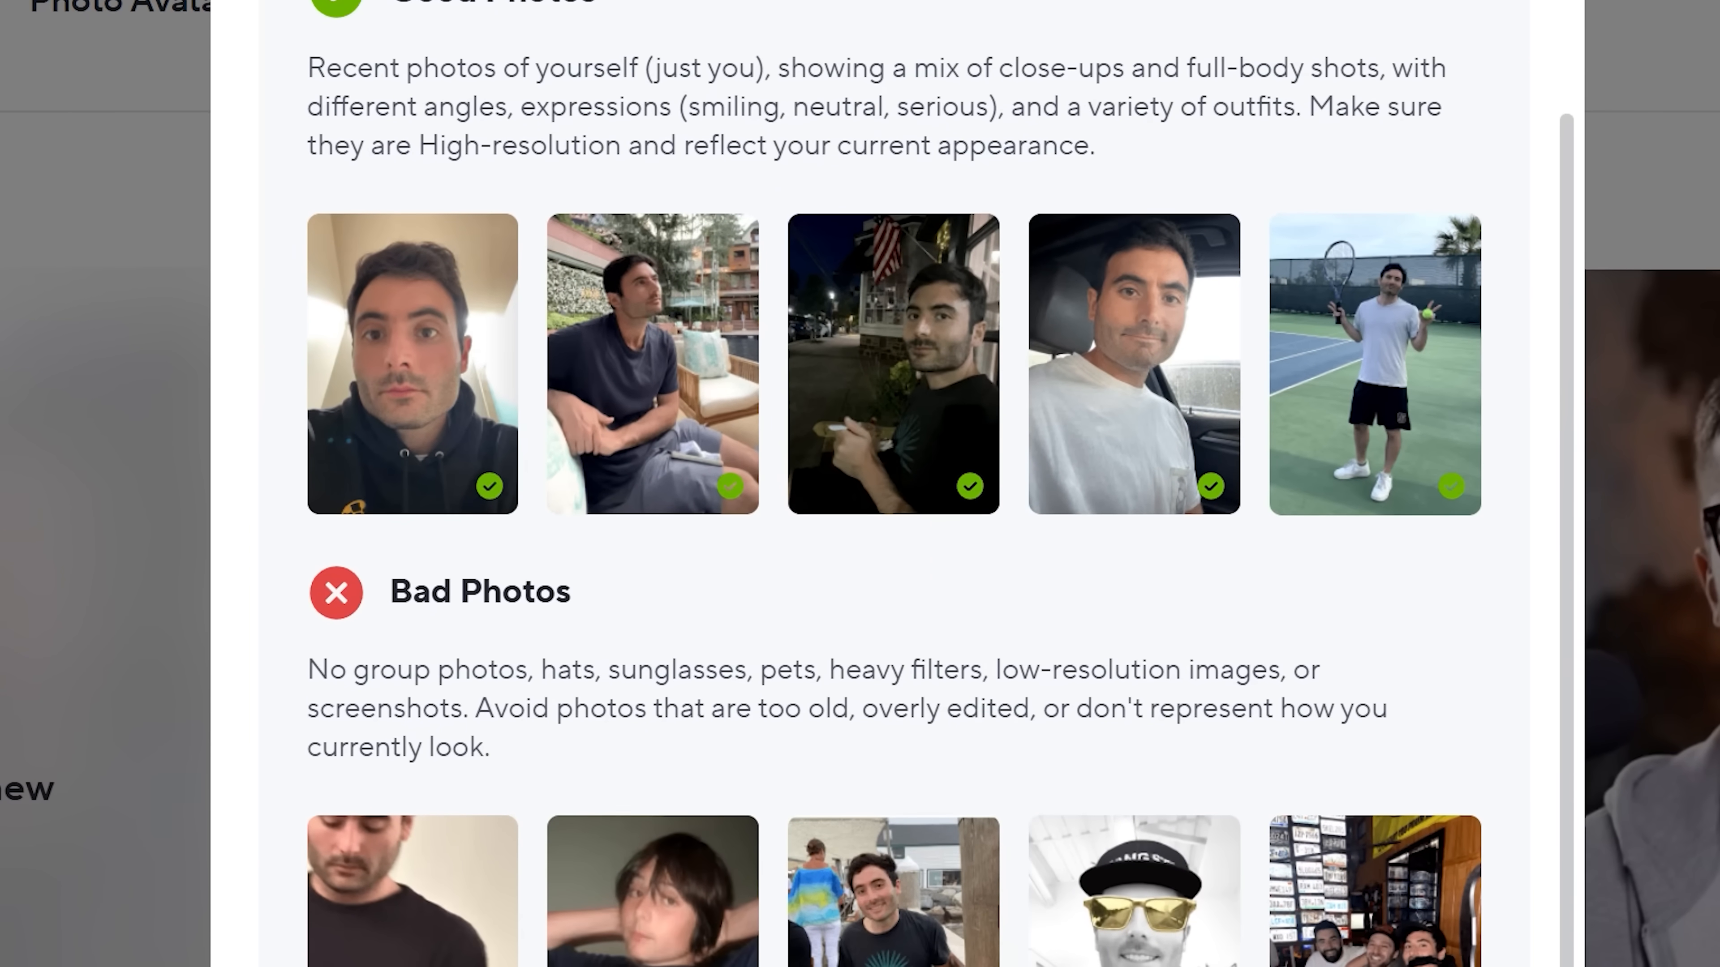
scroll("down", 3)
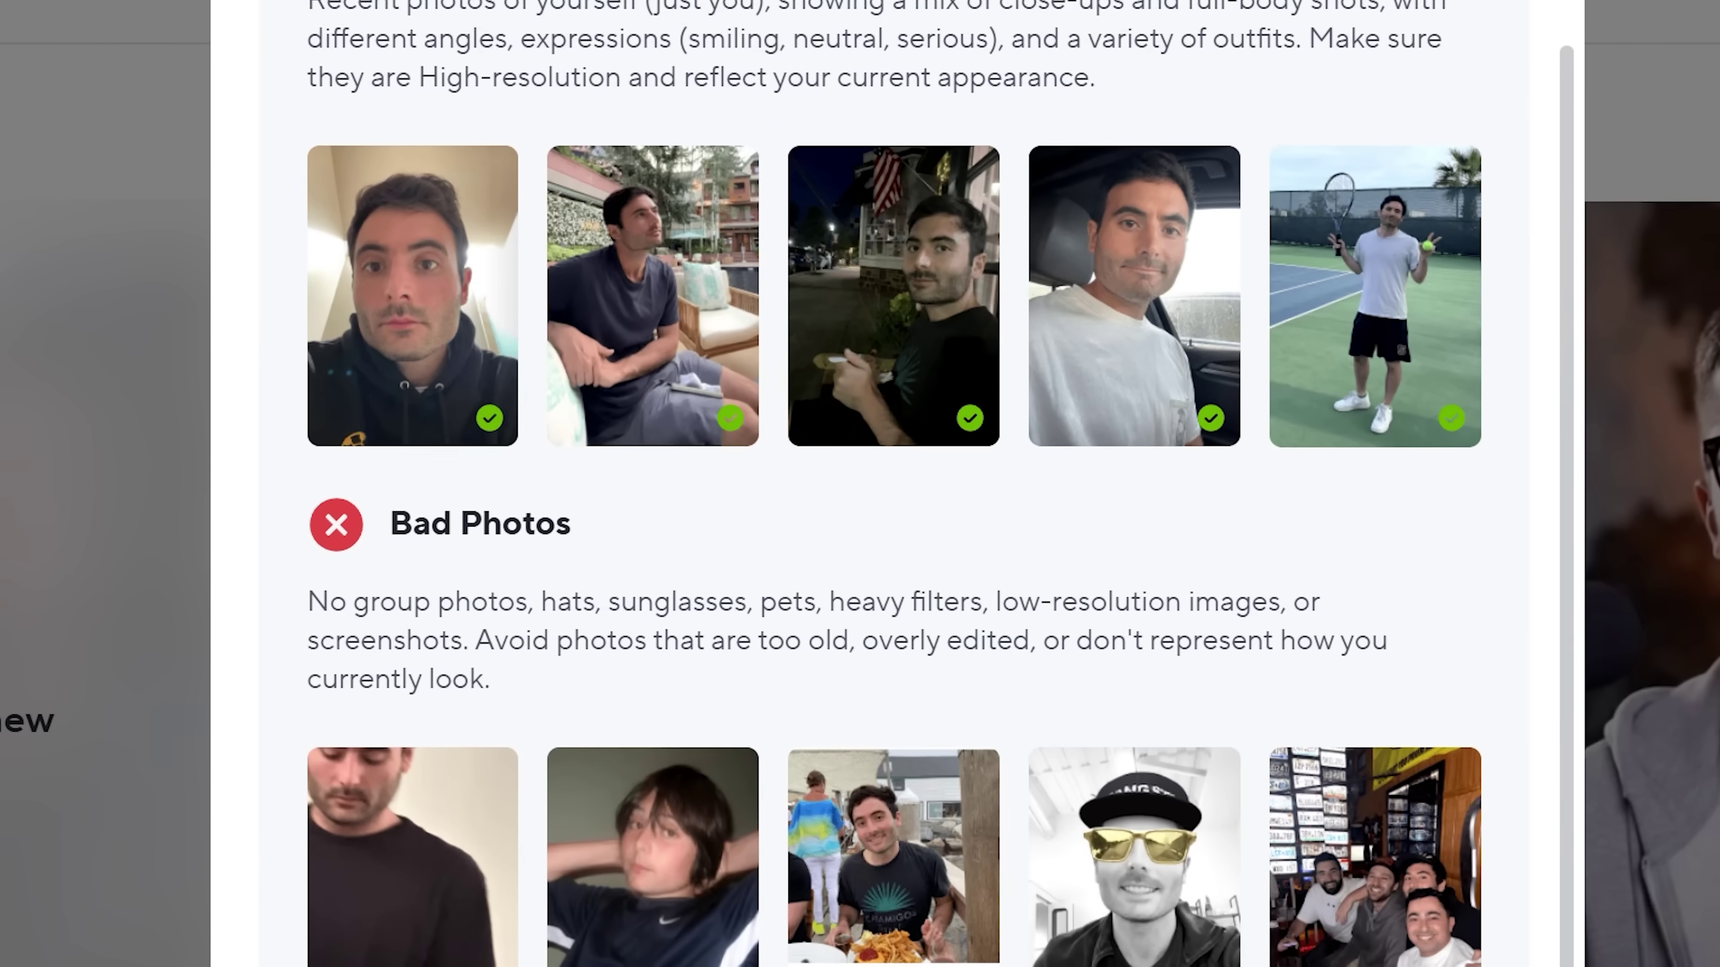
scroll("down", 3)
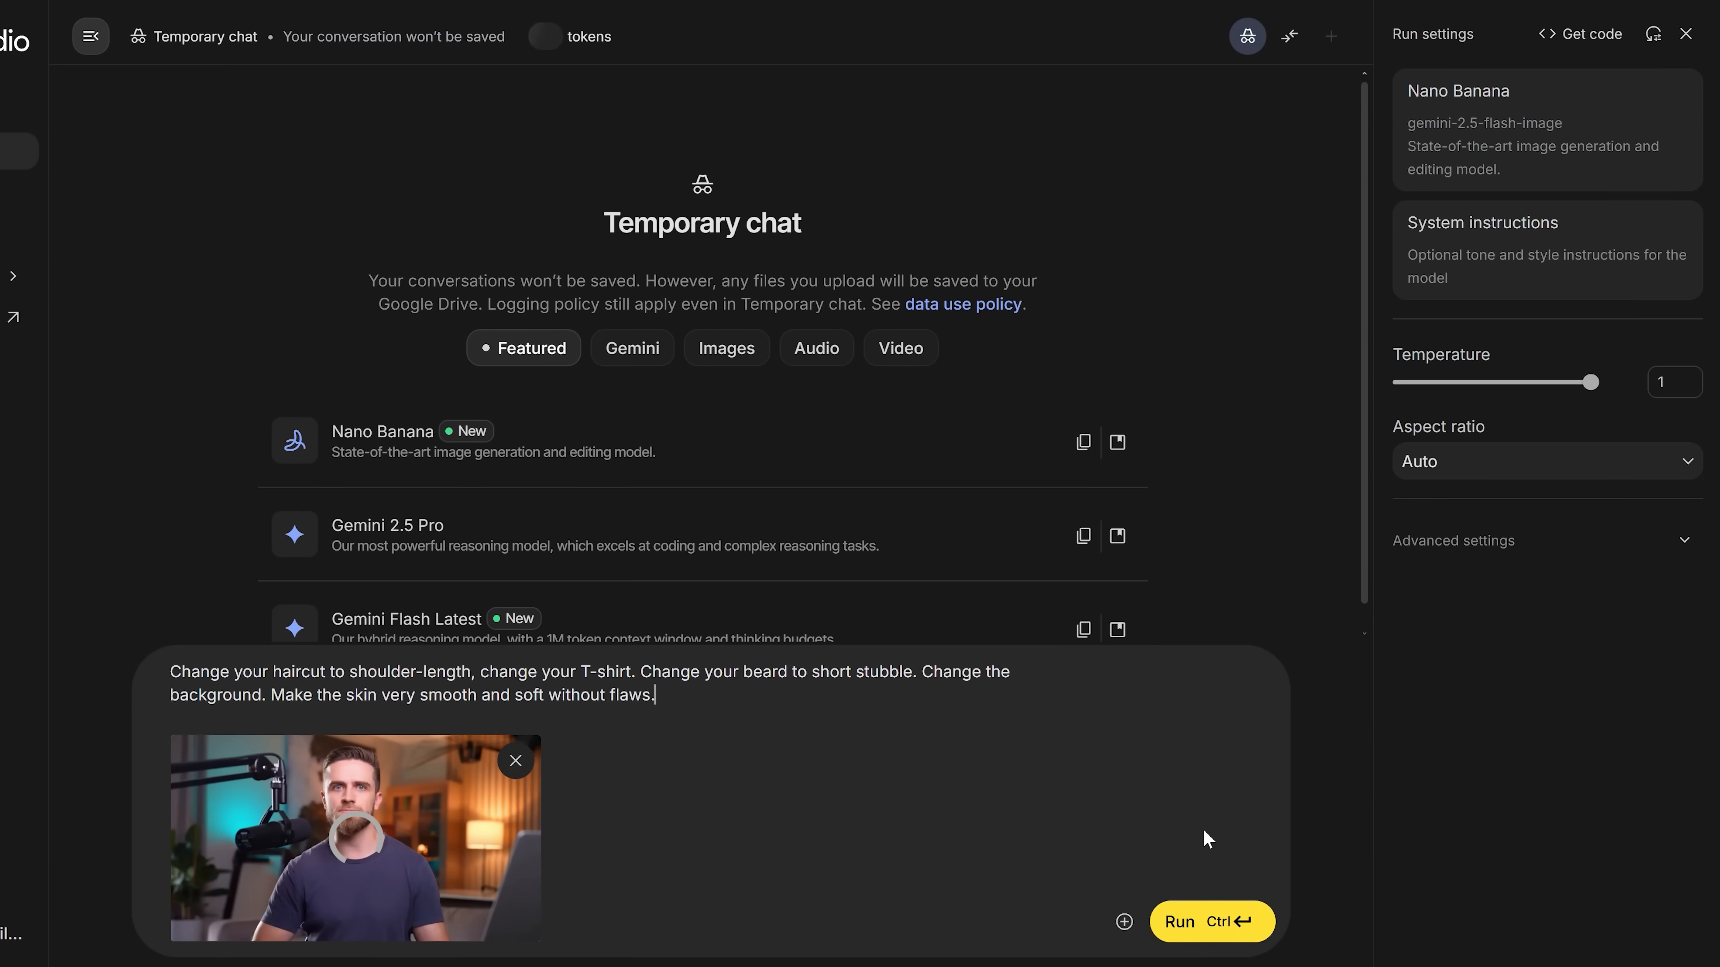
- Run the Nano Banana portrait edit, view the long-haired grey-sweater result full size, then check the other result
left_click(1212, 923)
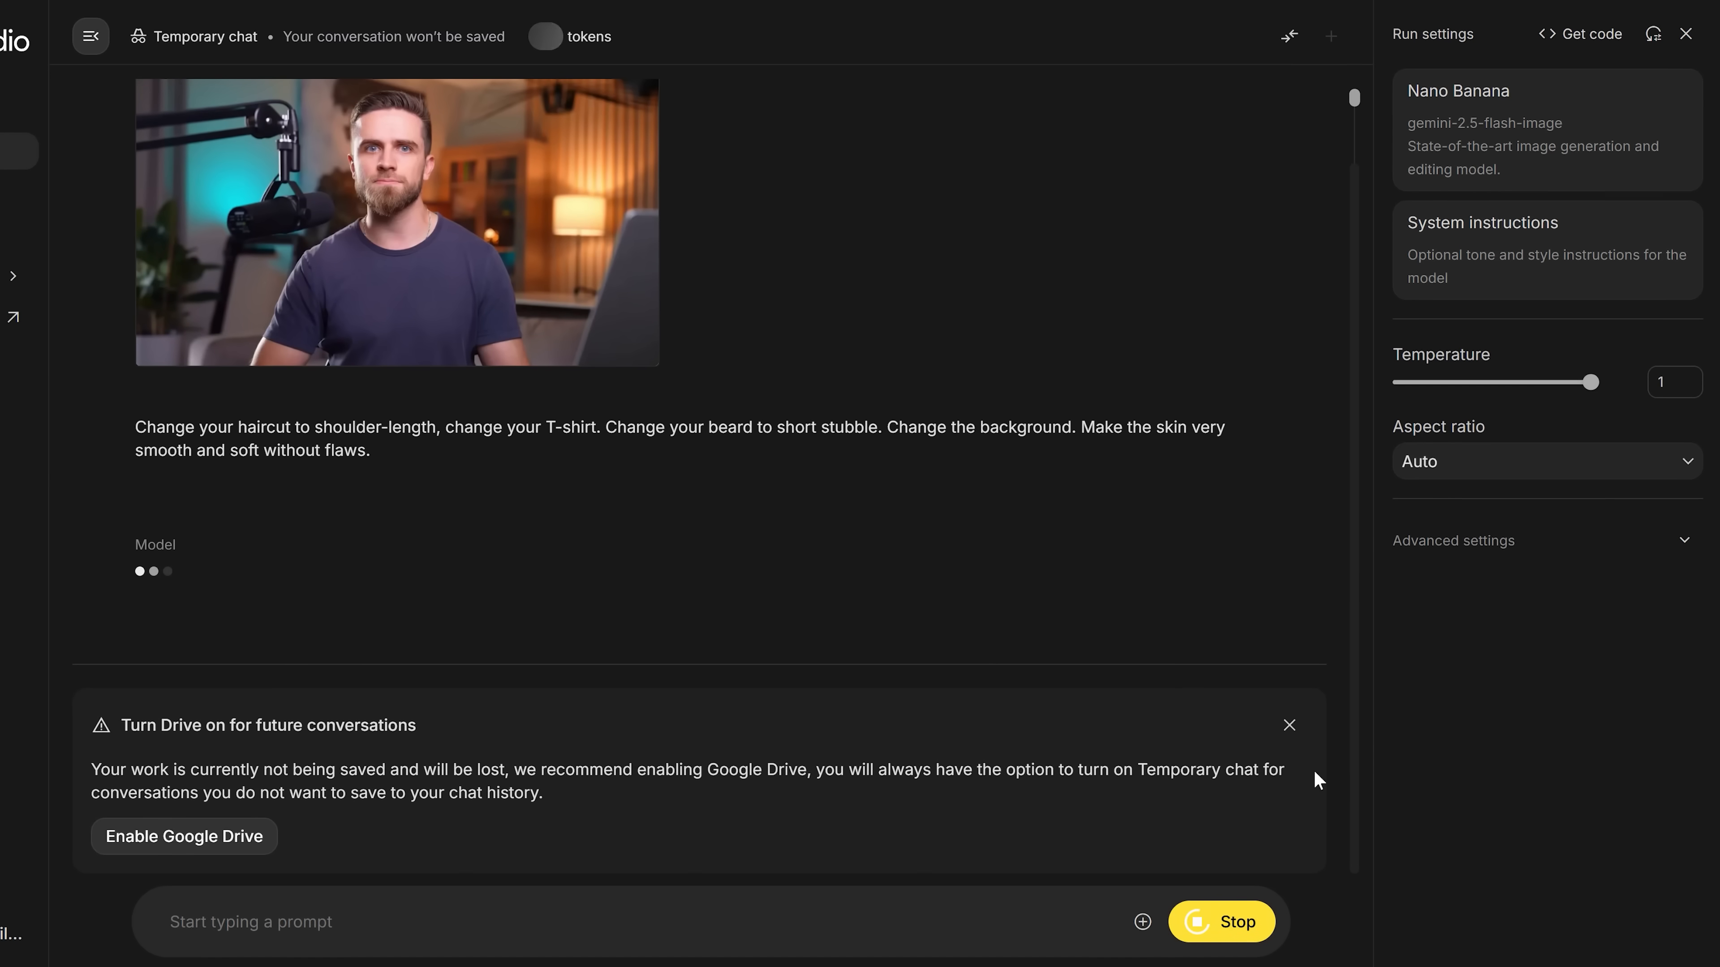
left_click(1290, 725)
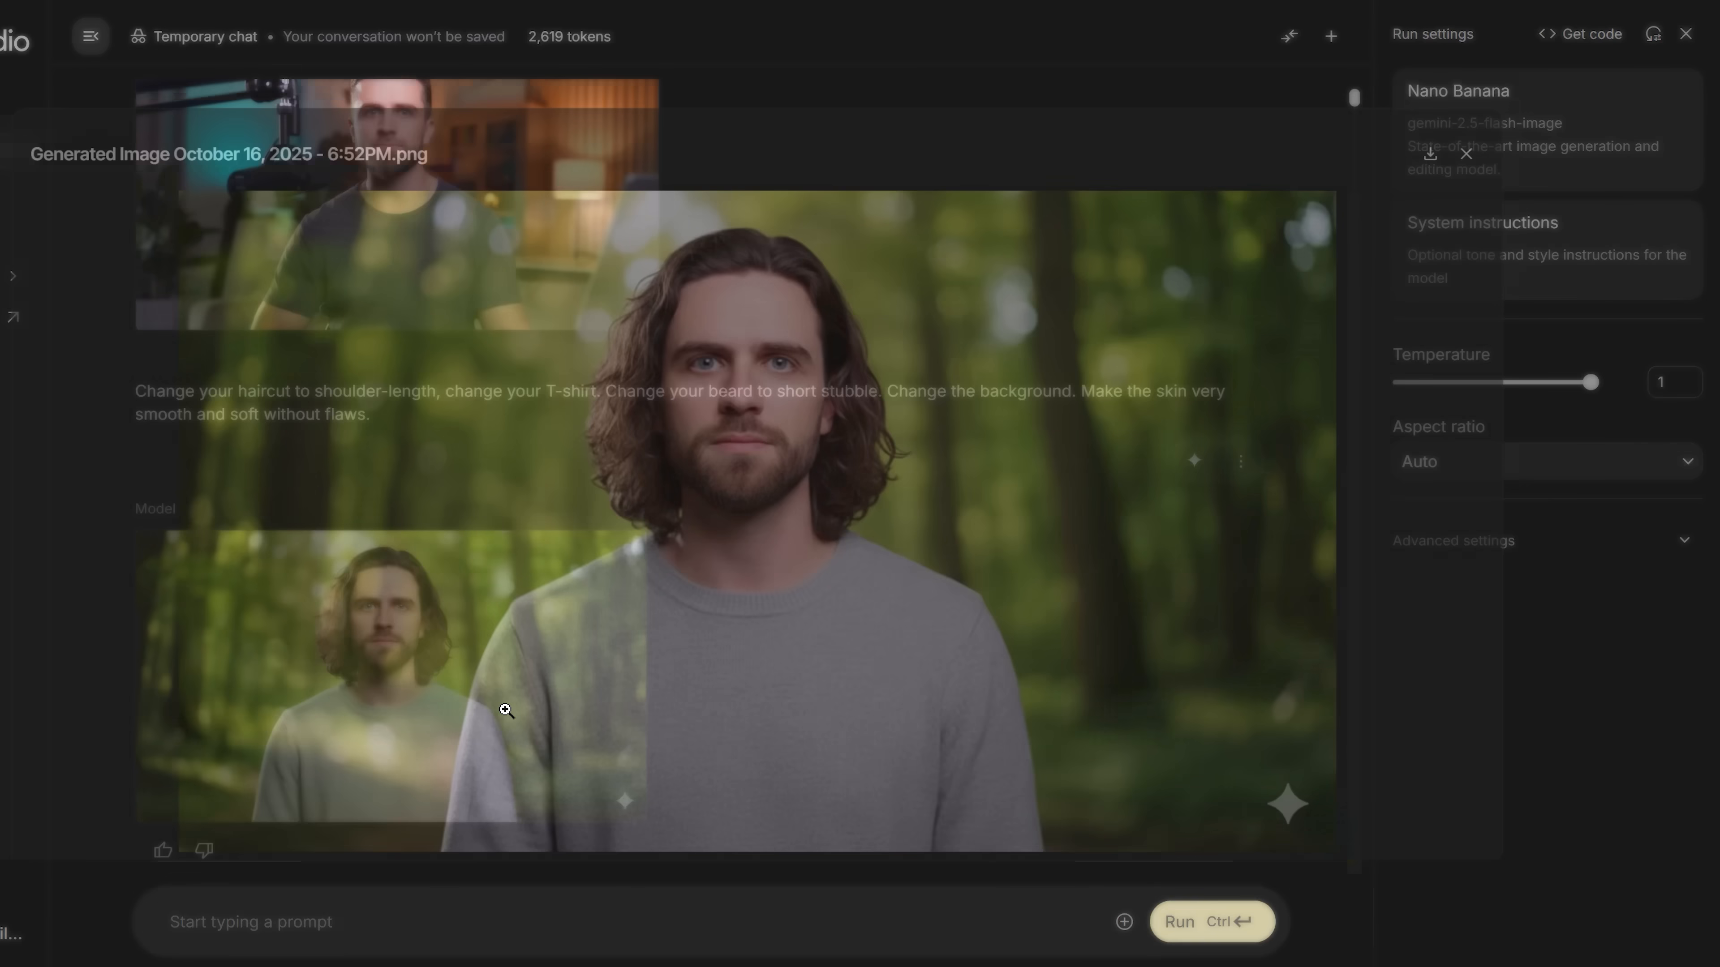
left_click(503, 711)
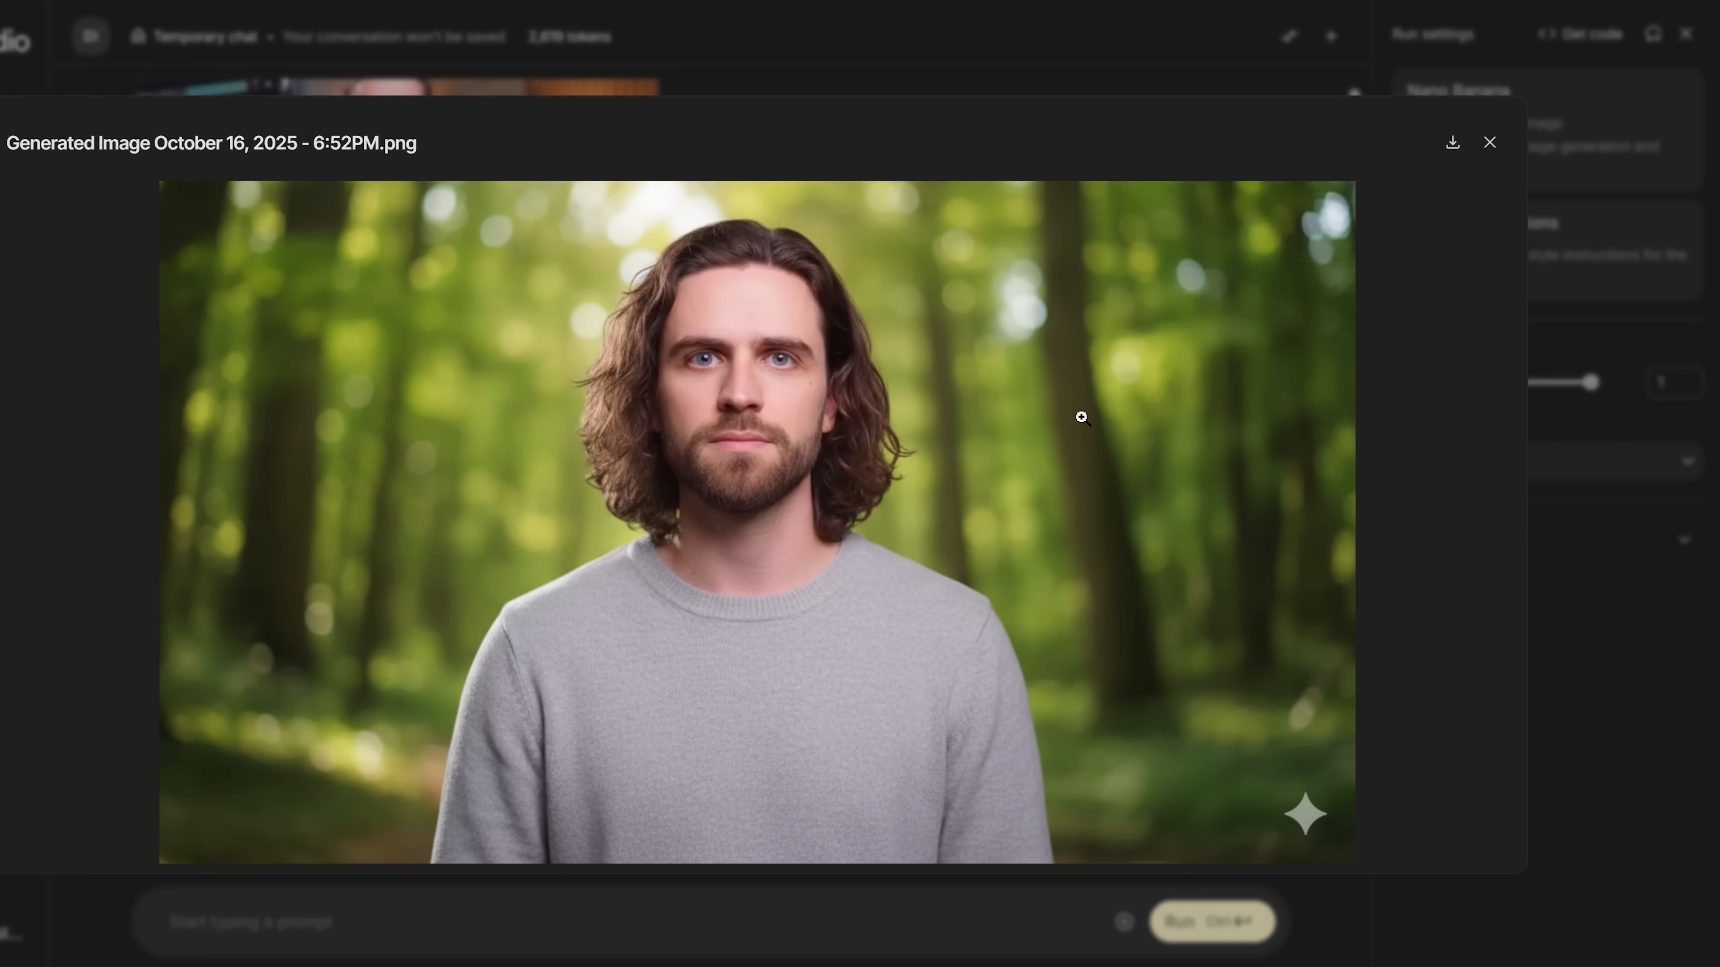
left_click(1490, 142)
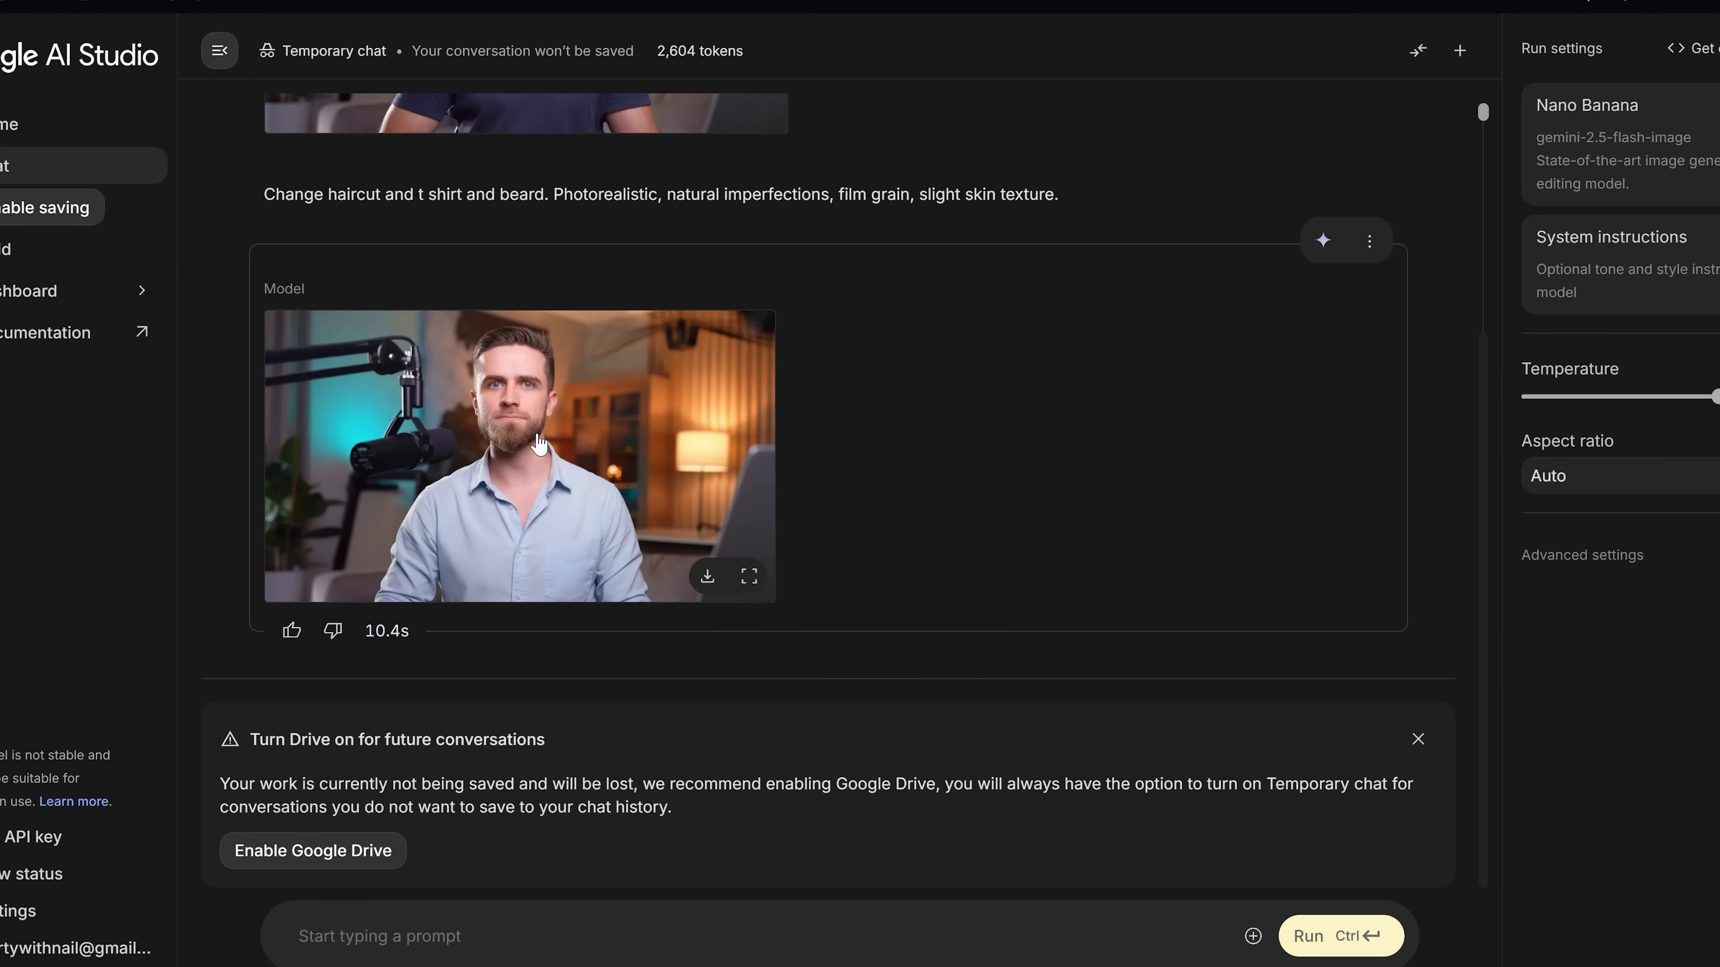
left_click(749, 577)
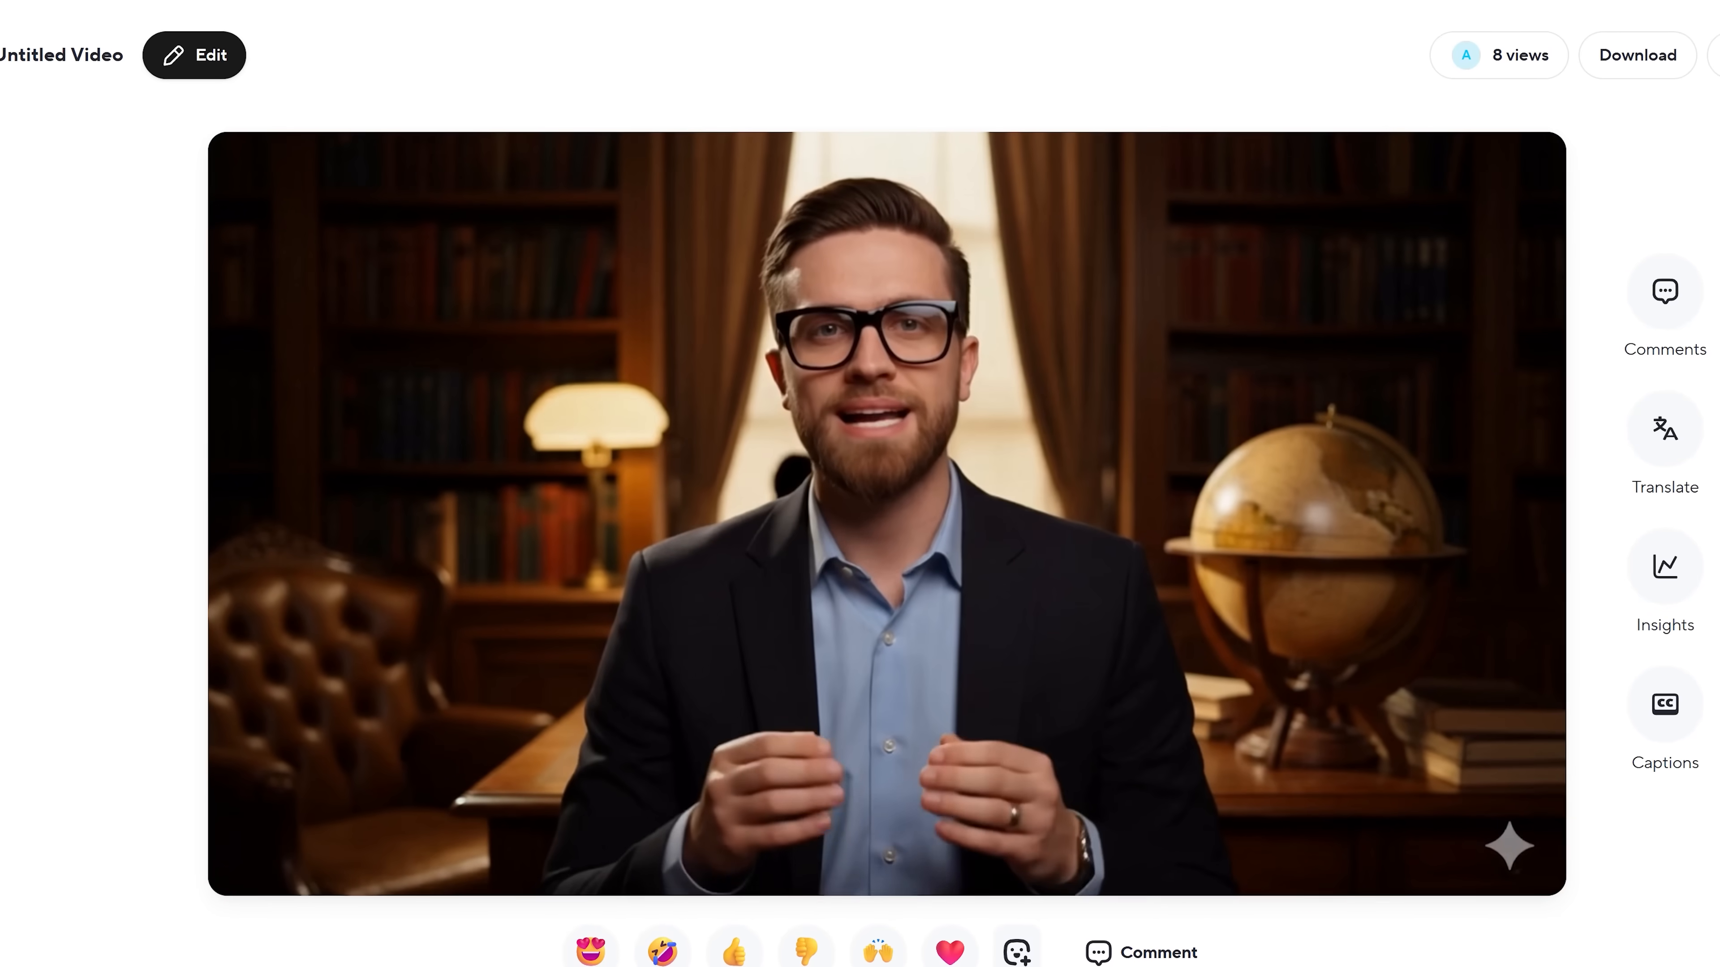
- Open the finished library-set avatar video in the editor and view its iPhone 17 script
left_click(195, 56)
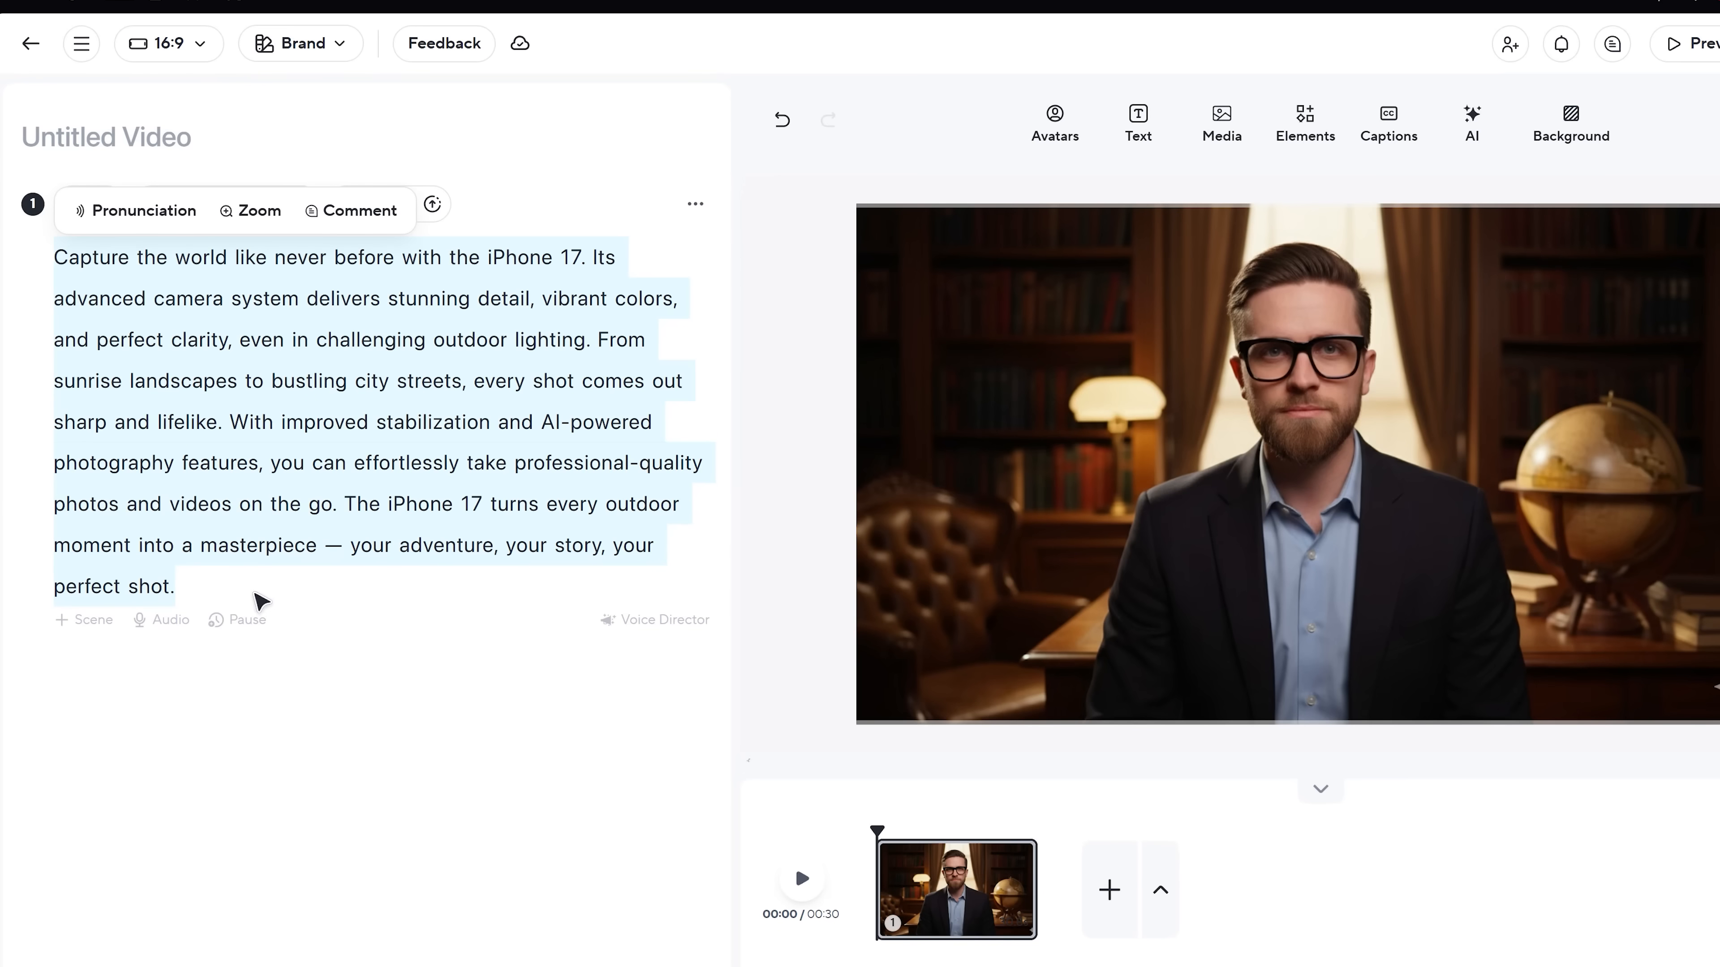
left_click(170, 620)
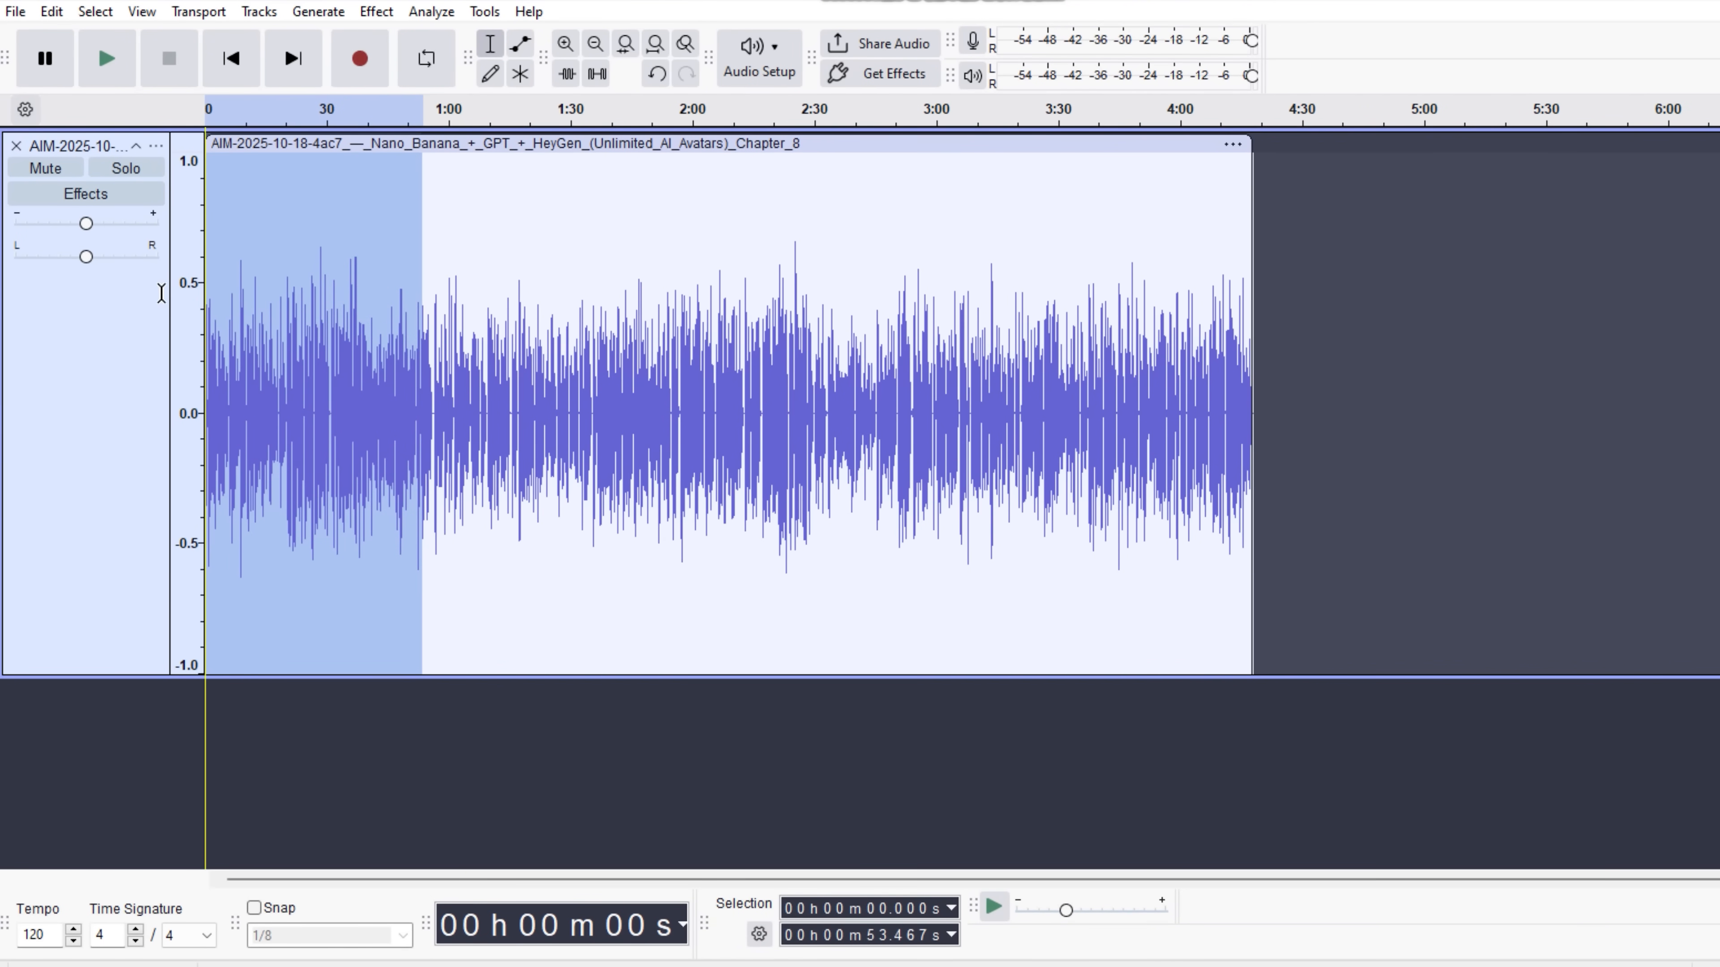
- Select the audio from about 2:23 to 3:38 and browse the Get Effects plugin catalogue
left_click_drag(464, 406, 680, 406)
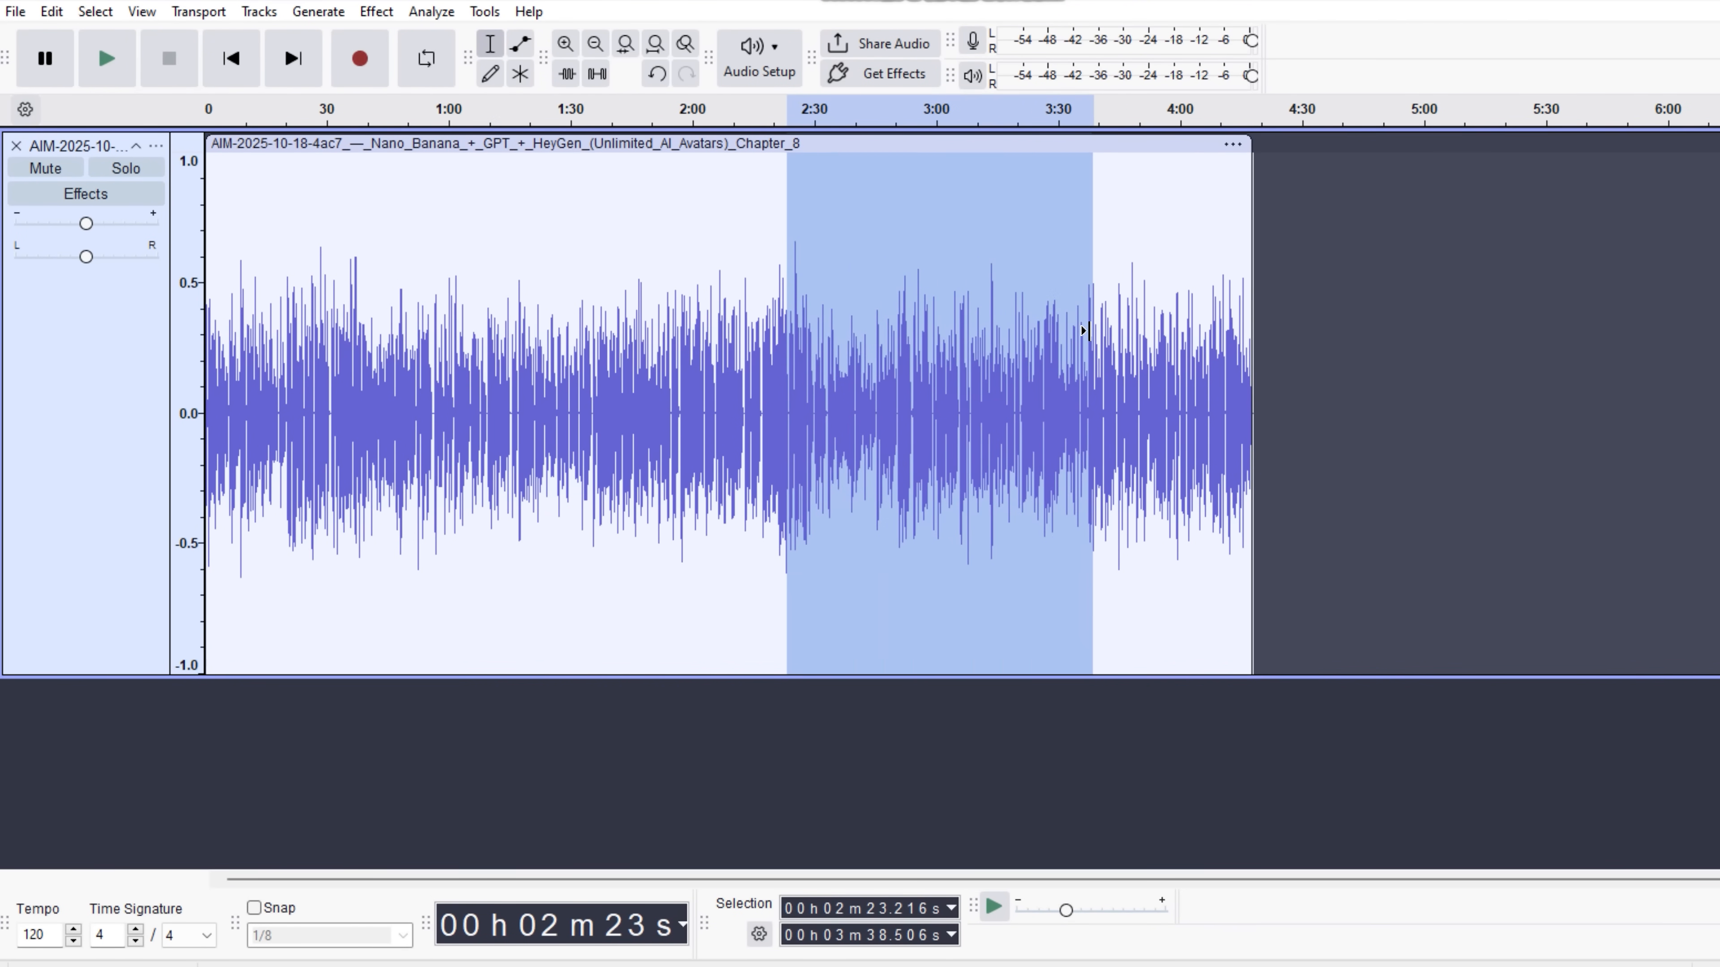
left_click(895, 74)
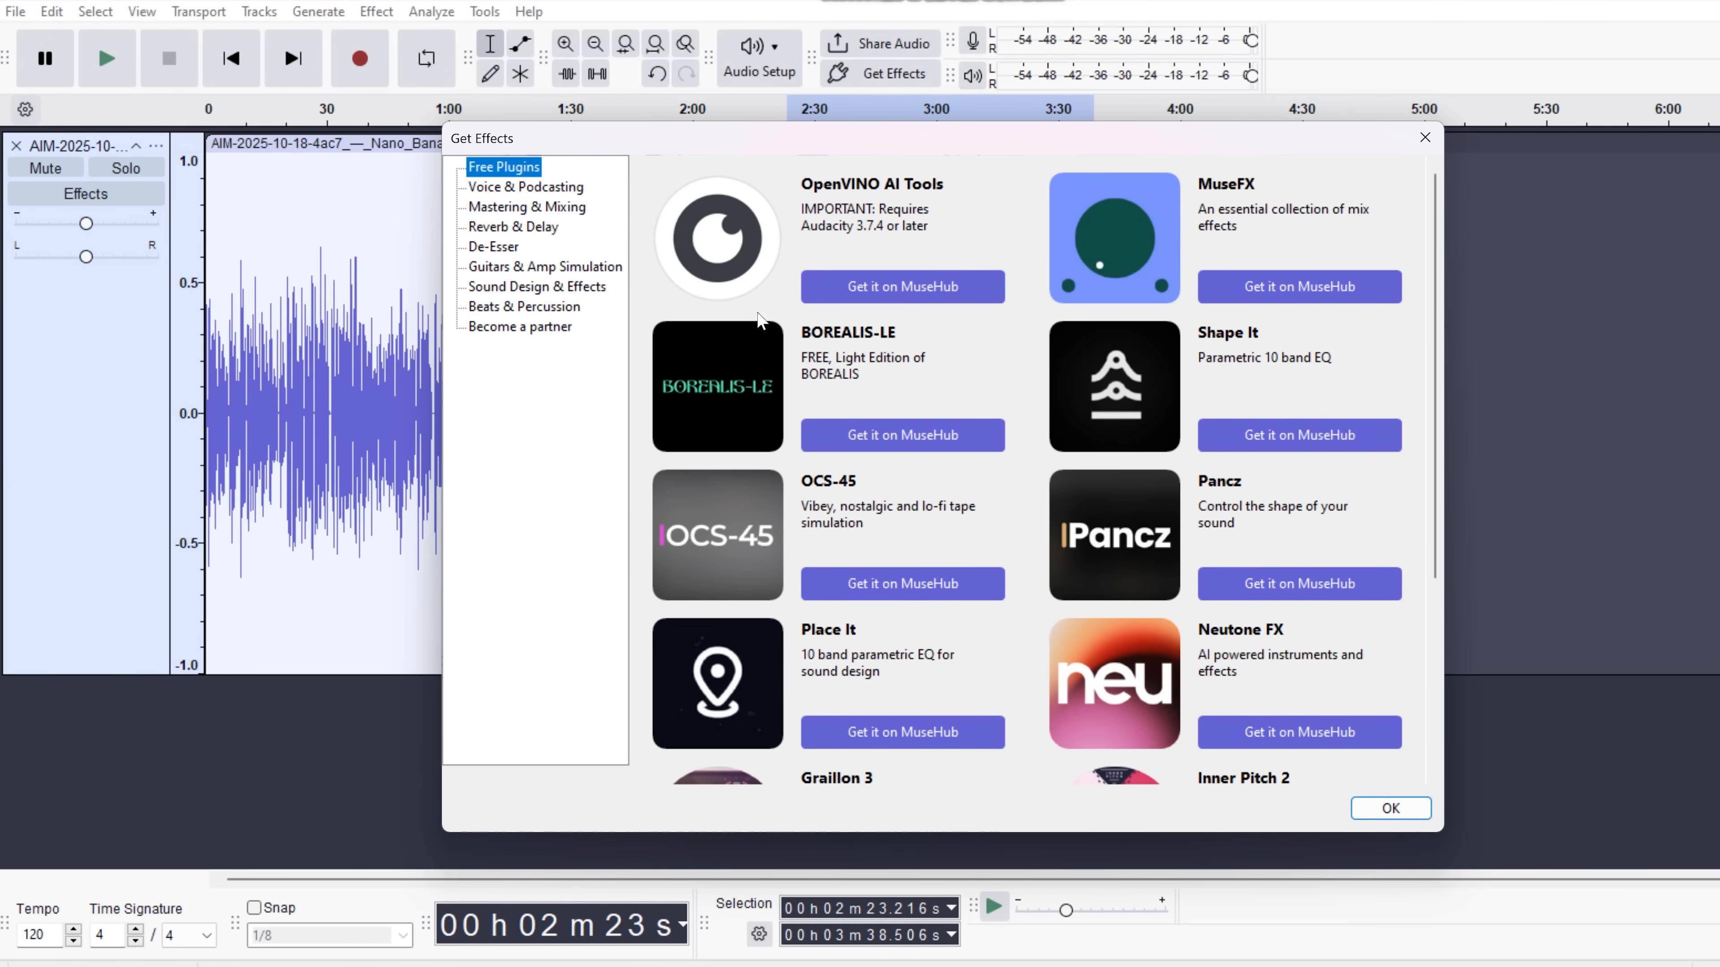
left_click(524, 187)
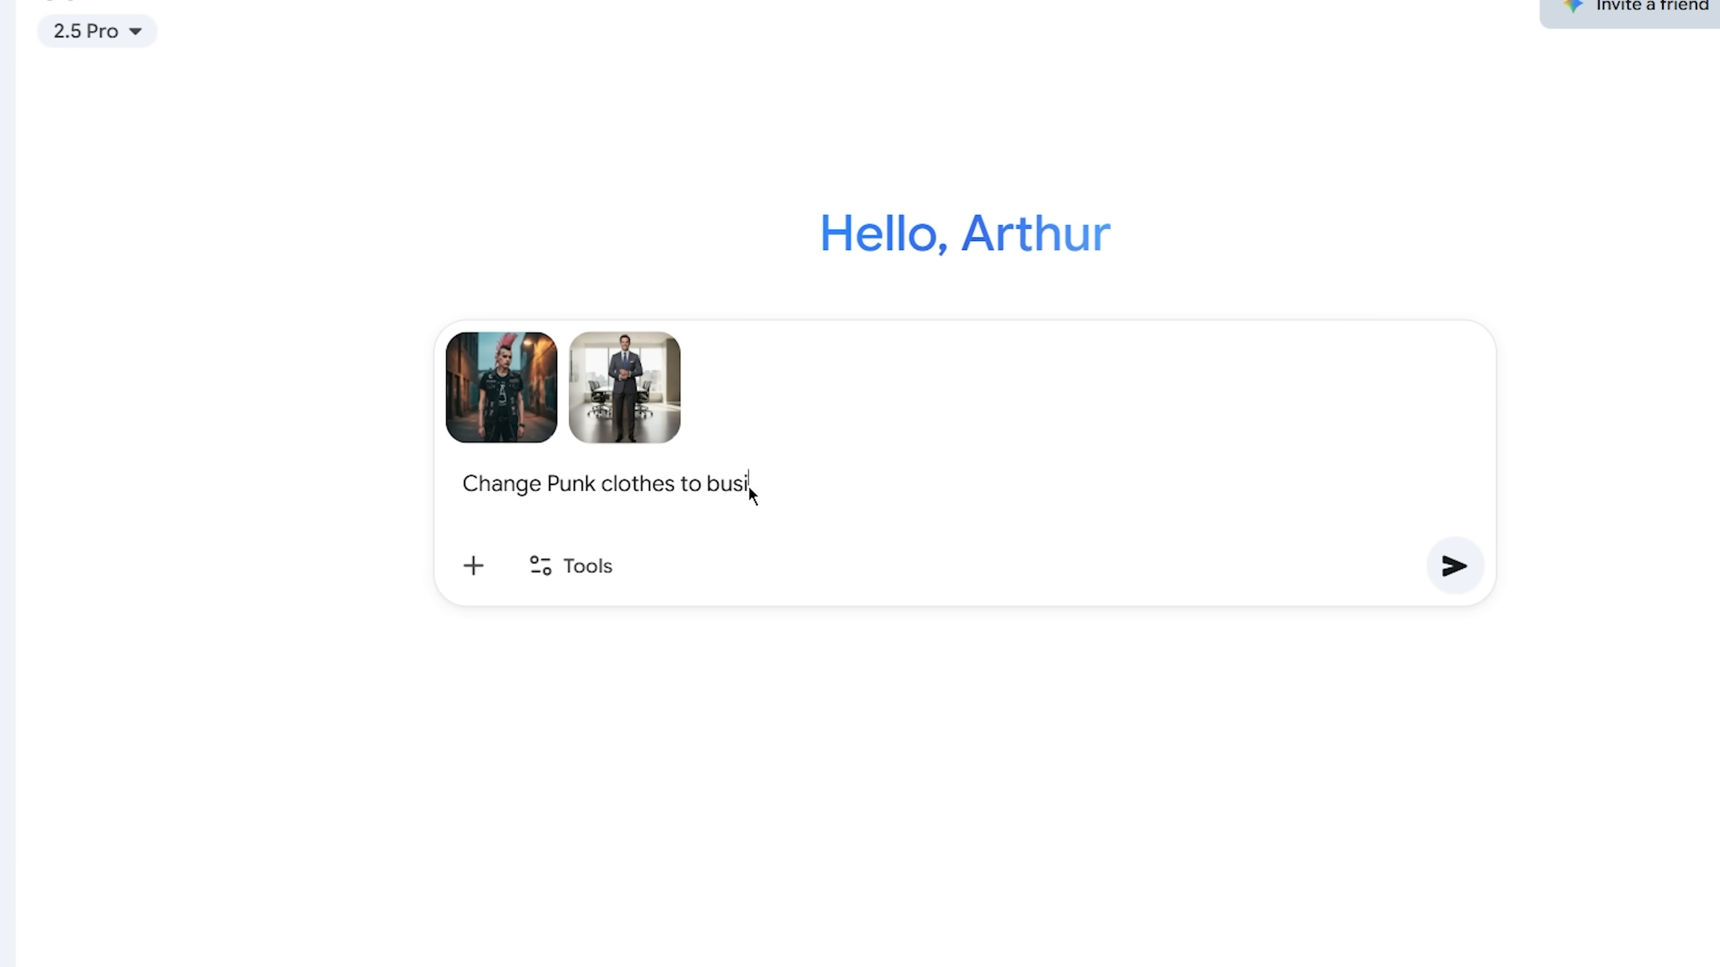
- Finish the prompt asking to dress the avatar in the business suit from the second photo as a superhero team
type("ness suit from second")
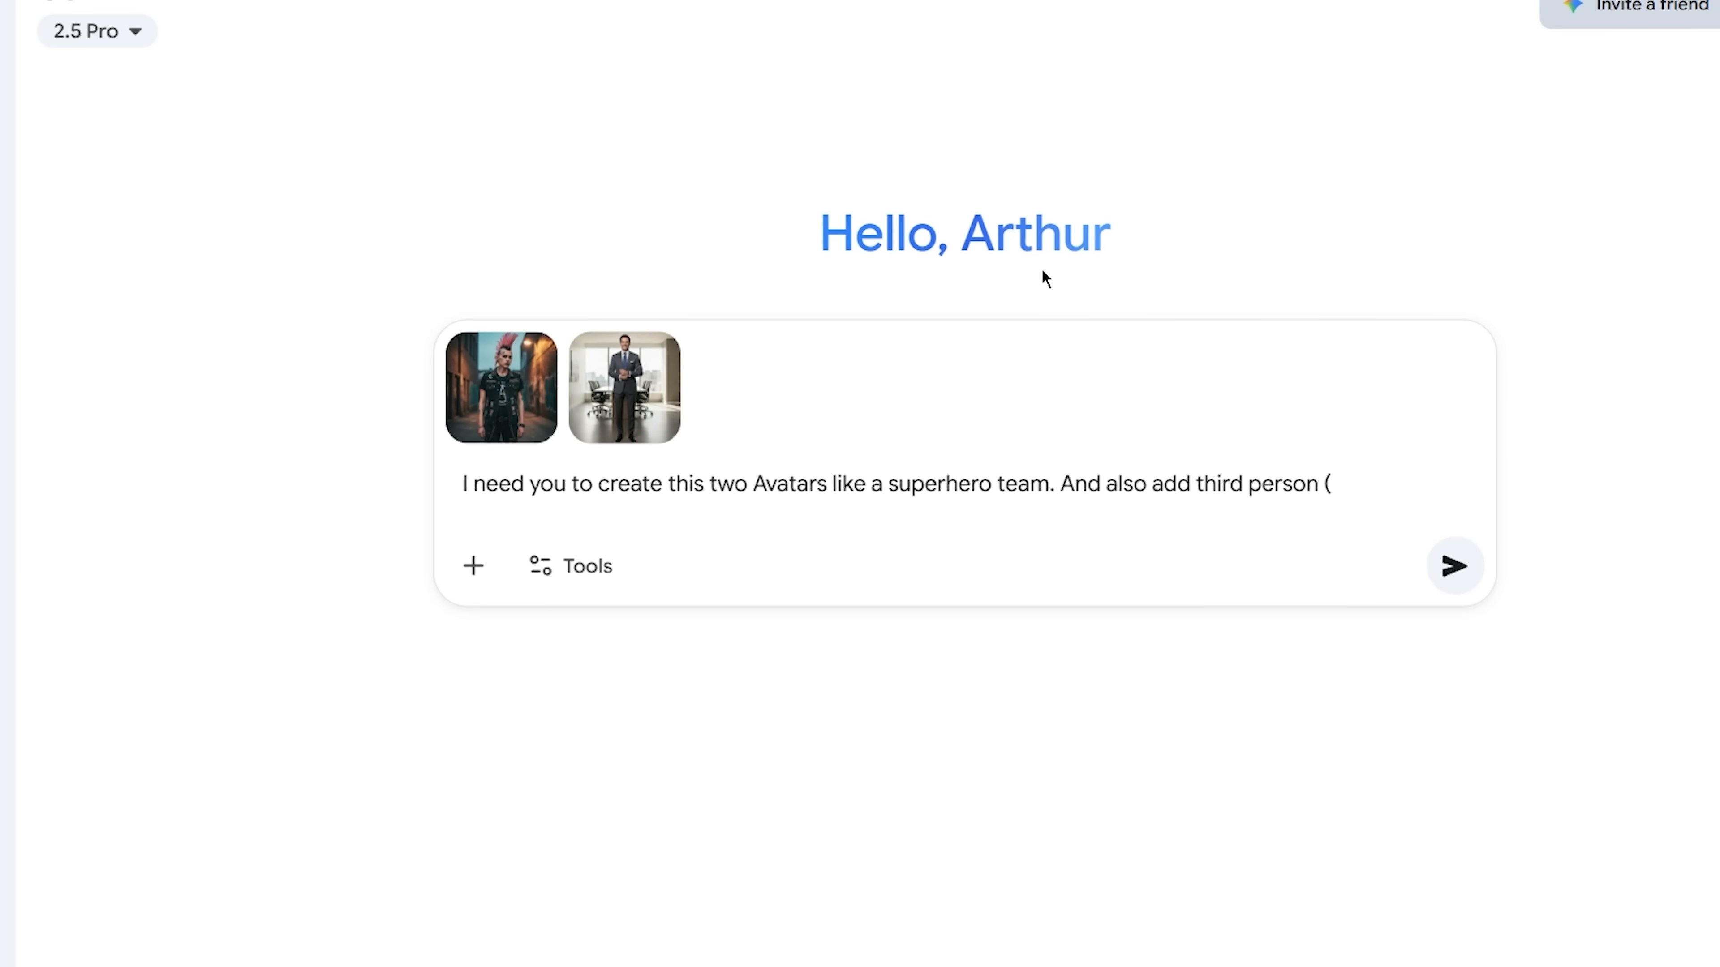
left_click(1457, 566)
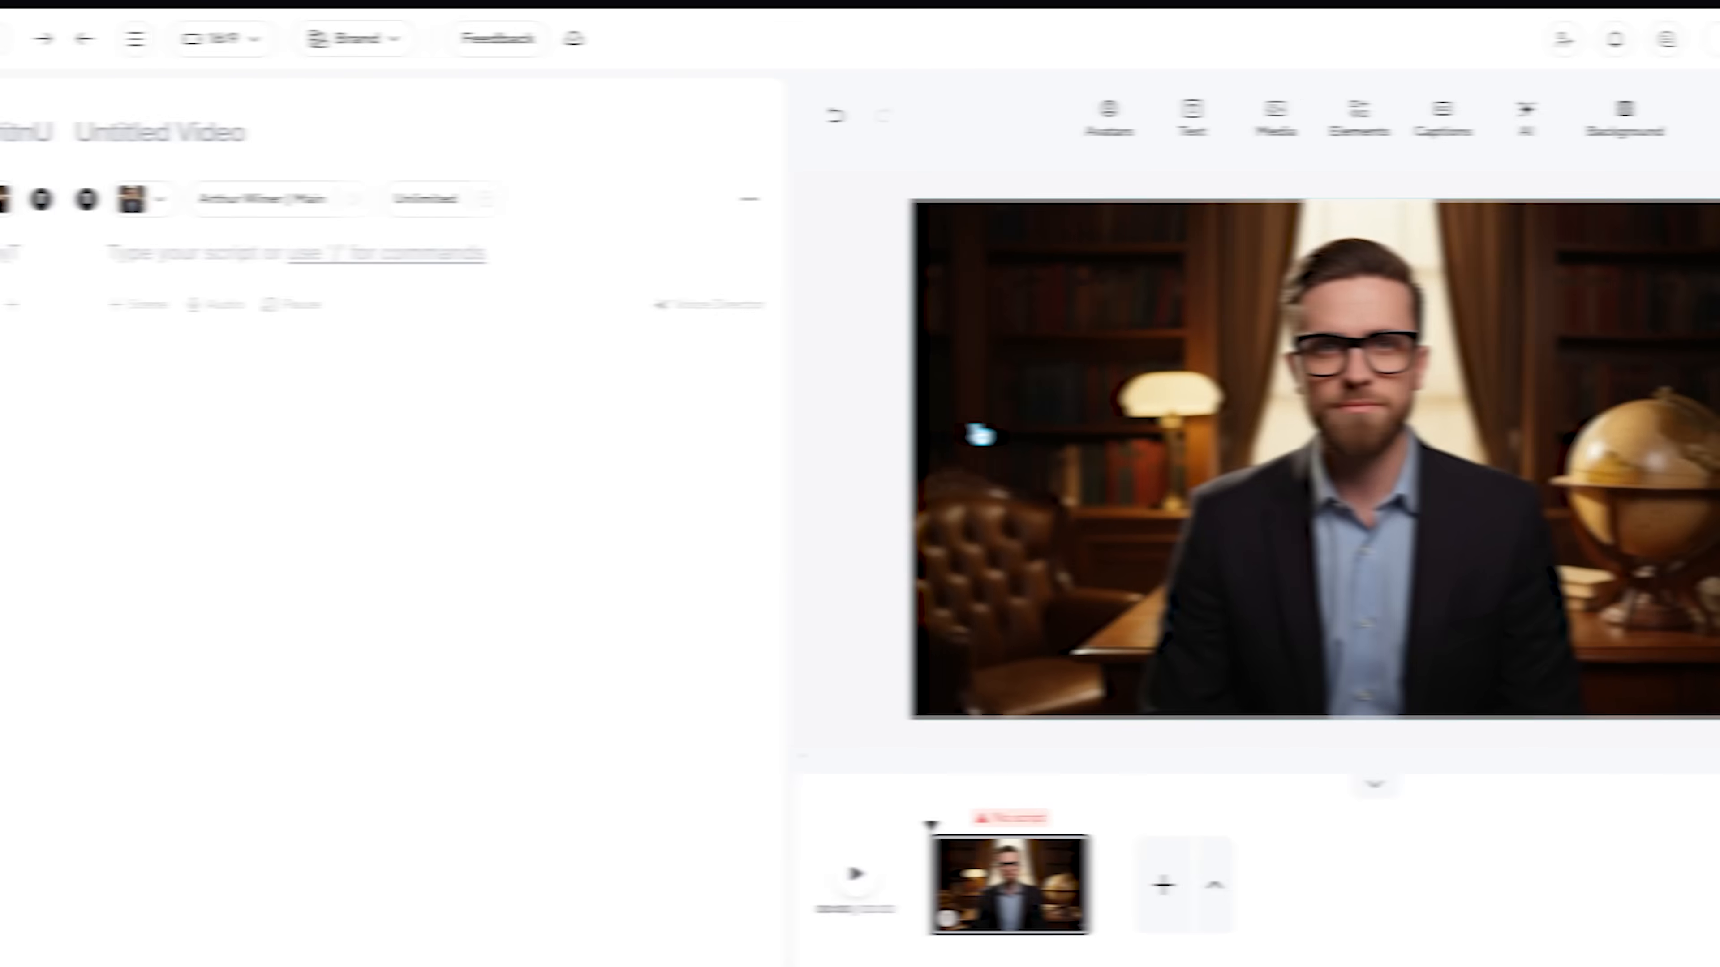
- View the scene's audio options, then the voice's advanced ElevenLabs settings with similarity, style and stability
left_click(160, 304)
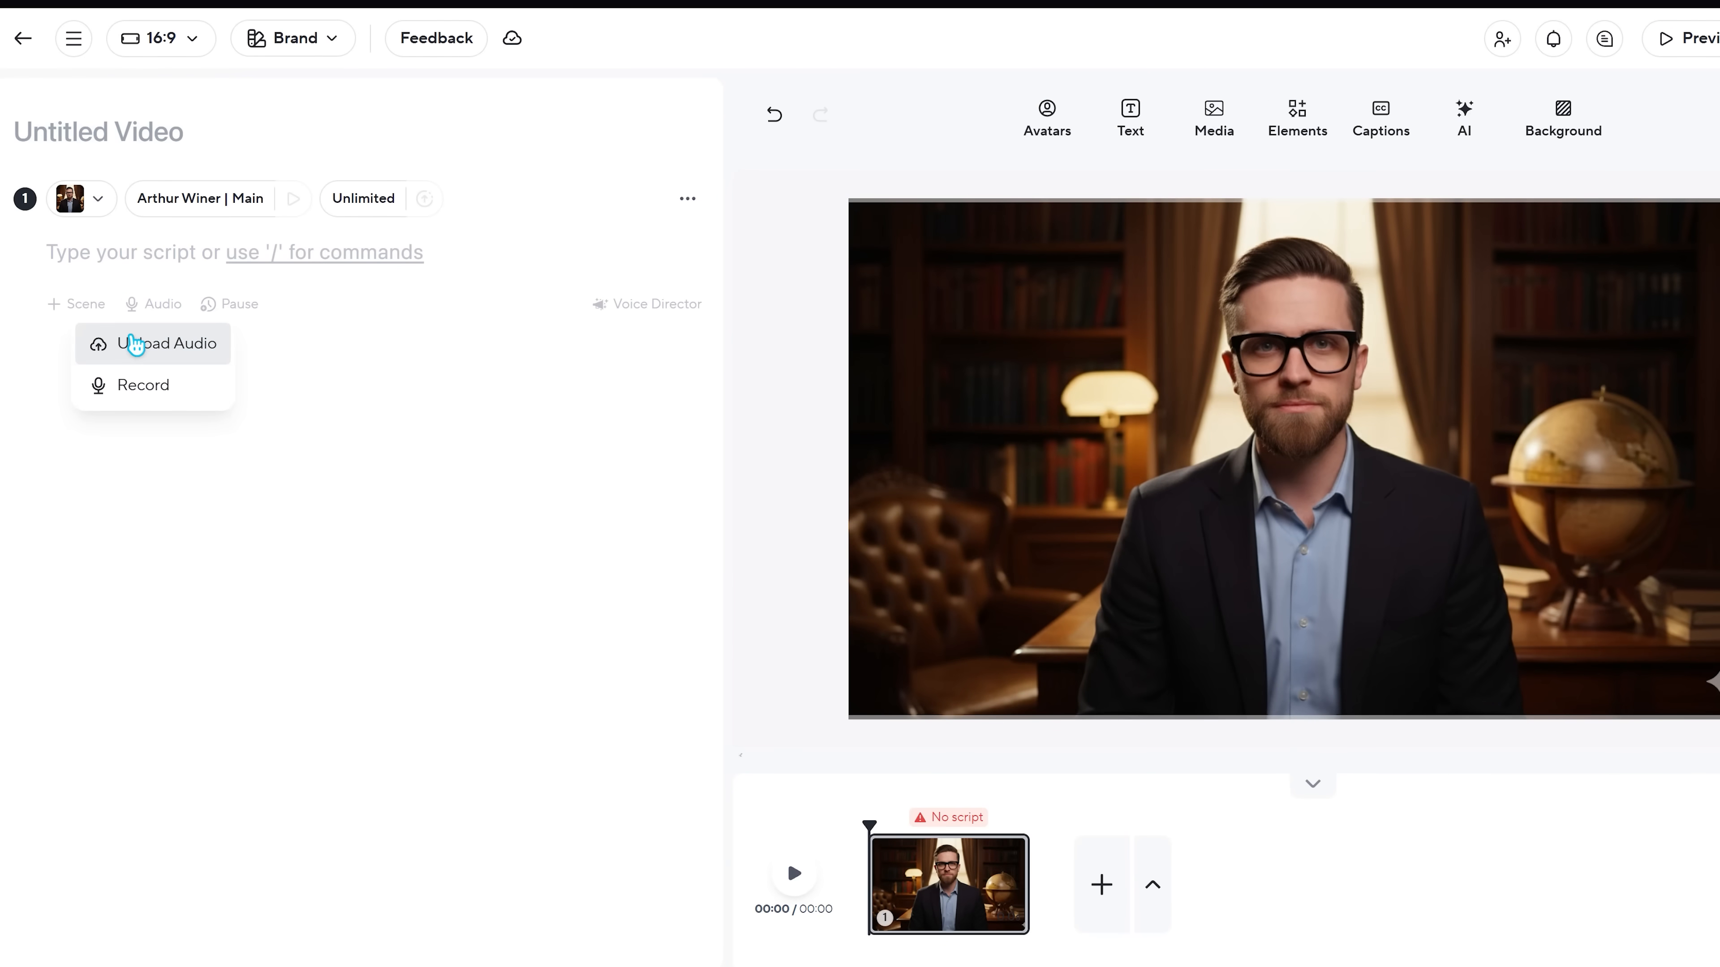
mouse_move(183, 411)
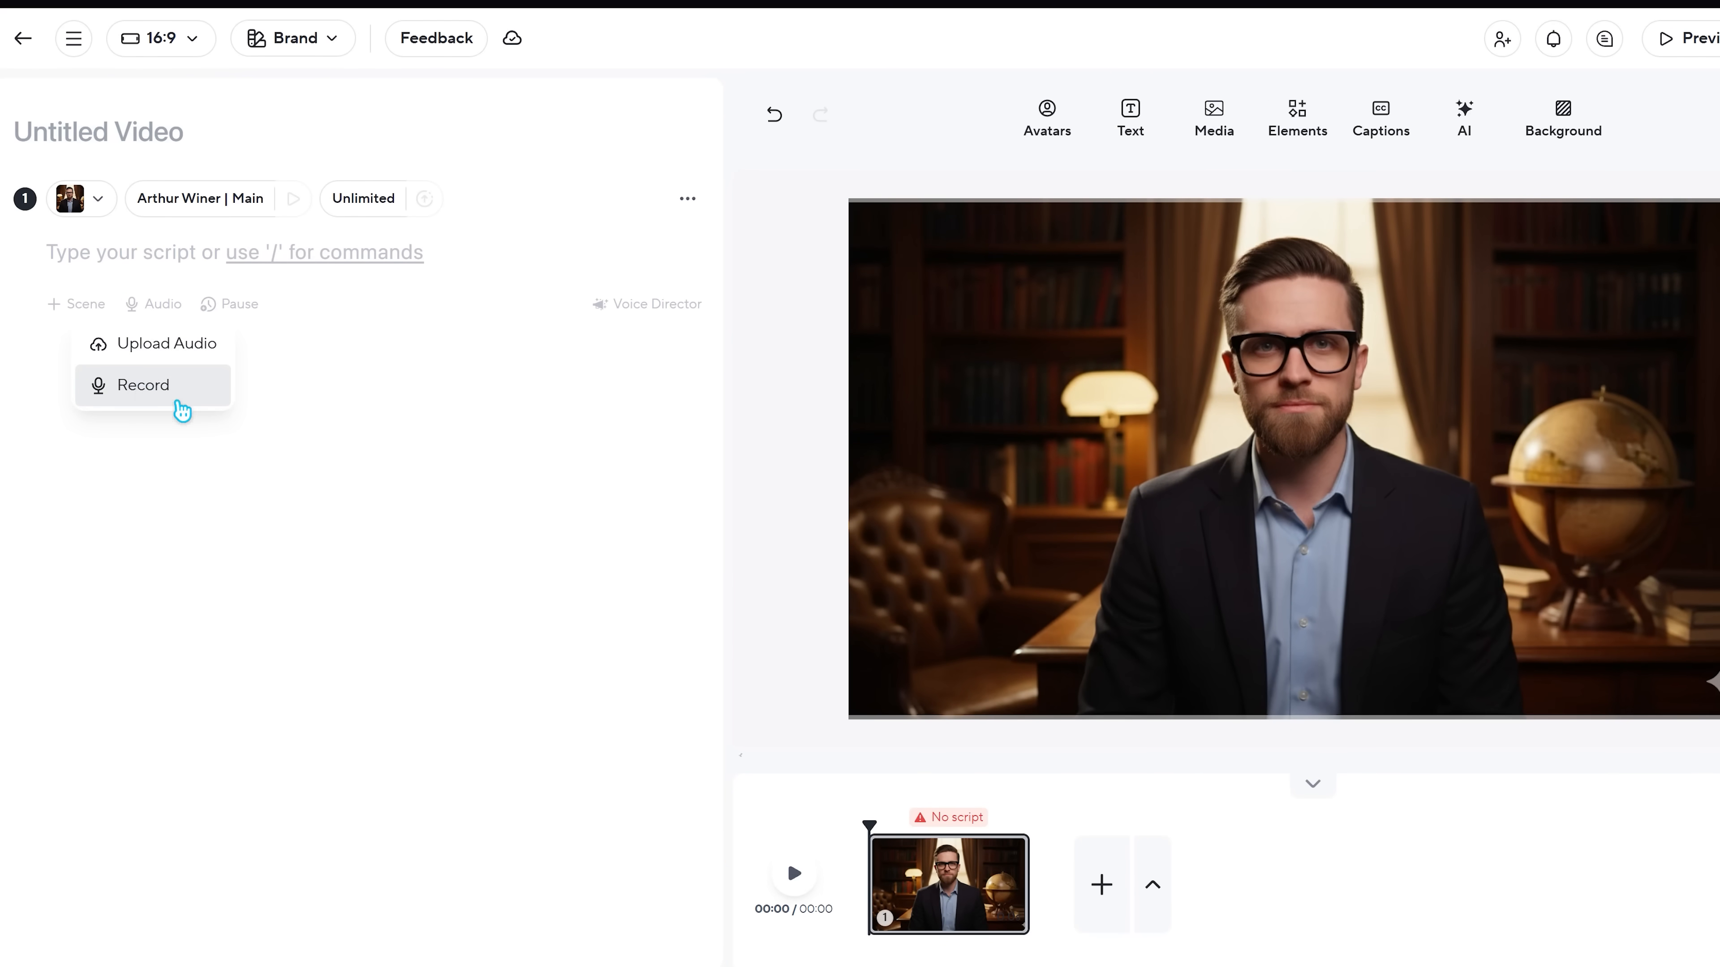
left_click(201, 198)
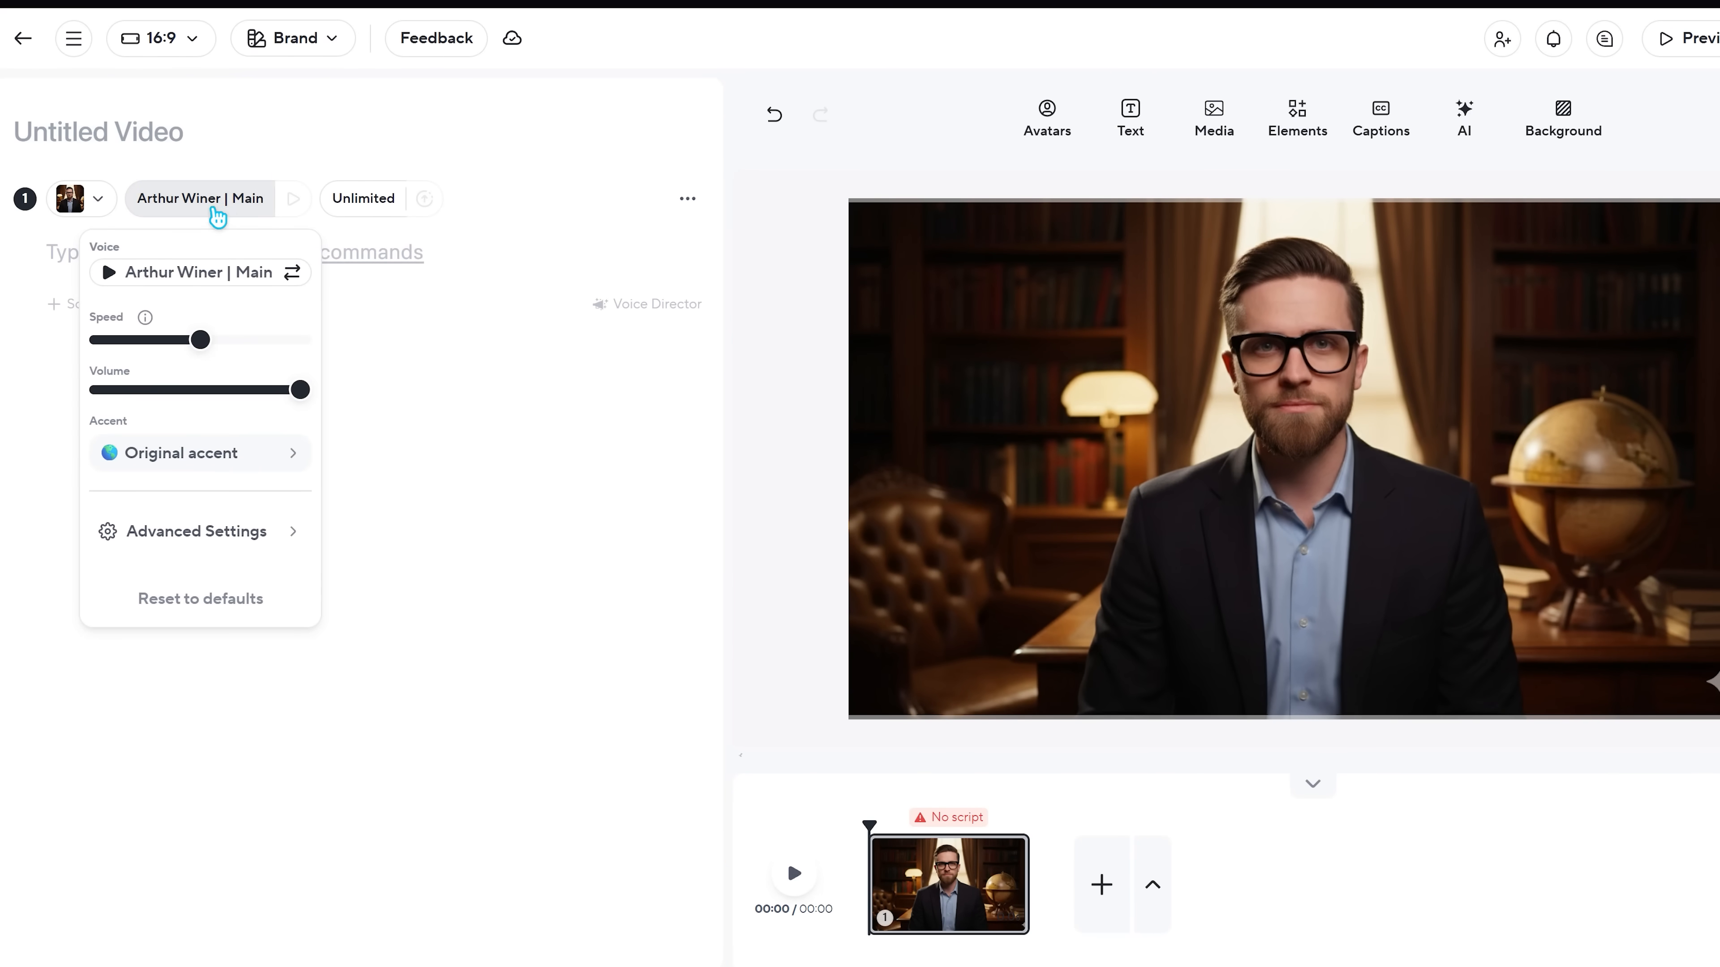
left_click(195, 532)
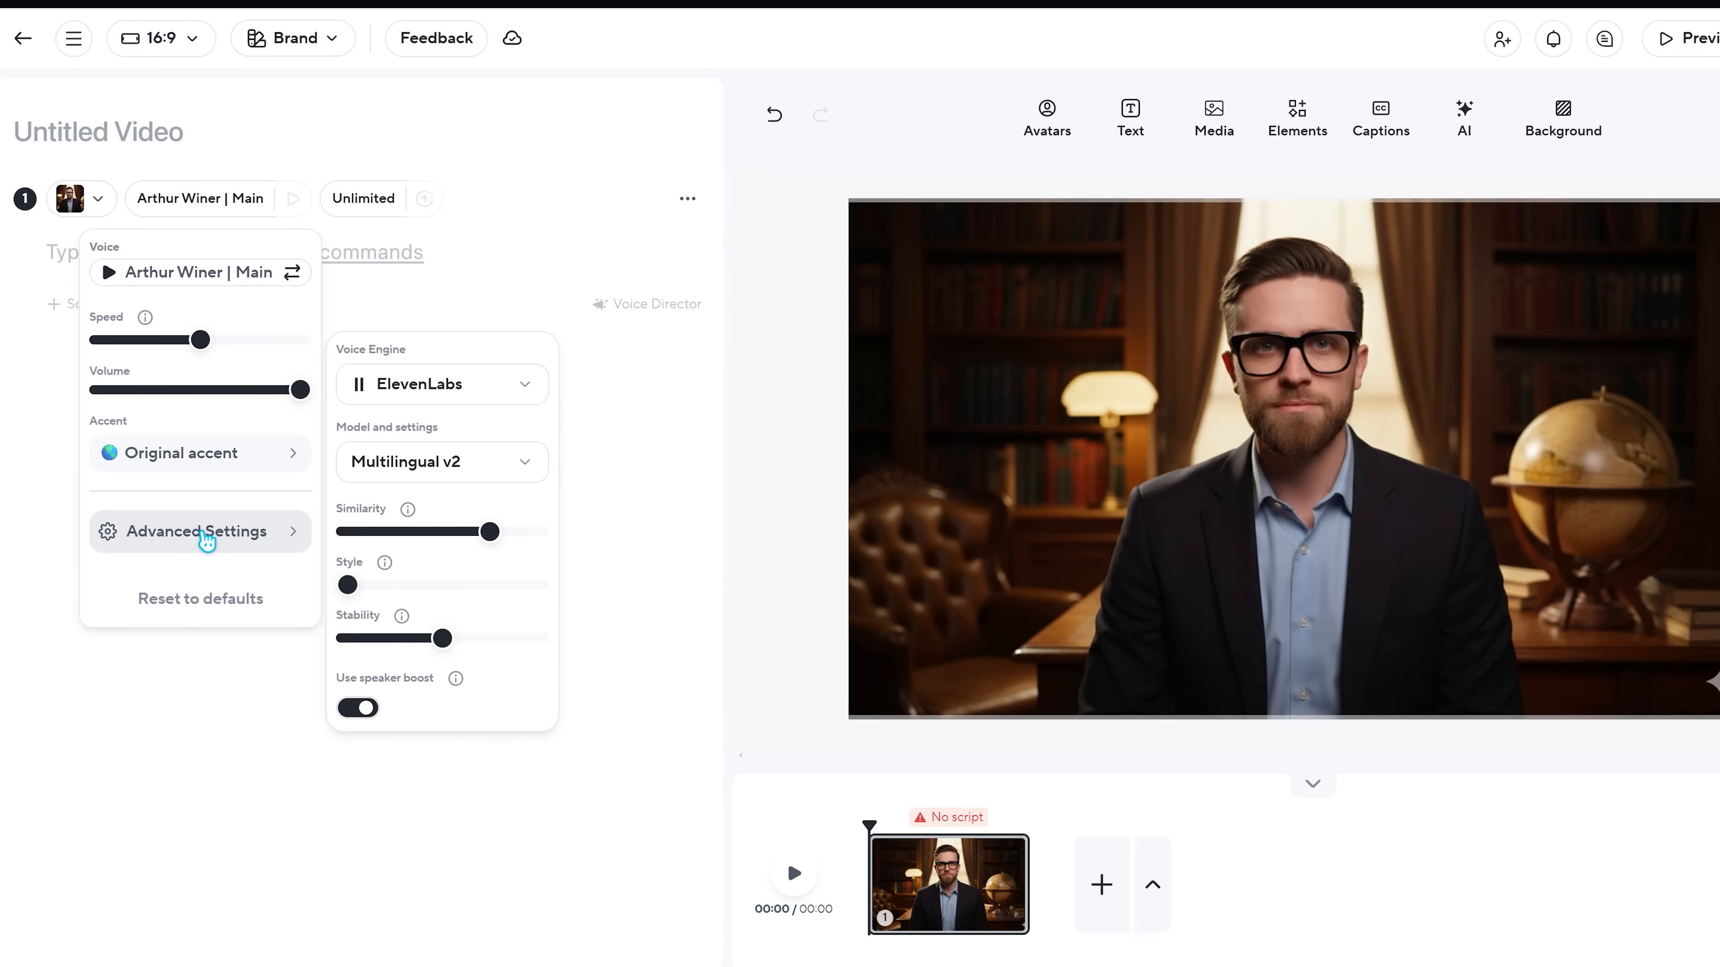
left_click(350, 284)
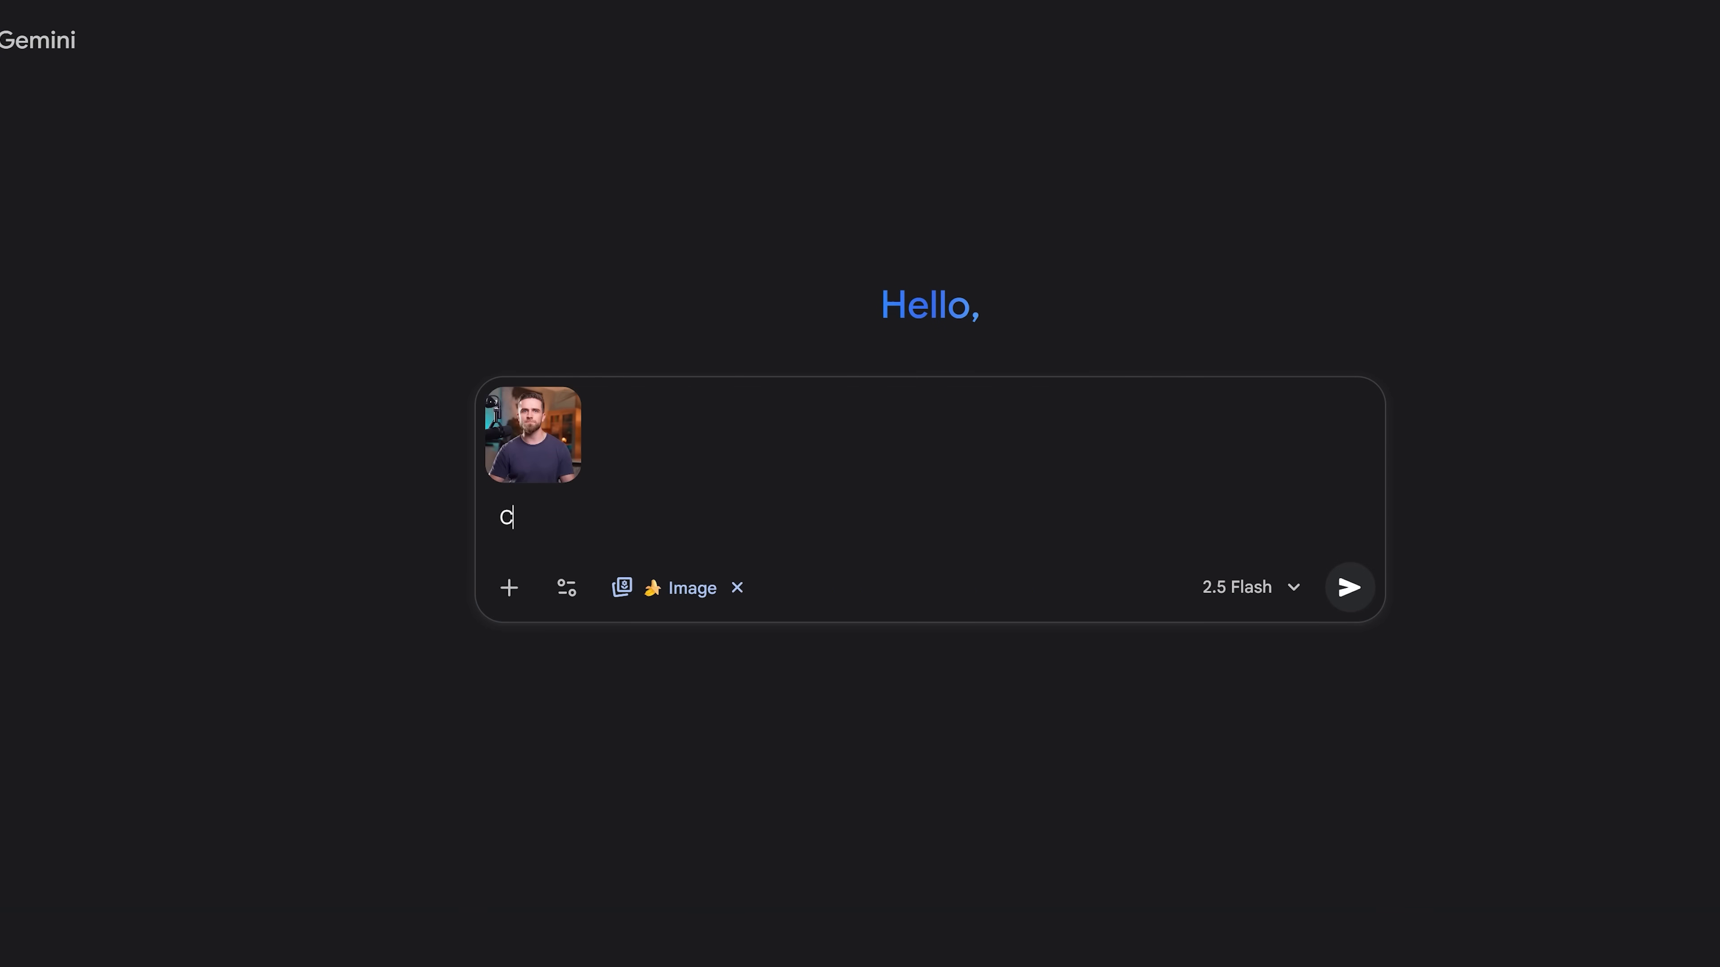
- Start typing the outfit-change image-edit prompt on the attached portrait in Gemini
type("hange outfit an")
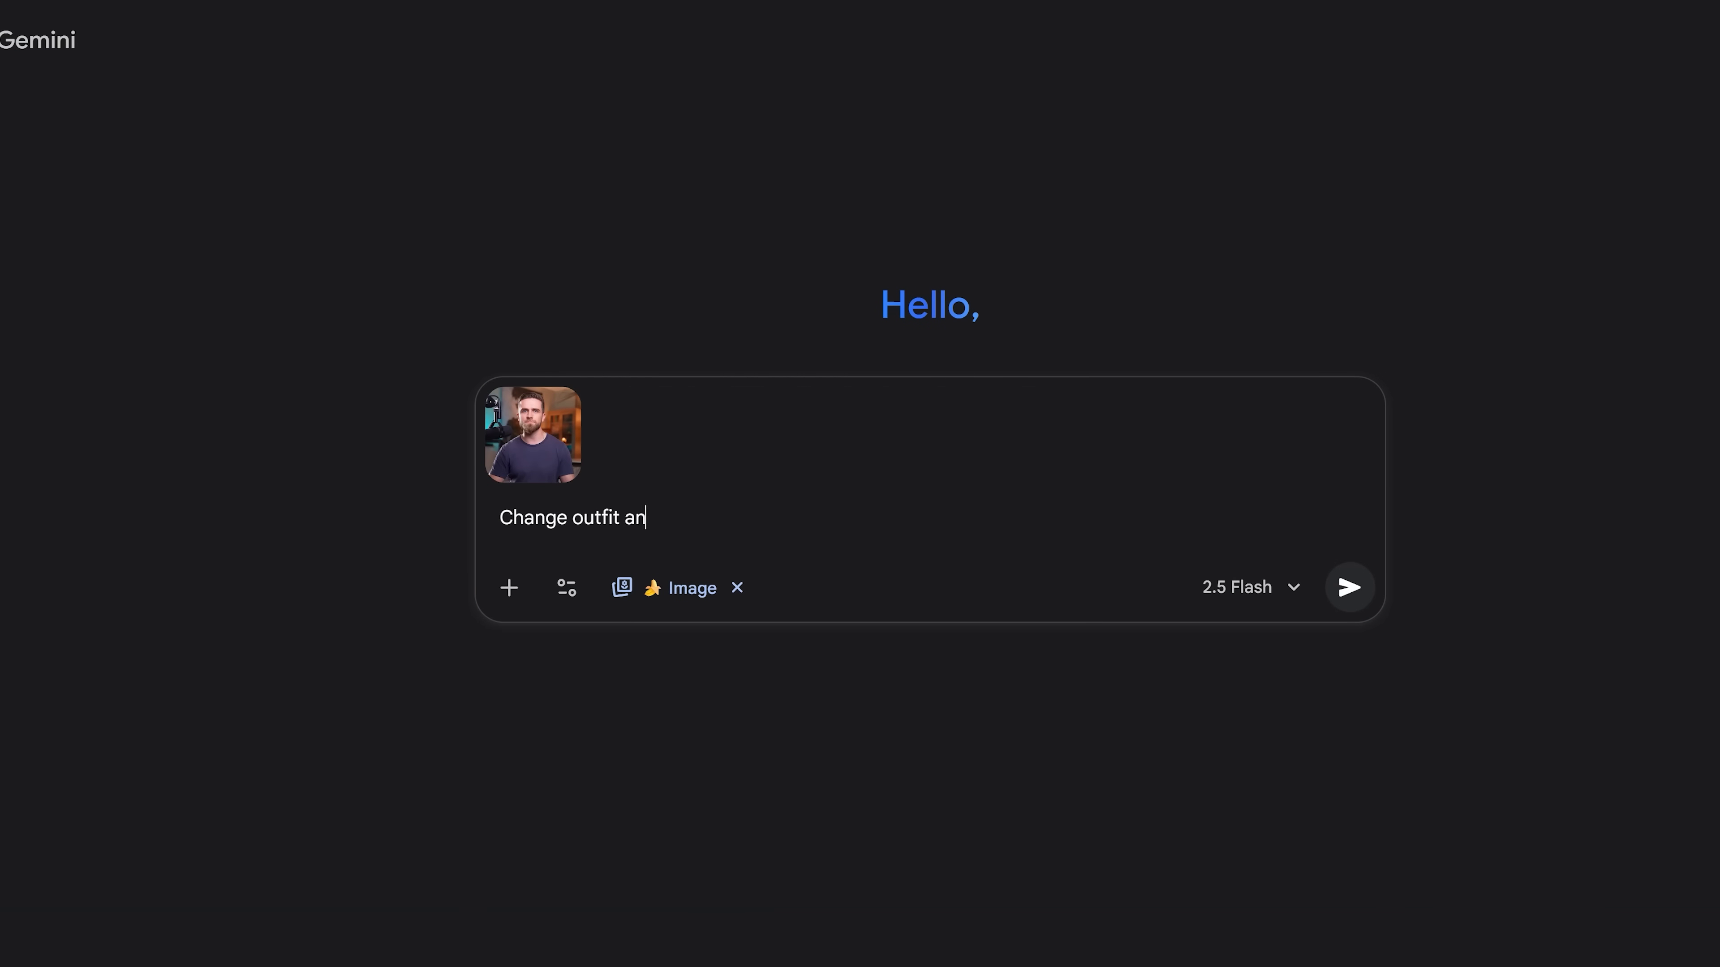
left_click(1348, 588)
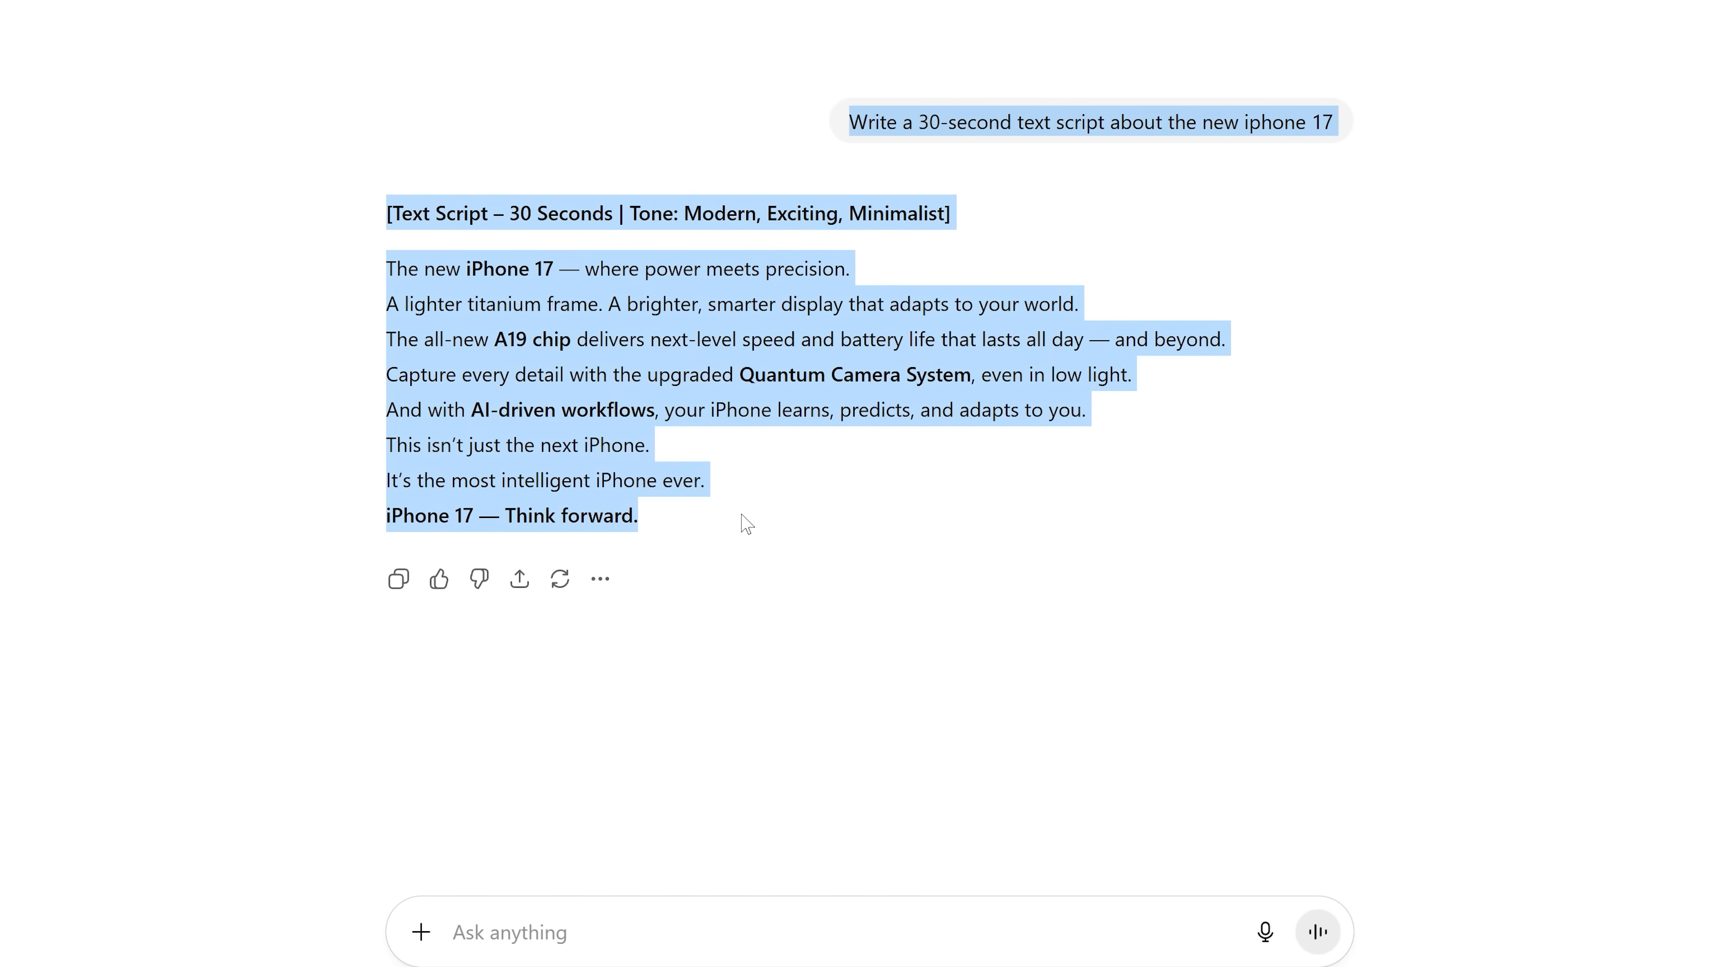
- Deselect the script and begin a follow-up asking ChatGPT to add jokes to the iPhone 17 ad
left_click(394, 815)
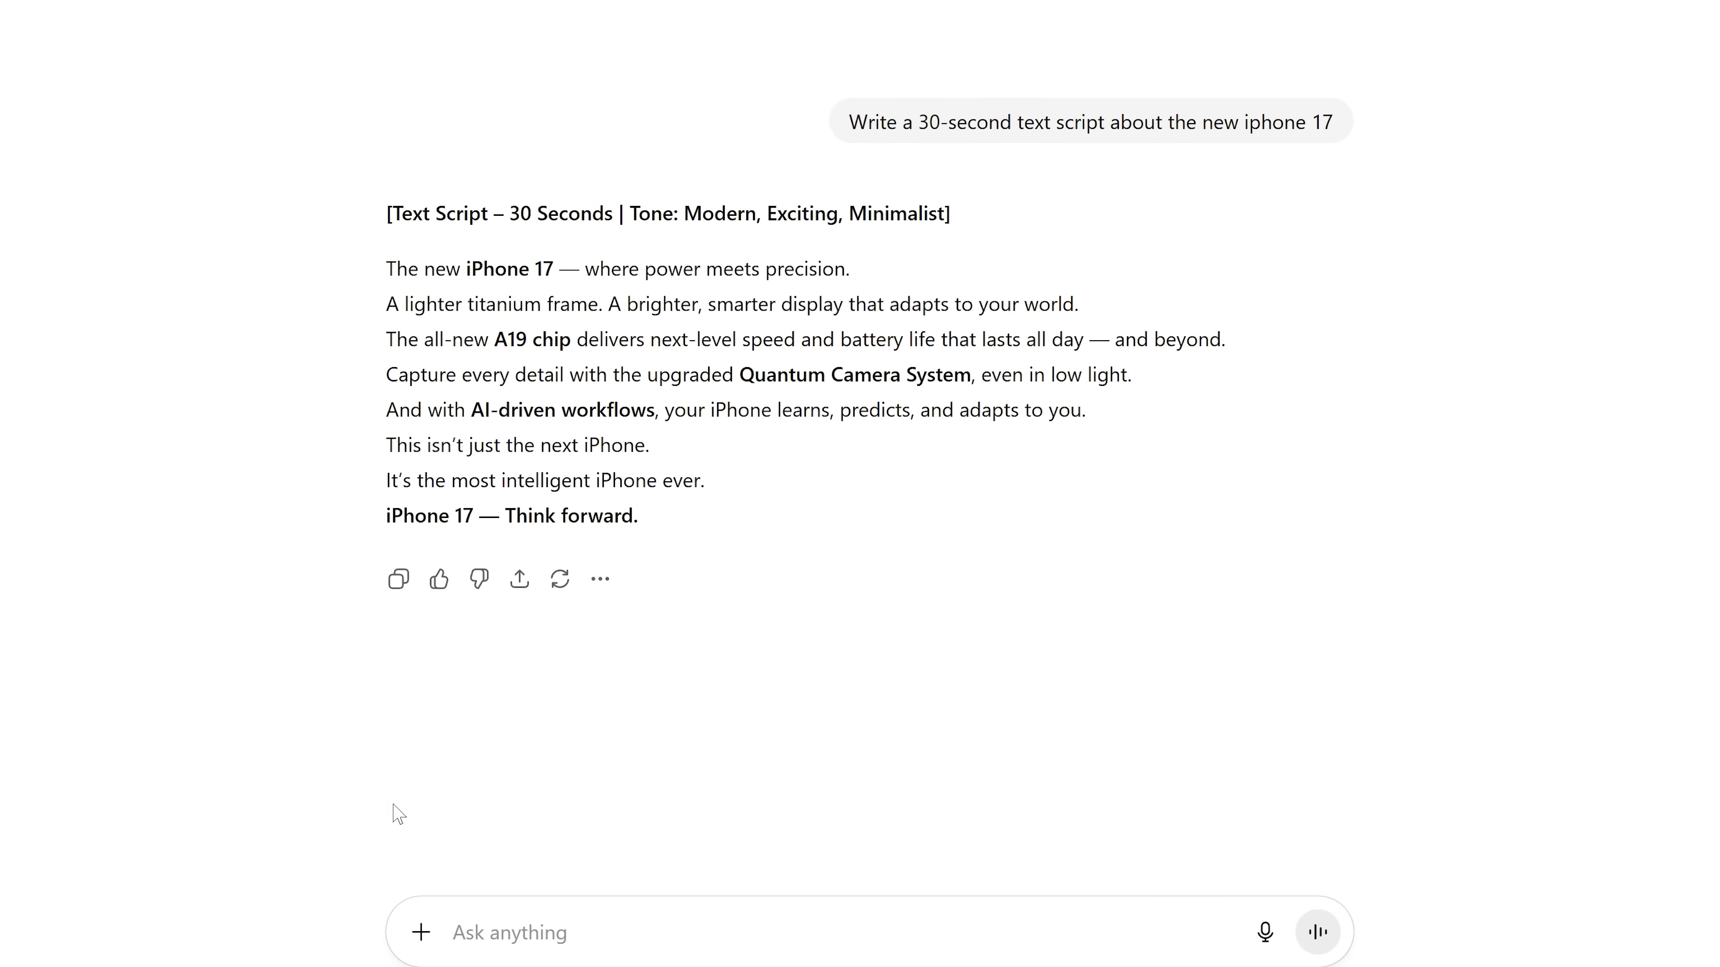
type("Add jok")
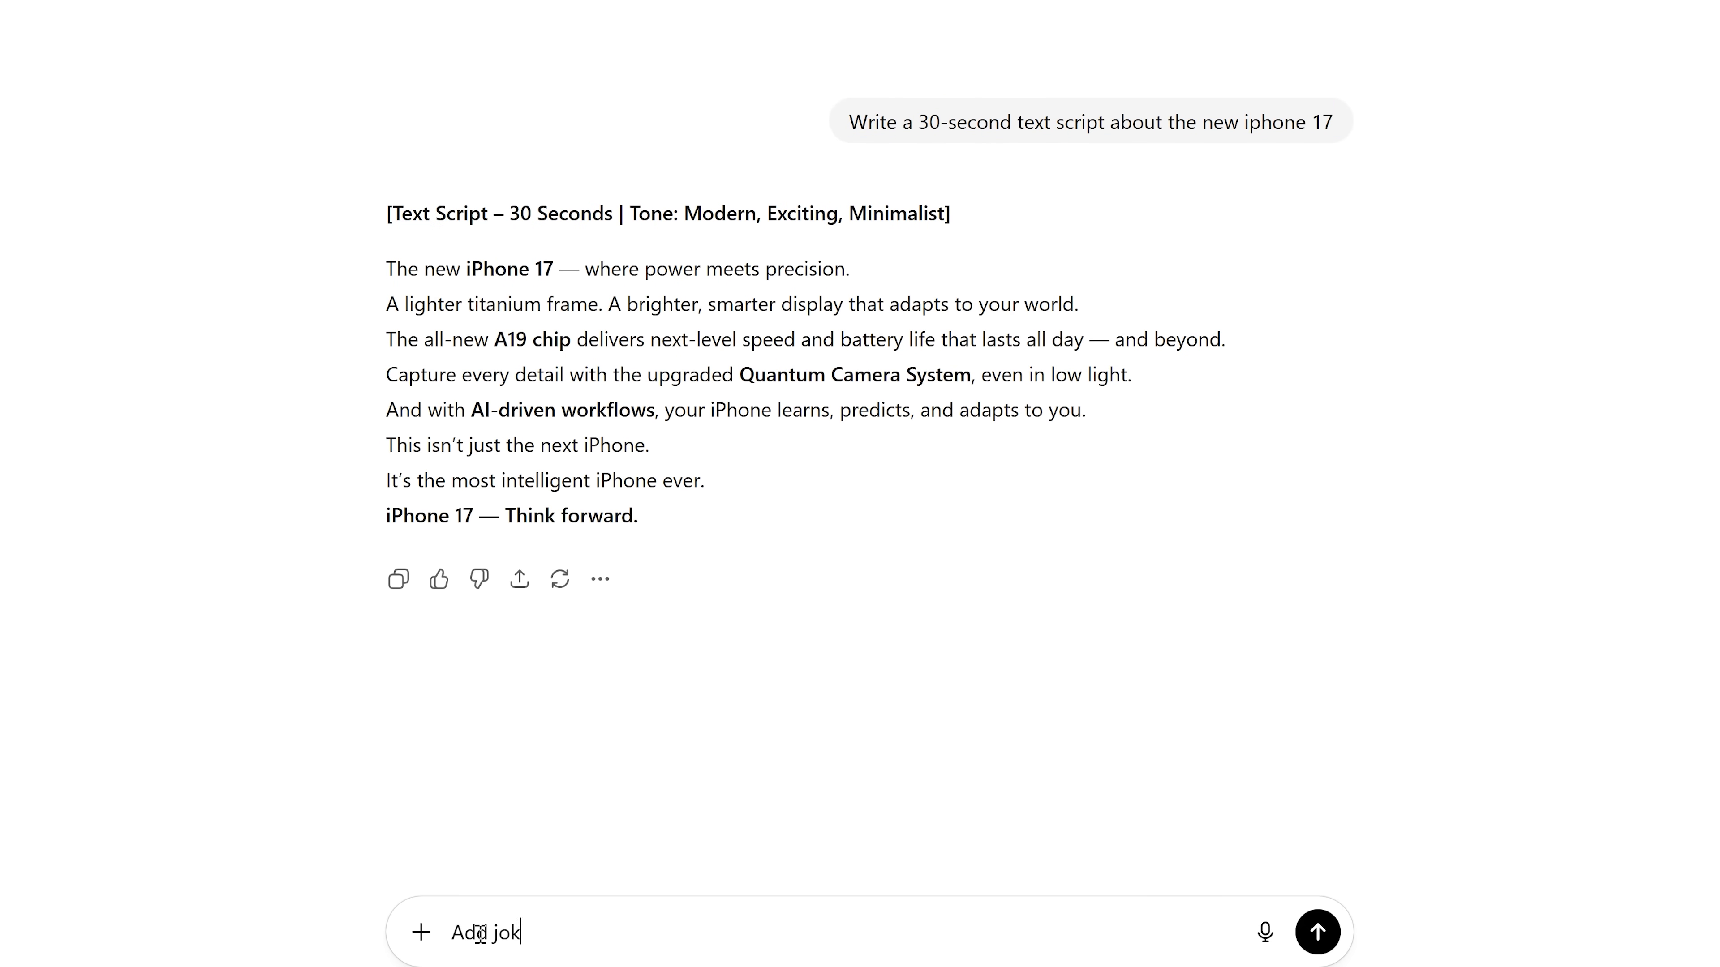